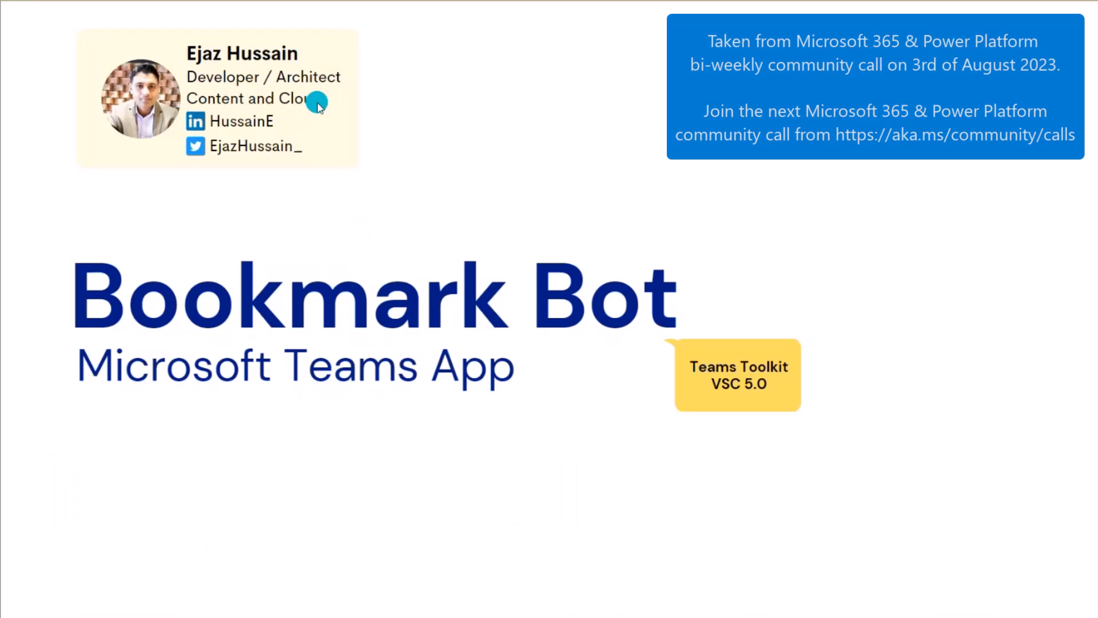
{"action": "mouse_move", "coordinate": [250, 151]}
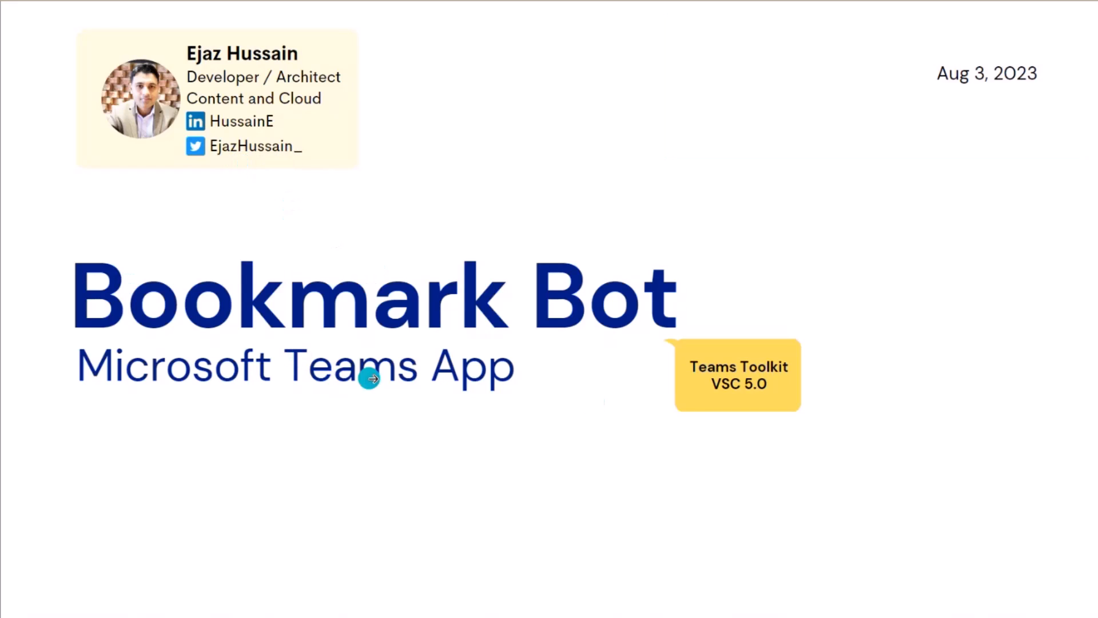
{"action": "mouse_move", "coordinate": [580, 320]}
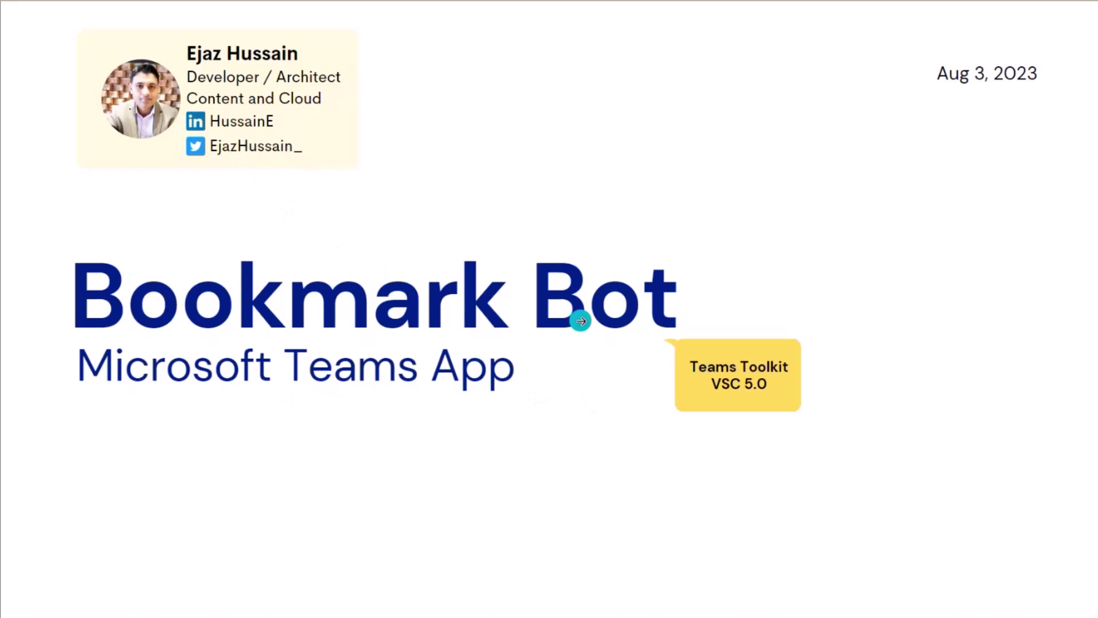
{"action": "mouse_move", "coordinate": [433, 383]}
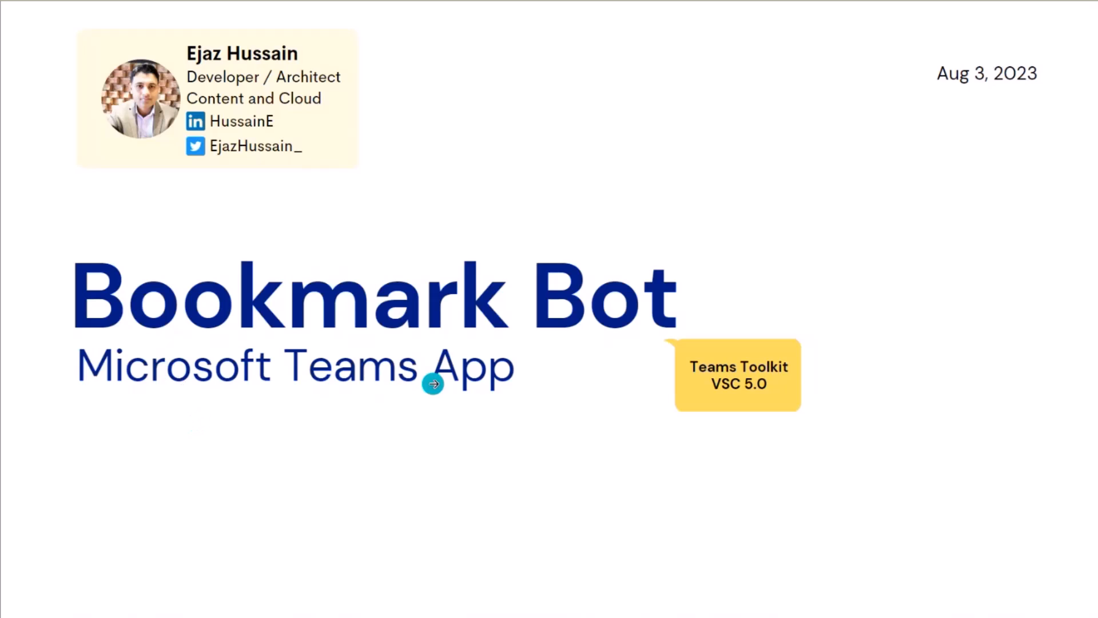
{"action": "mouse_move", "coordinate": [576, 488]}
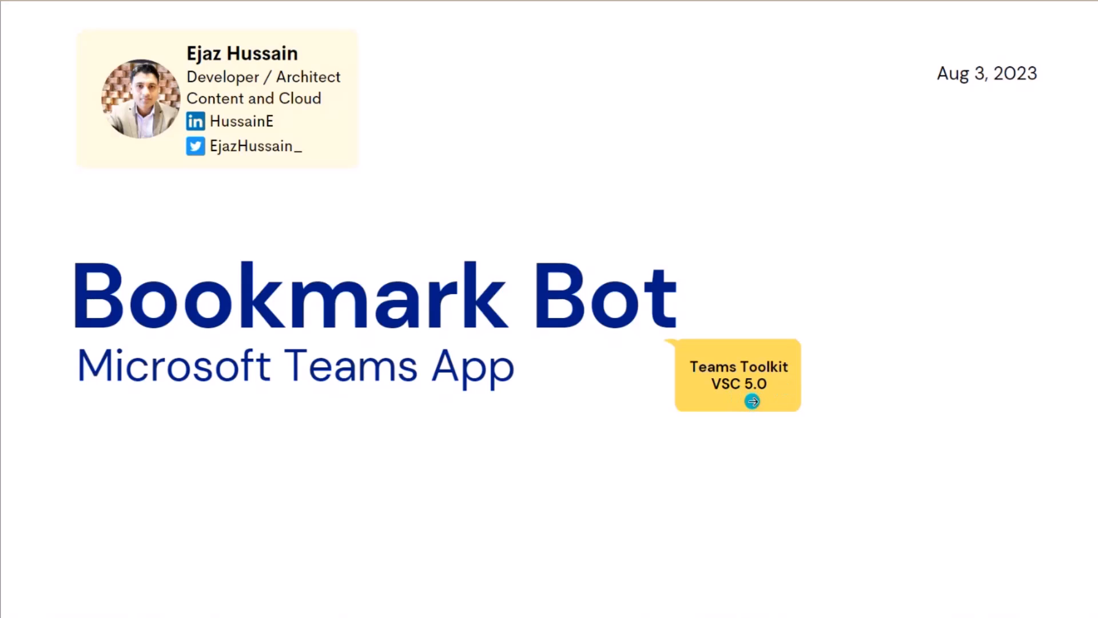
- Advance the slideshow to the Overview slide with the Bookmark Bot's four key points
{"action": "key", "text": "Right"}
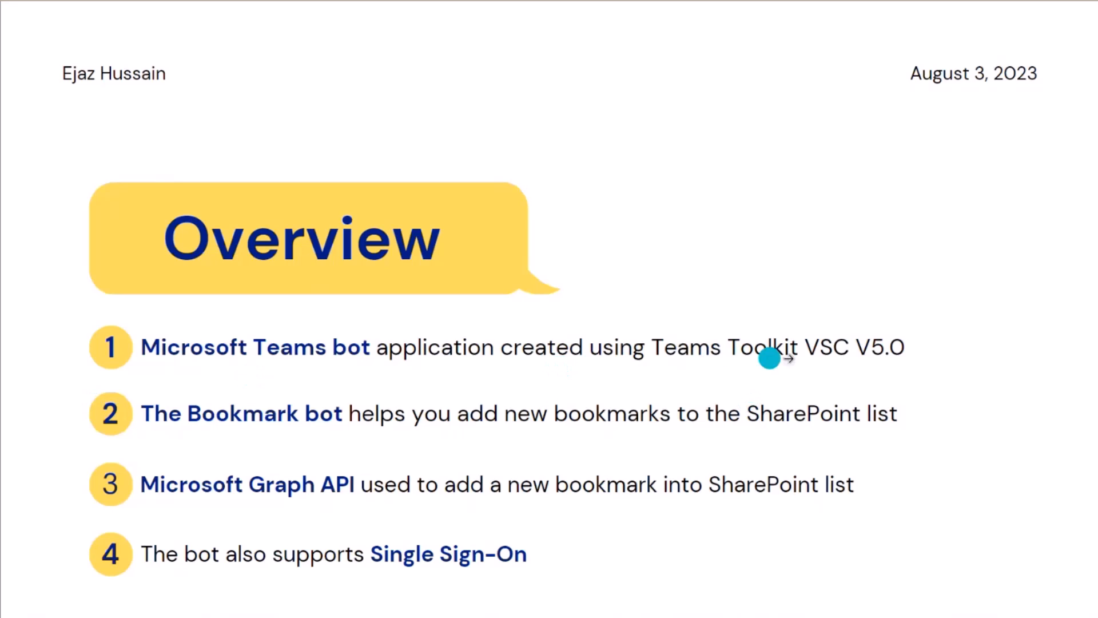
{"action": "mouse_move", "coordinate": [513, 372]}
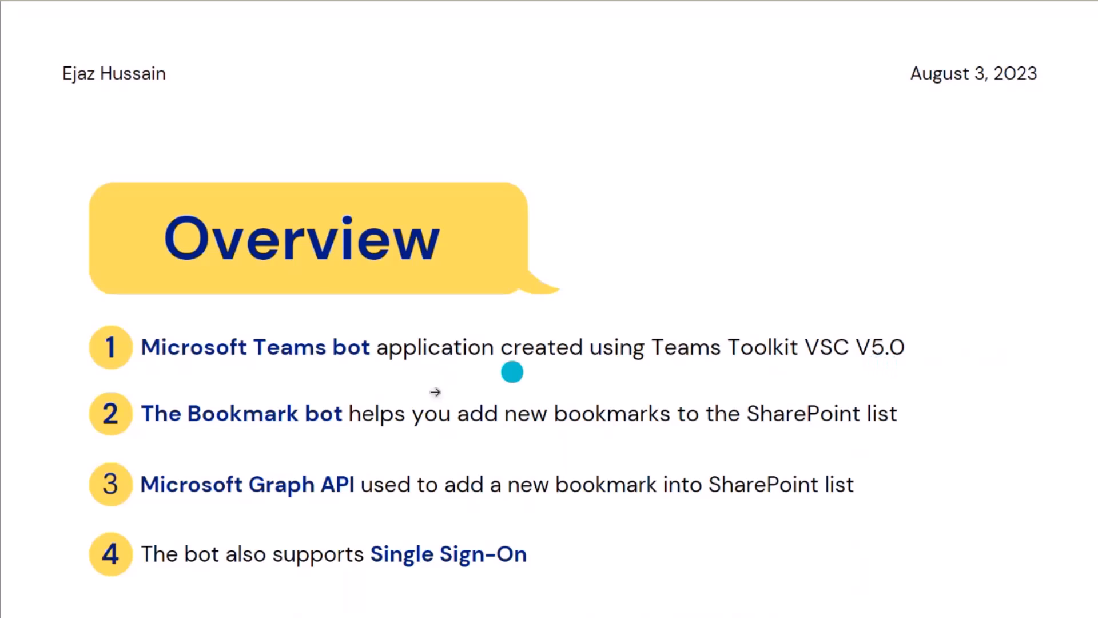
{"action": "mouse_move", "coordinate": [411, 437]}
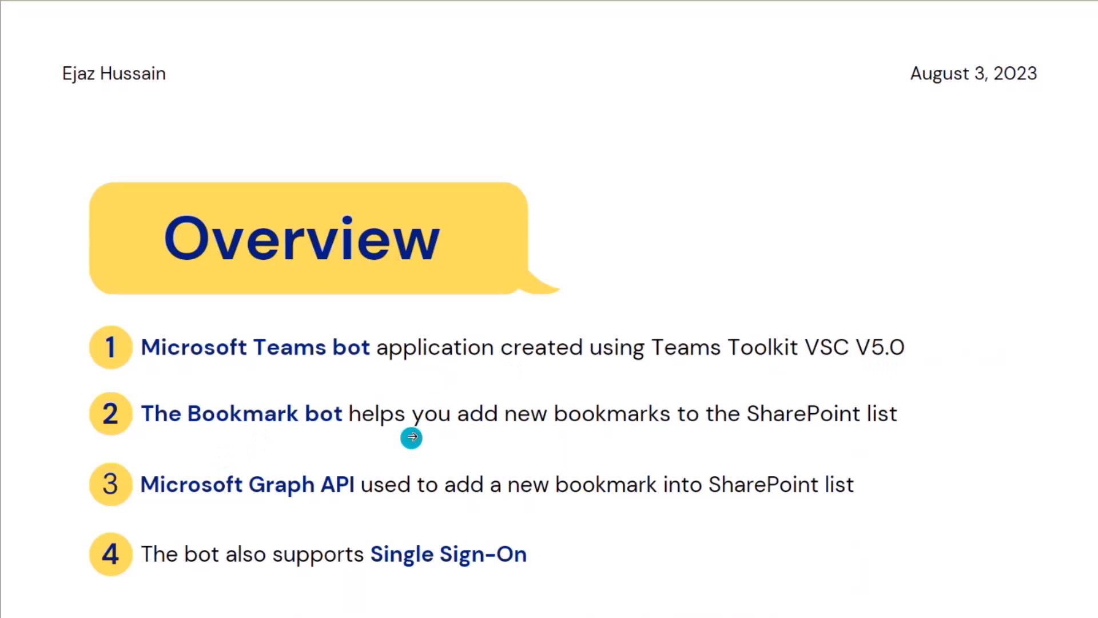
{"action": "mouse_move", "coordinate": [884, 416]}
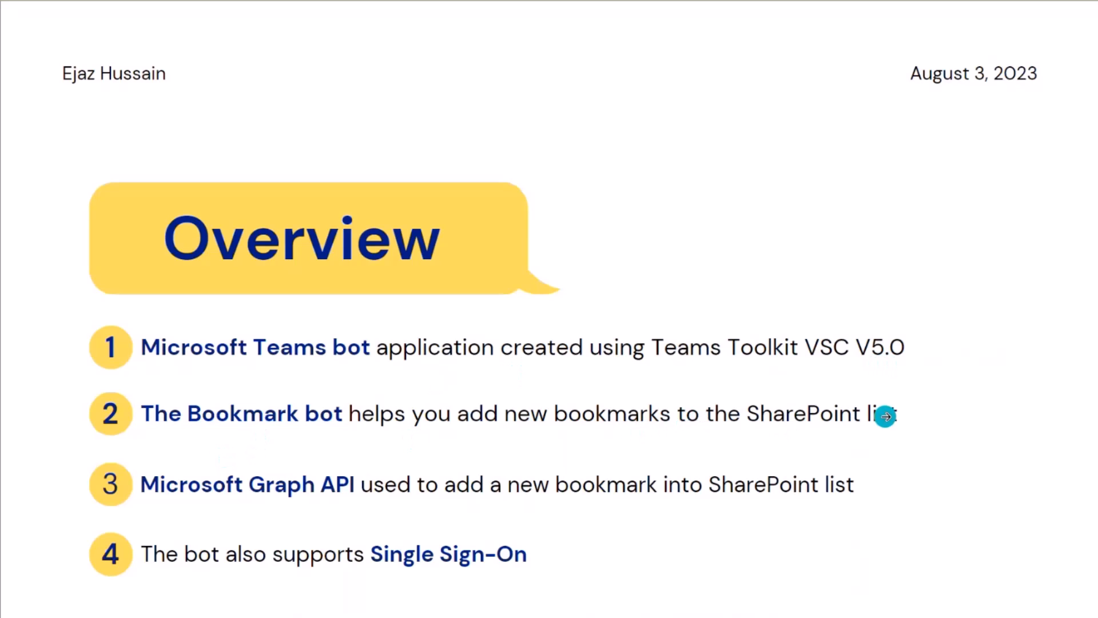
{"action": "mouse_move", "coordinate": [783, 428]}
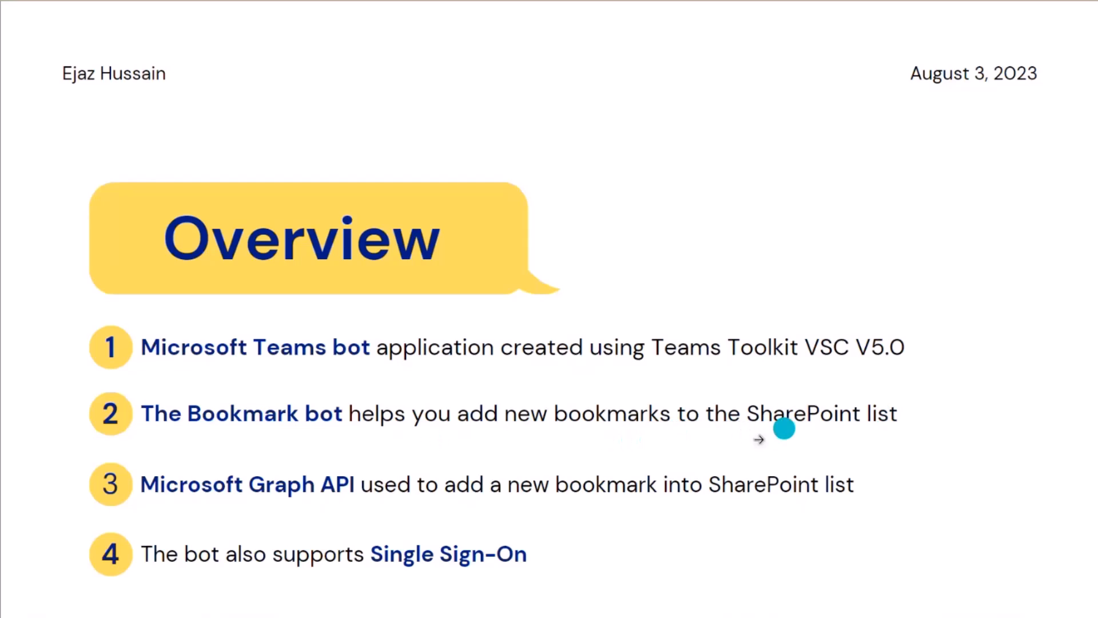
{"action": "mouse_move", "coordinate": [870, 429]}
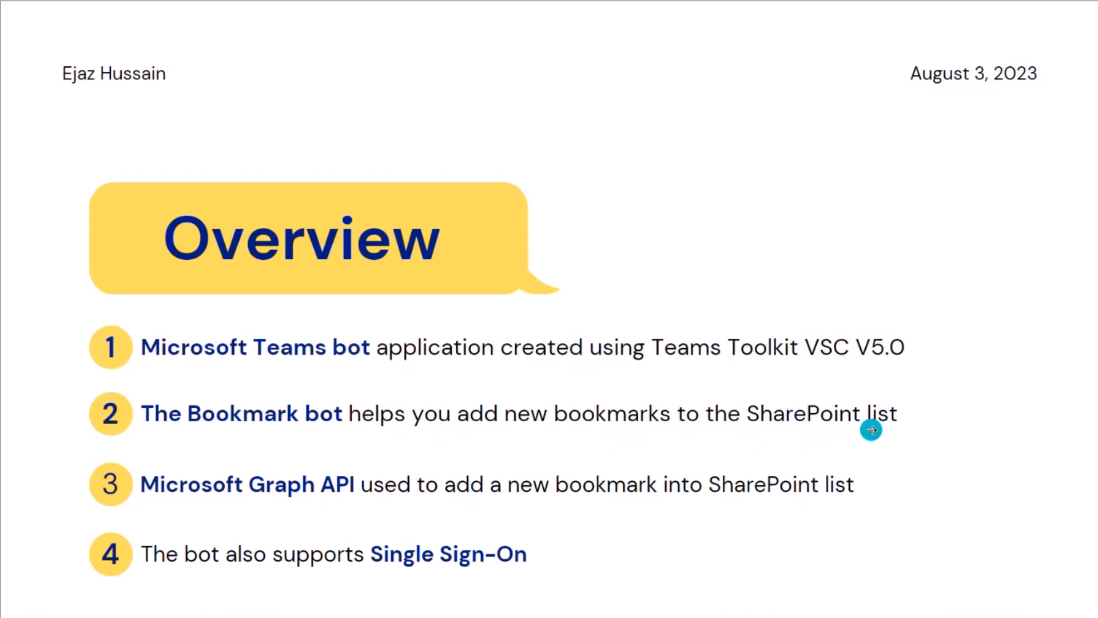
{"action": "mouse_move", "coordinate": [806, 424]}
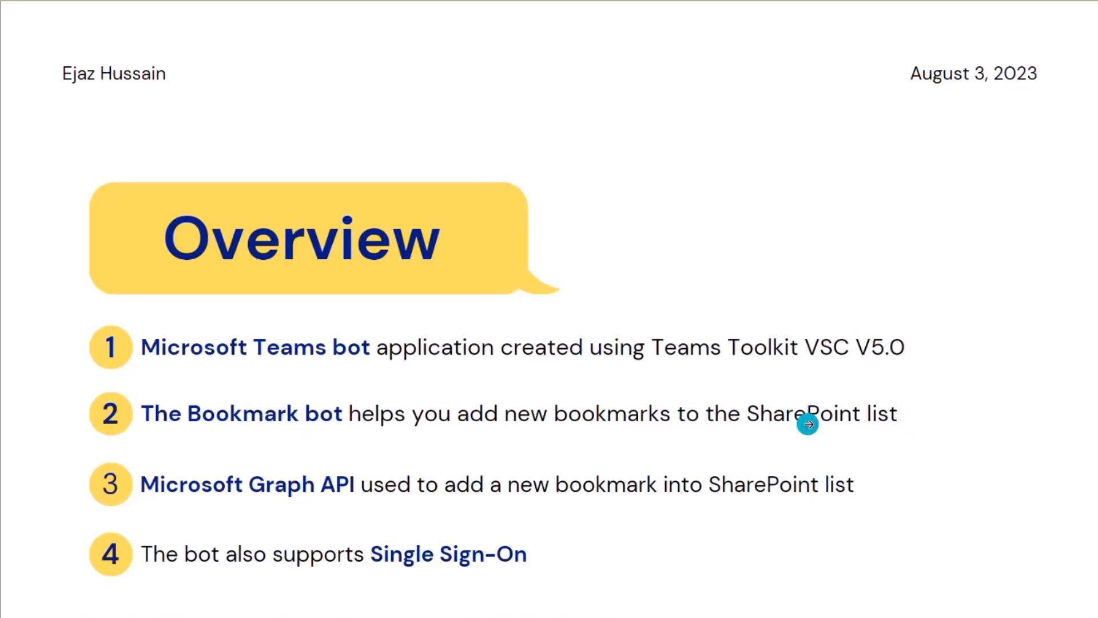
{"action": "mouse_move", "coordinate": [552, 434]}
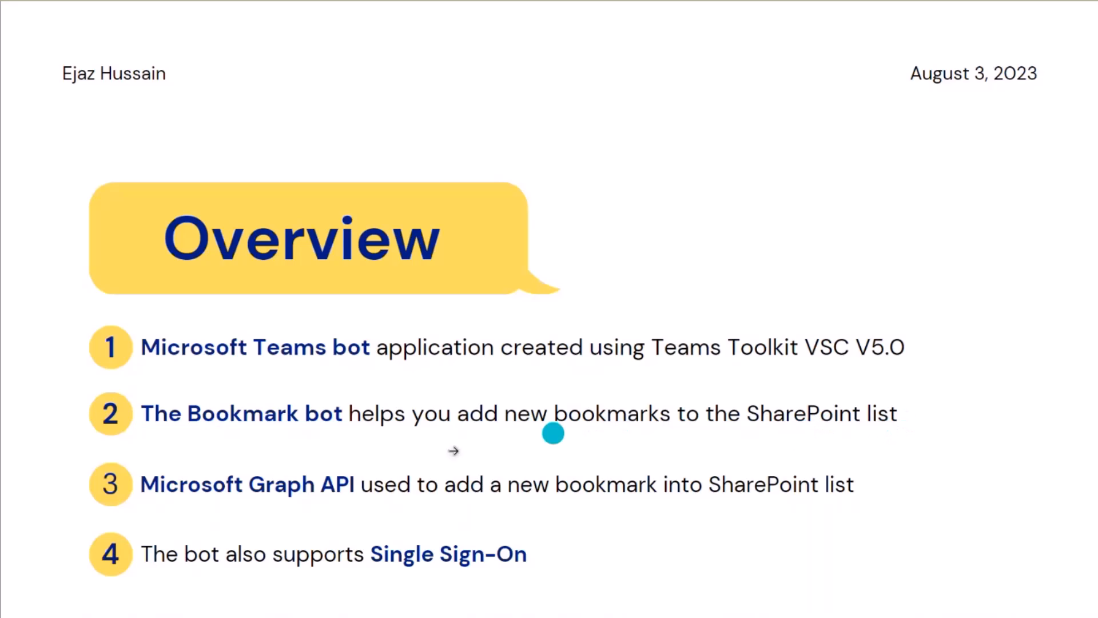
{"action": "mouse_move", "coordinate": [762, 422]}
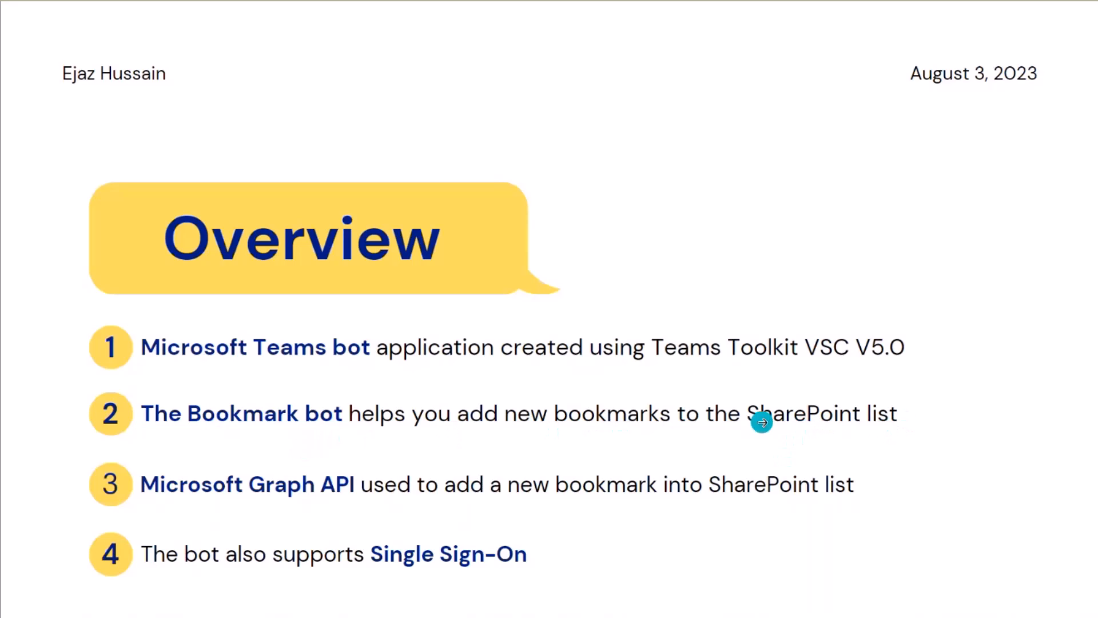
{"action": "mouse_move", "coordinate": [323, 506]}
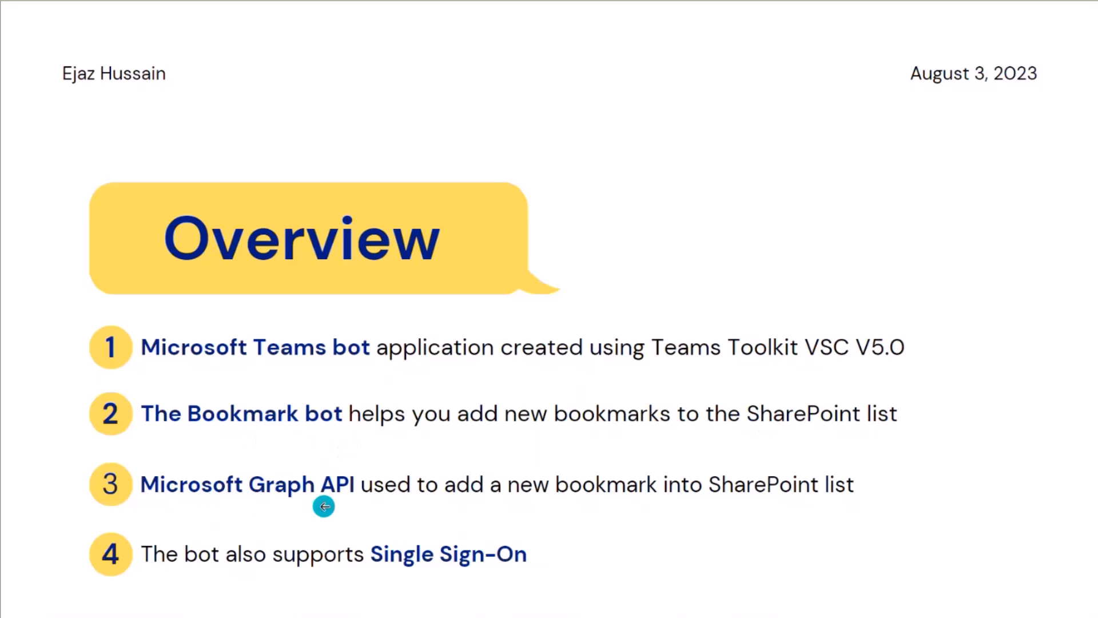
{"action": "mouse_move", "coordinate": [783, 510]}
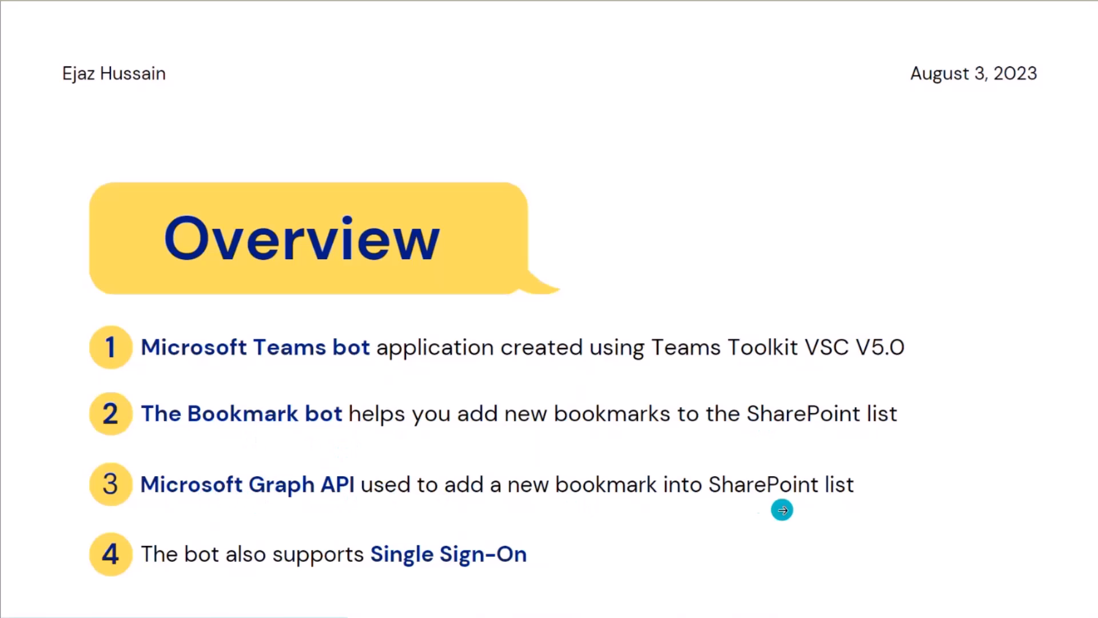
{"action": "mouse_move", "coordinate": [438, 472]}
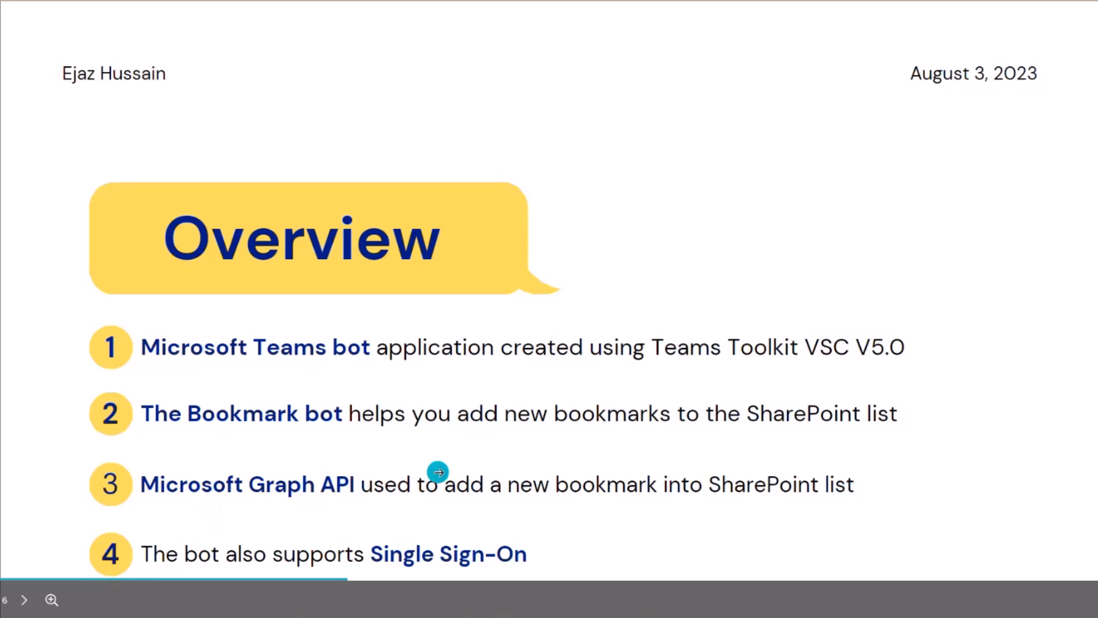
{"action": "mouse_move", "coordinate": [350, 494]}
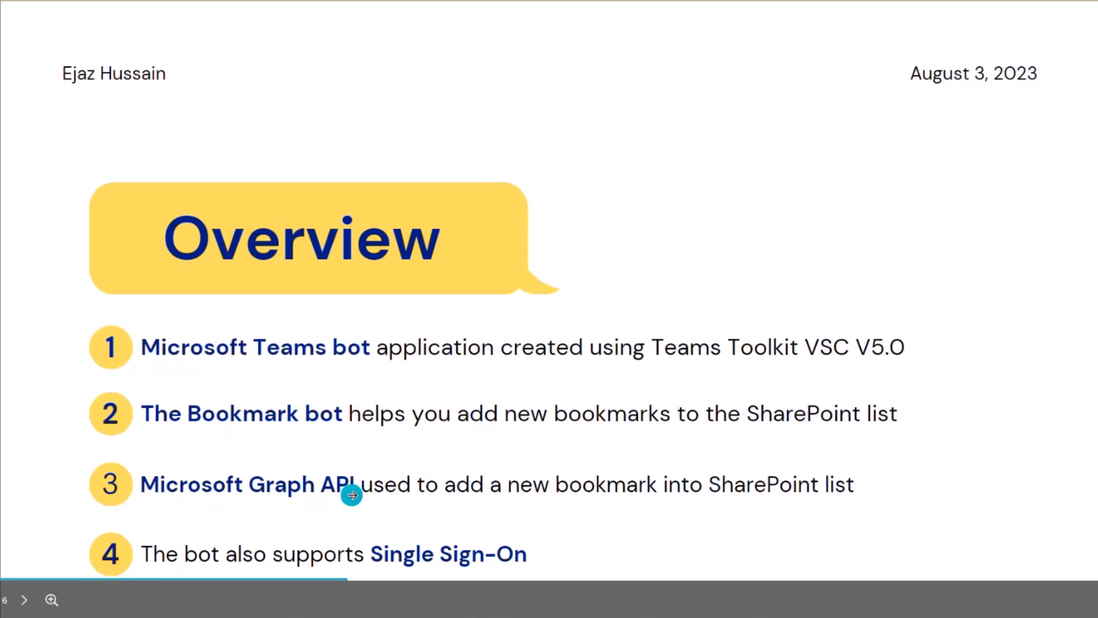
{"action": "mouse_move", "coordinate": [363, 566]}
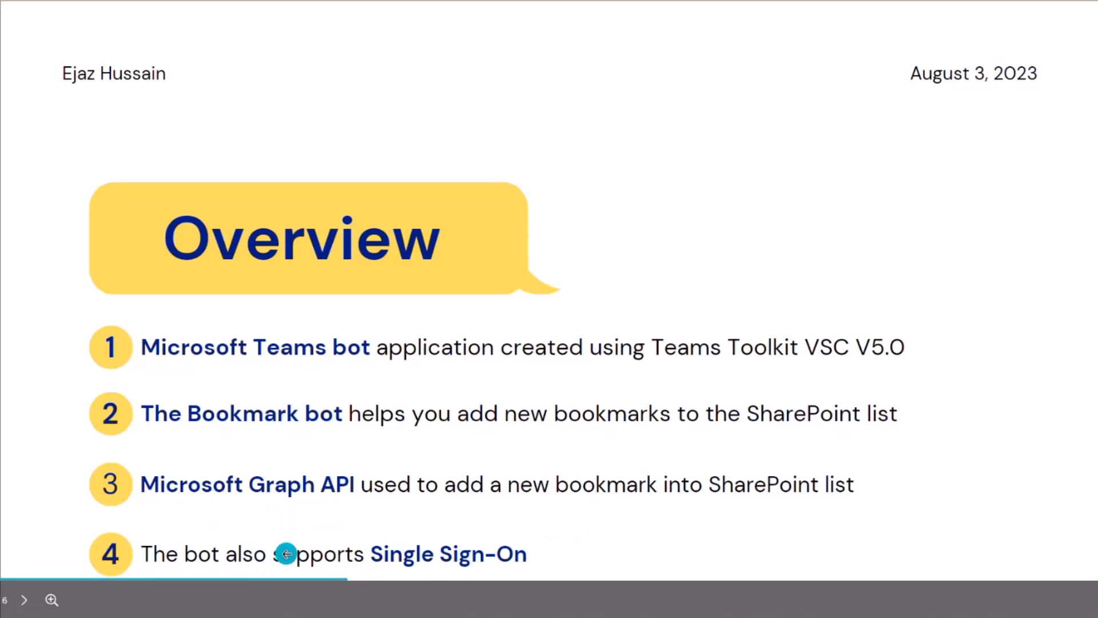
{"action": "mouse_move", "coordinate": [648, 490]}
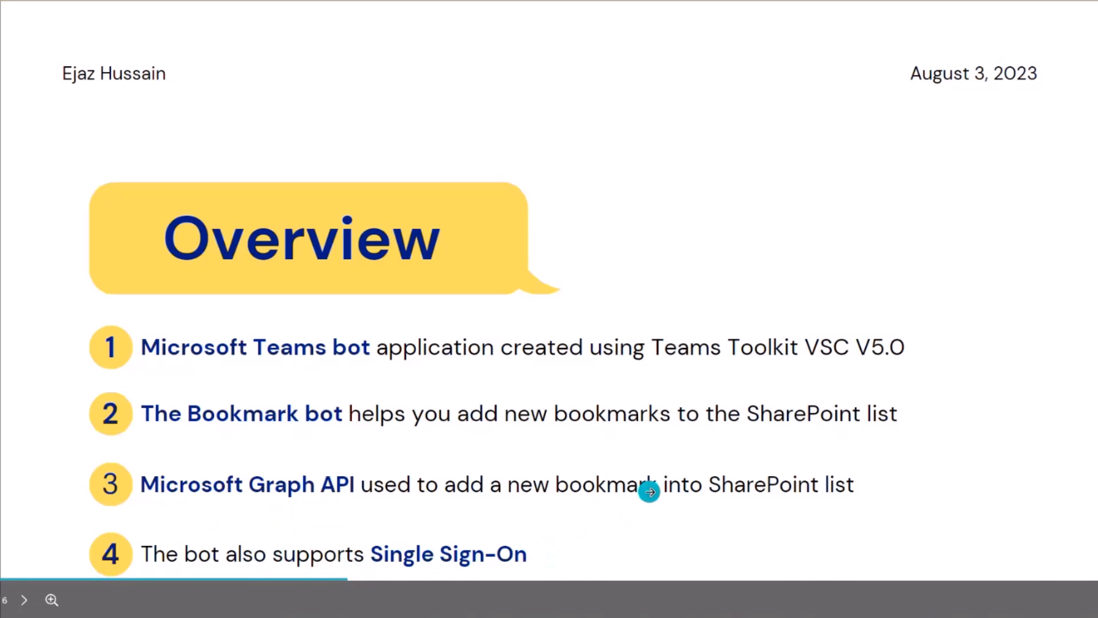
- Advance the slideshow to the How it works slide with its four steps
{"action": "left_click", "coordinate": [23, 600]}
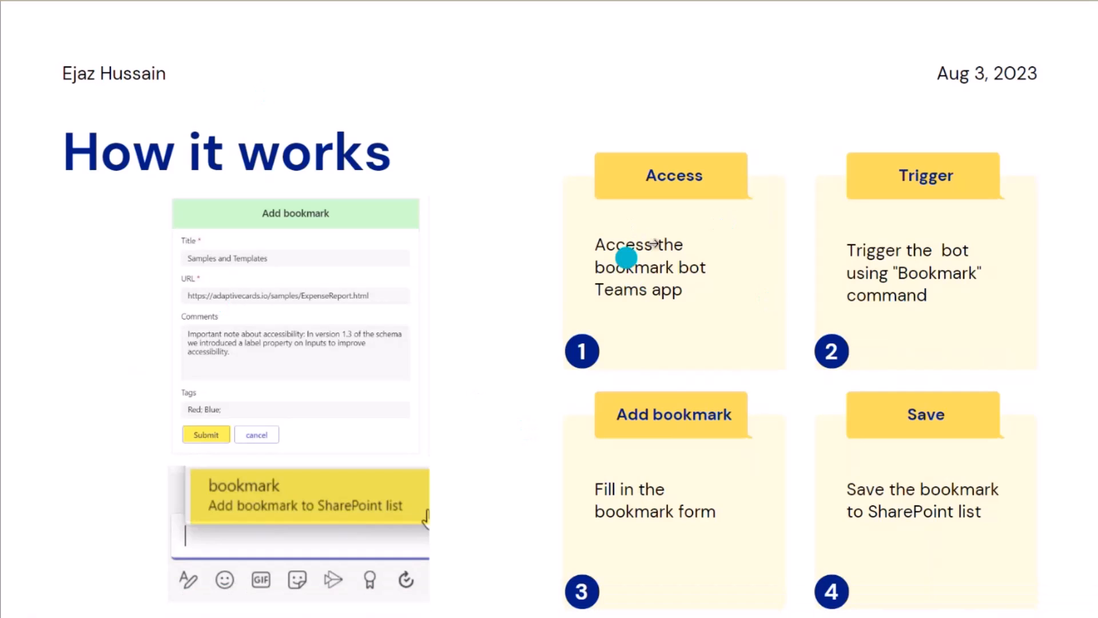
{"action": "mouse_move", "coordinate": [903, 284]}
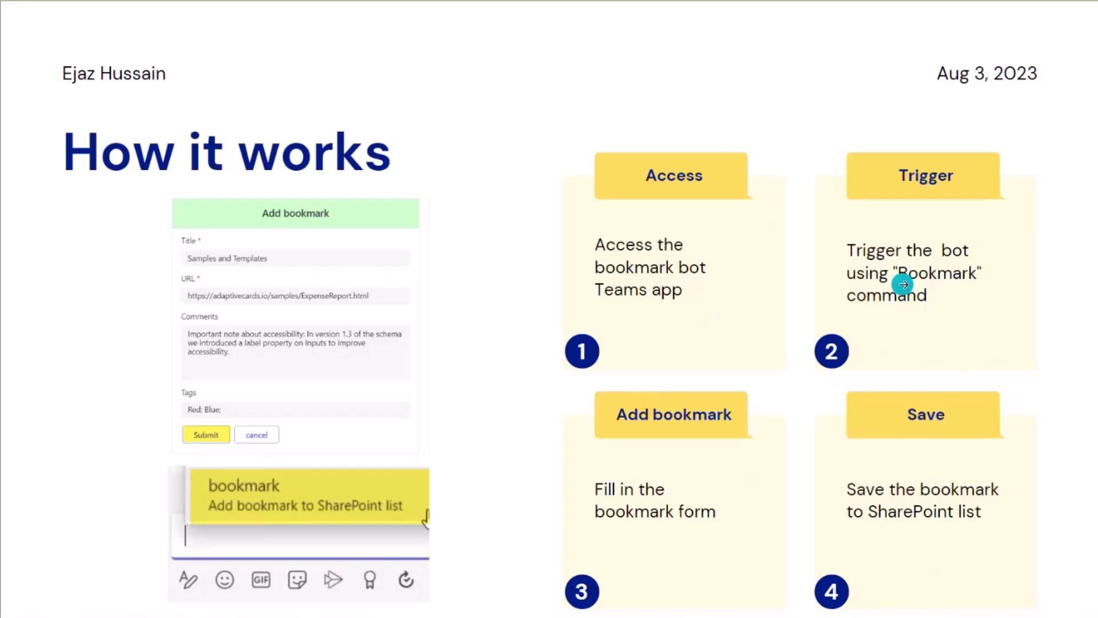
{"action": "mouse_move", "coordinate": [926, 317]}
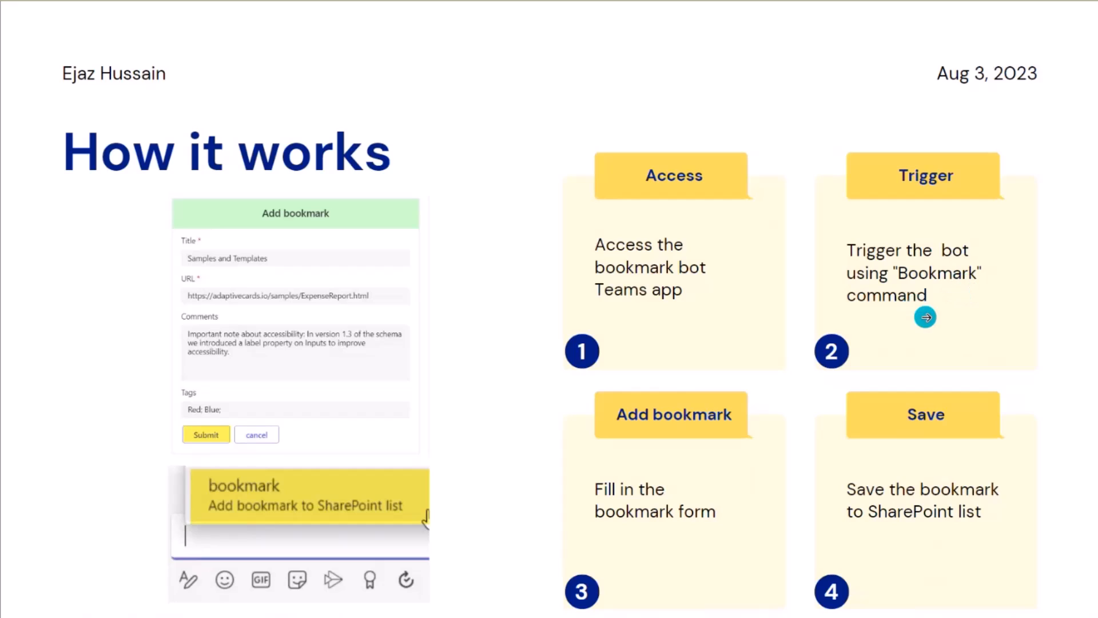
{"action": "mouse_move", "coordinate": [901, 328]}
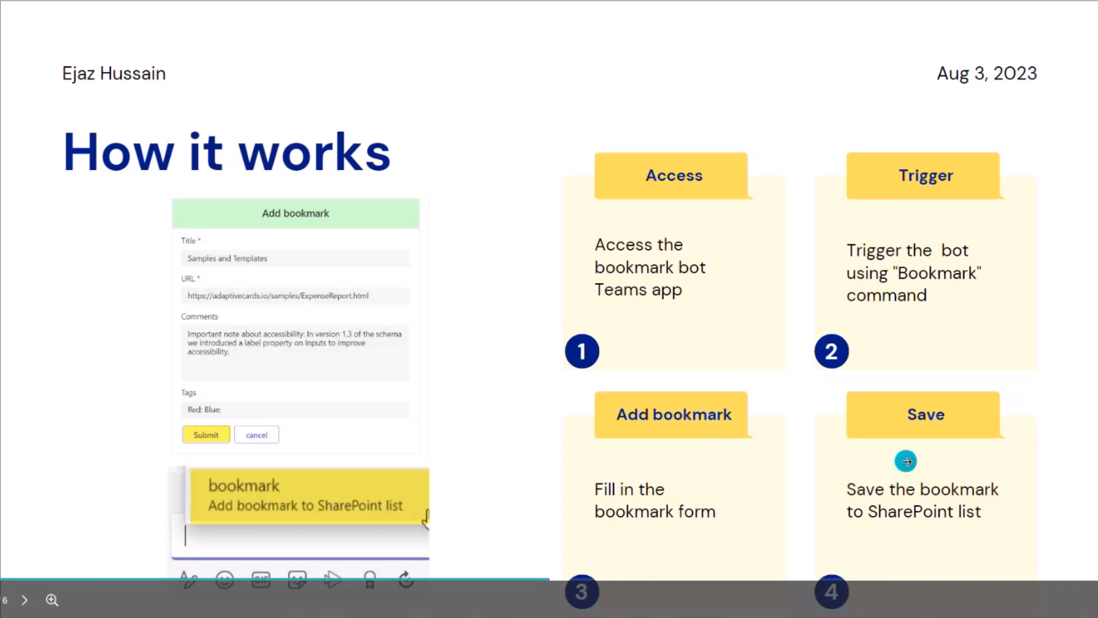
{"action": "mouse_move", "coordinate": [987, 564]}
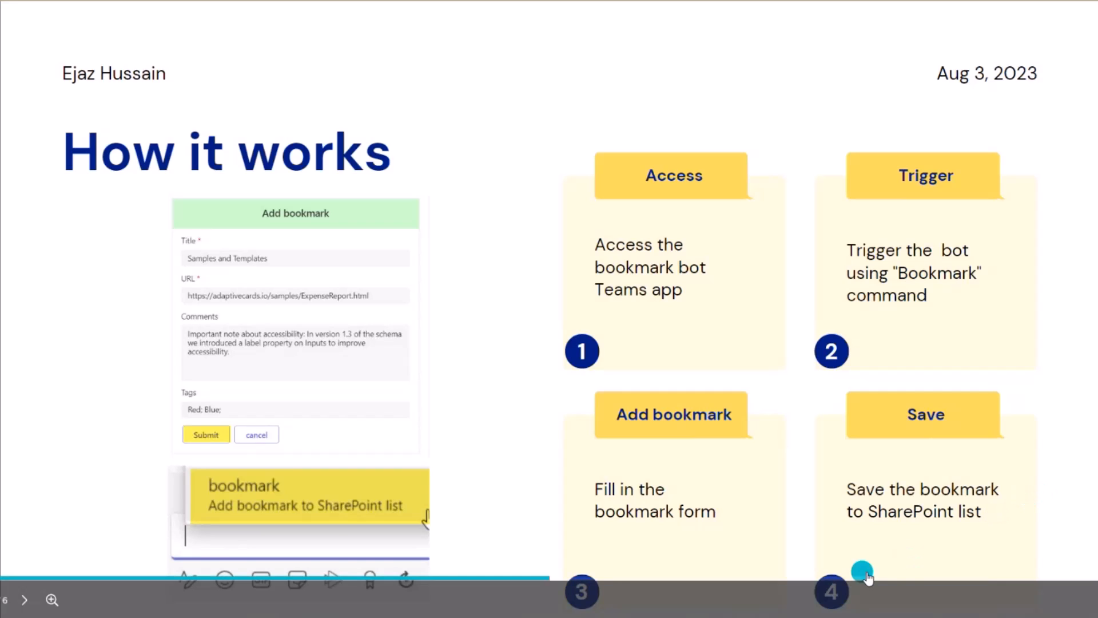
{"action": "mouse_move", "coordinate": [946, 481]}
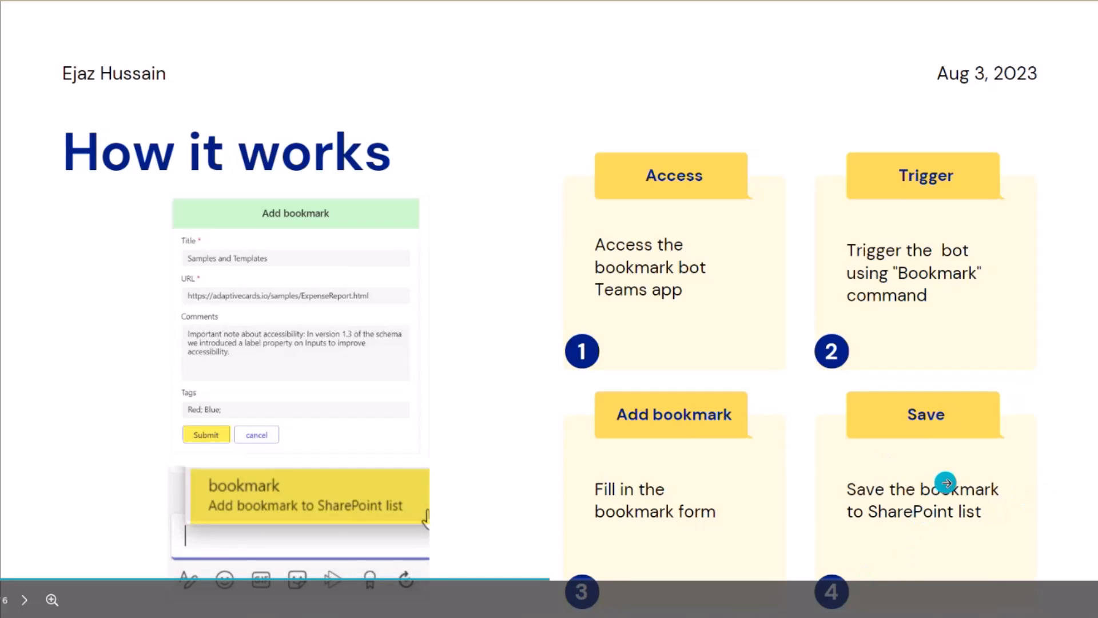
- Send the bookmark command and fill the card with Microsoft Viva's title, URL and description
{"action": "left_click", "coordinate": [24, 599]}
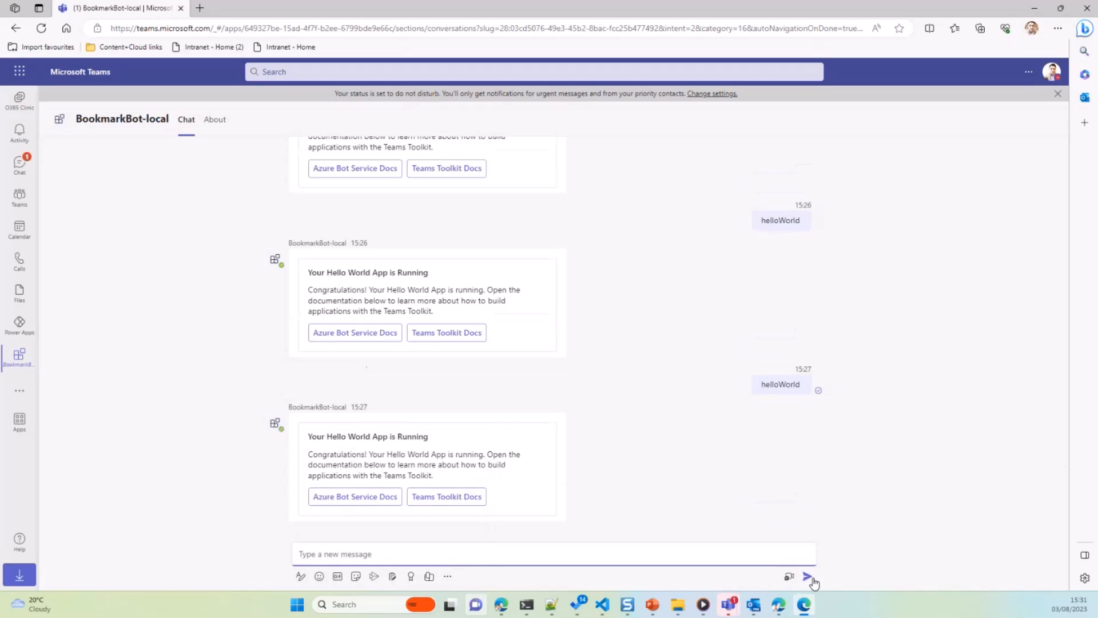
{"action": "left_click", "coordinate": [808, 575]}
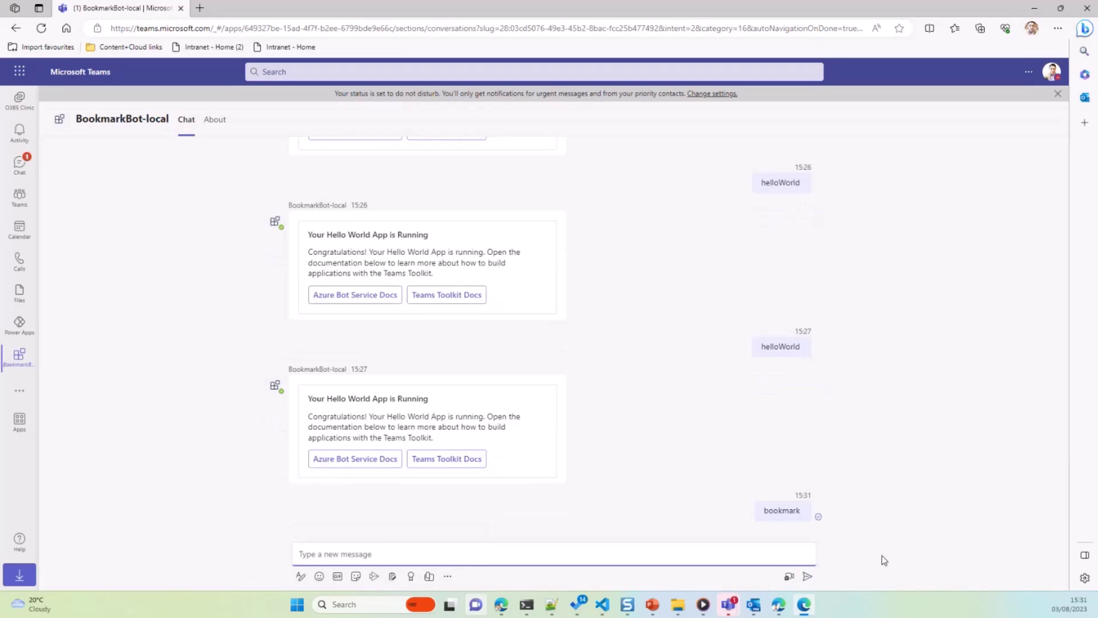
{"action": "mouse_move", "coordinate": [657, 523]}
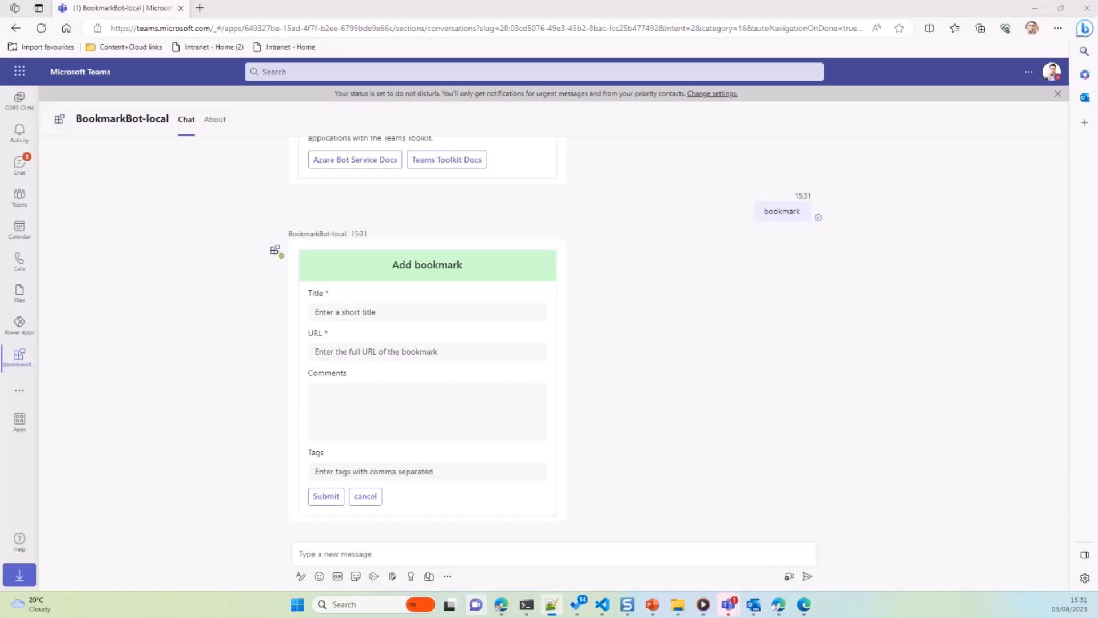
{"action": "mouse_move", "coordinate": [383, 328]}
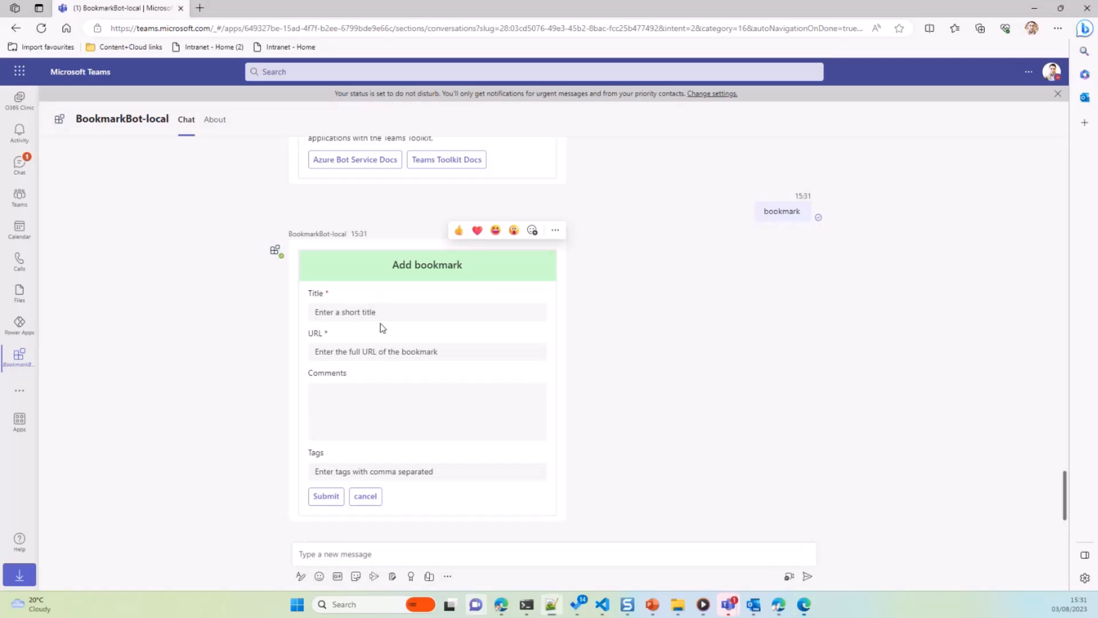
{"action": "type", "text": "Microsoft Viva"}
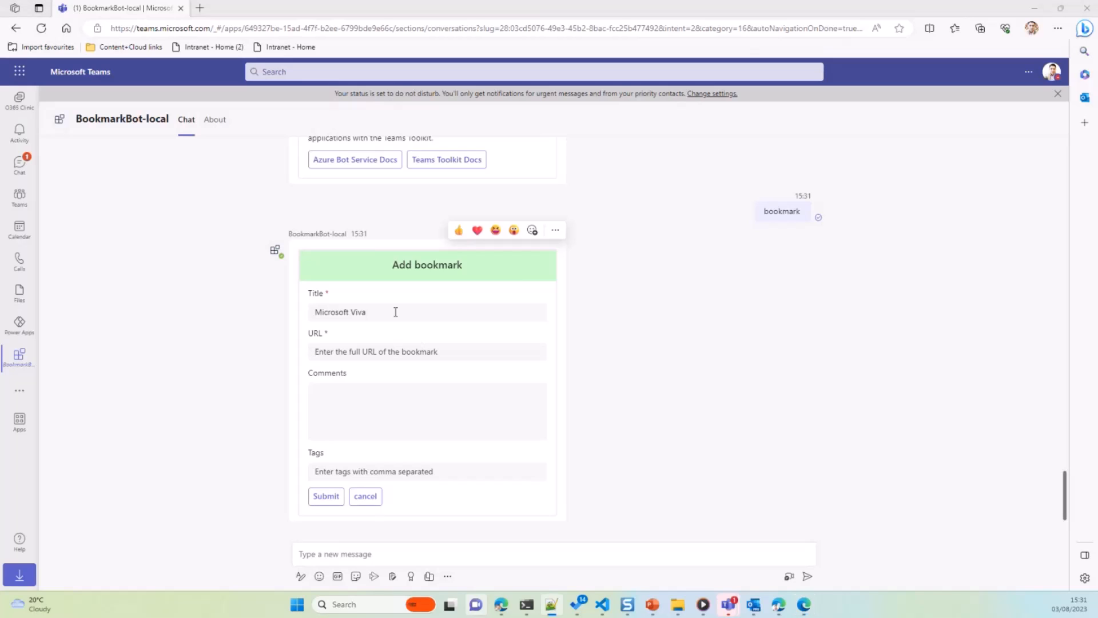
{"action": "type", "text": "https://www.microsoft.com/en-gb/microsoft-viva"}
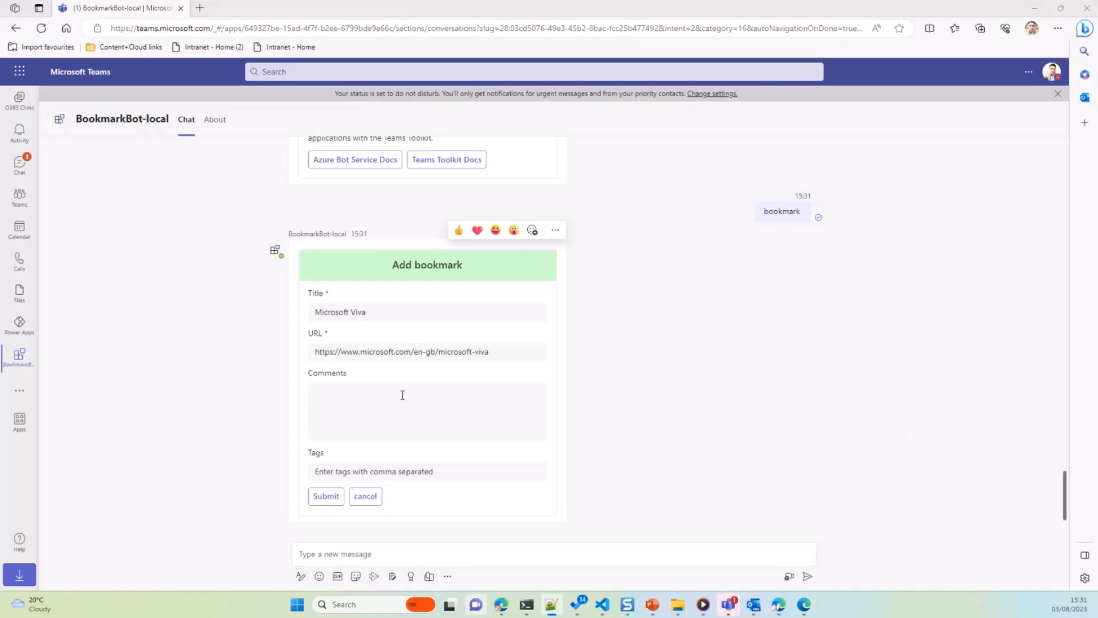
{"action": "type", "text": "Microsoft Viva empowers organizations with next-generation AI and insights—bringing together the tools and applications businesses need for communication and feedback, analytics, goals, and learning to continuously improve employee engagement and business performance."}
{"action": "type", "text": "Viva,AI Insights,Analytics"}
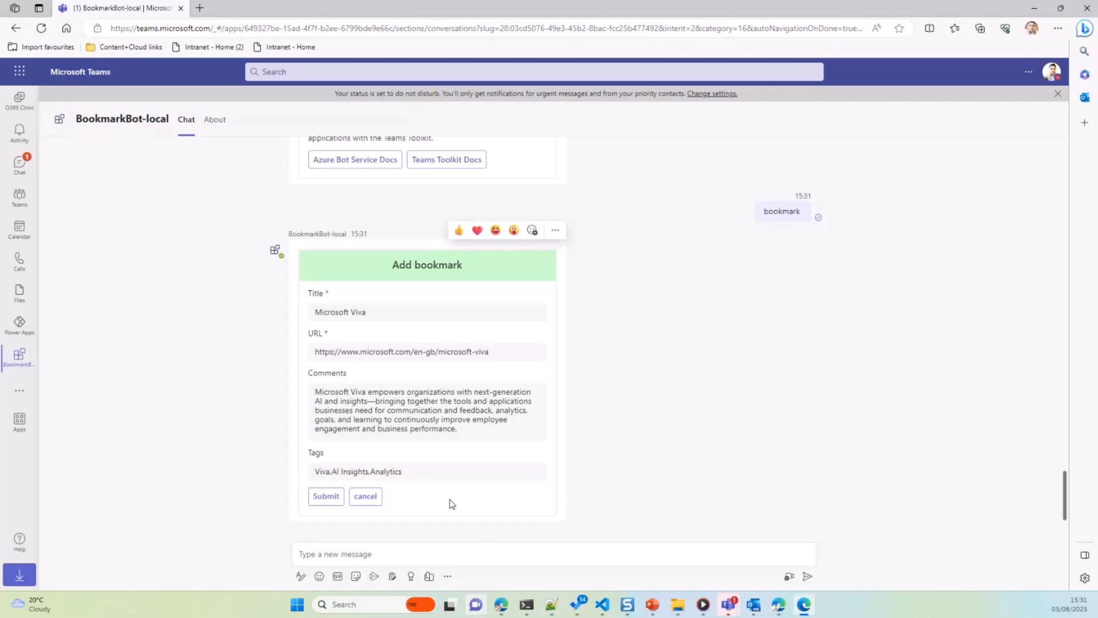
- Submit the Microsoft Viva bookmark, view its SharePoint record, and return to the bot chat
{"action": "left_click", "coordinate": [365, 496]}
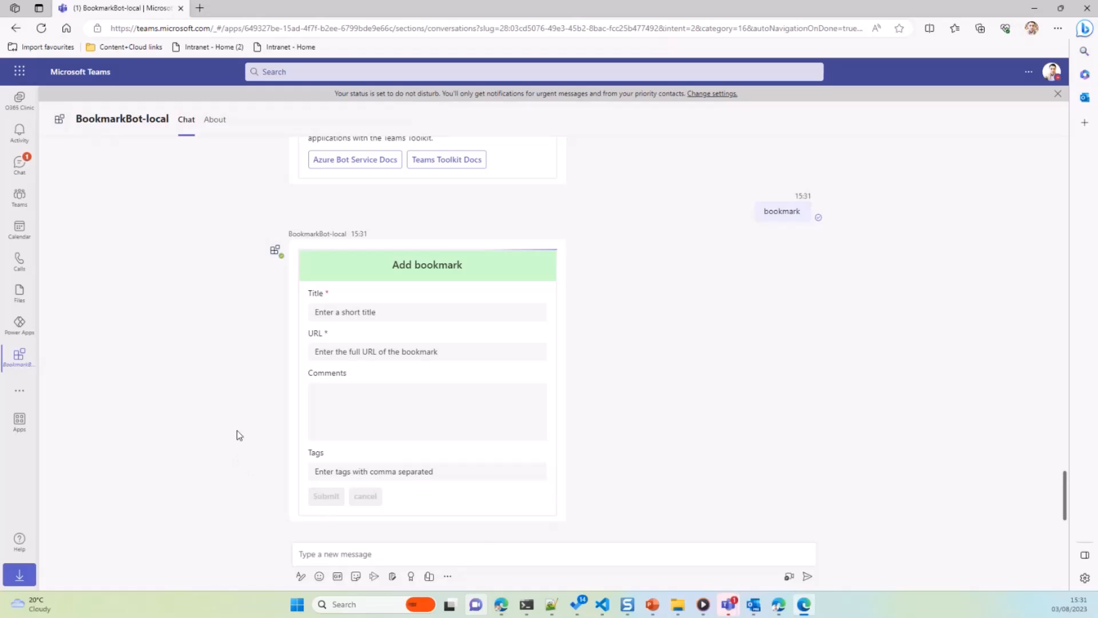
{"action": "left_click", "coordinate": [326, 496]}
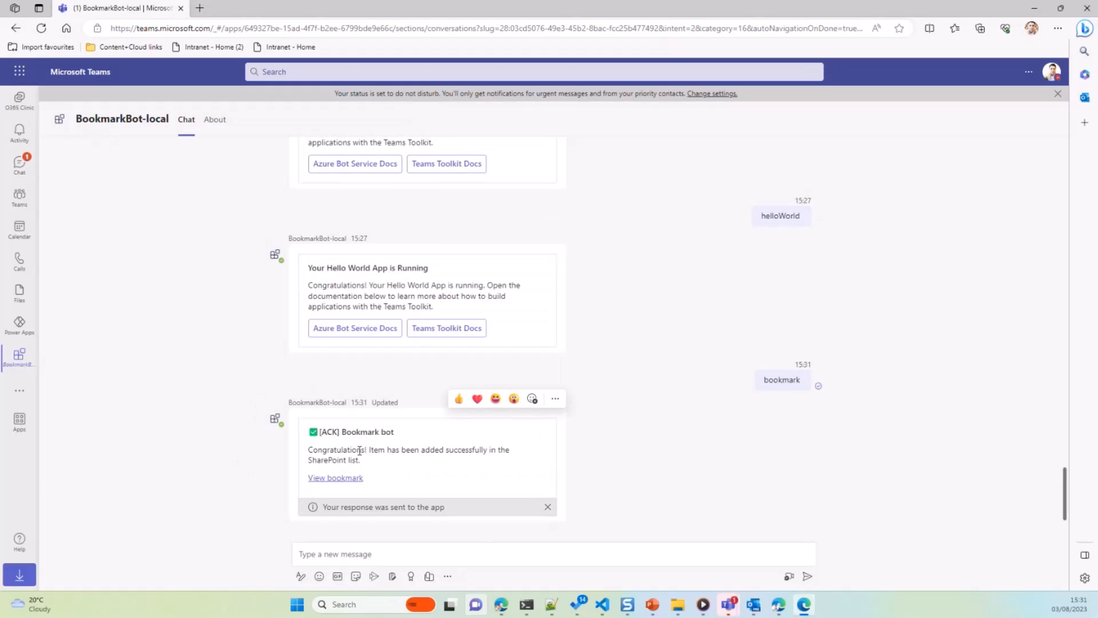
{"action": "mouse_move", "coordinate": [363, 448]}
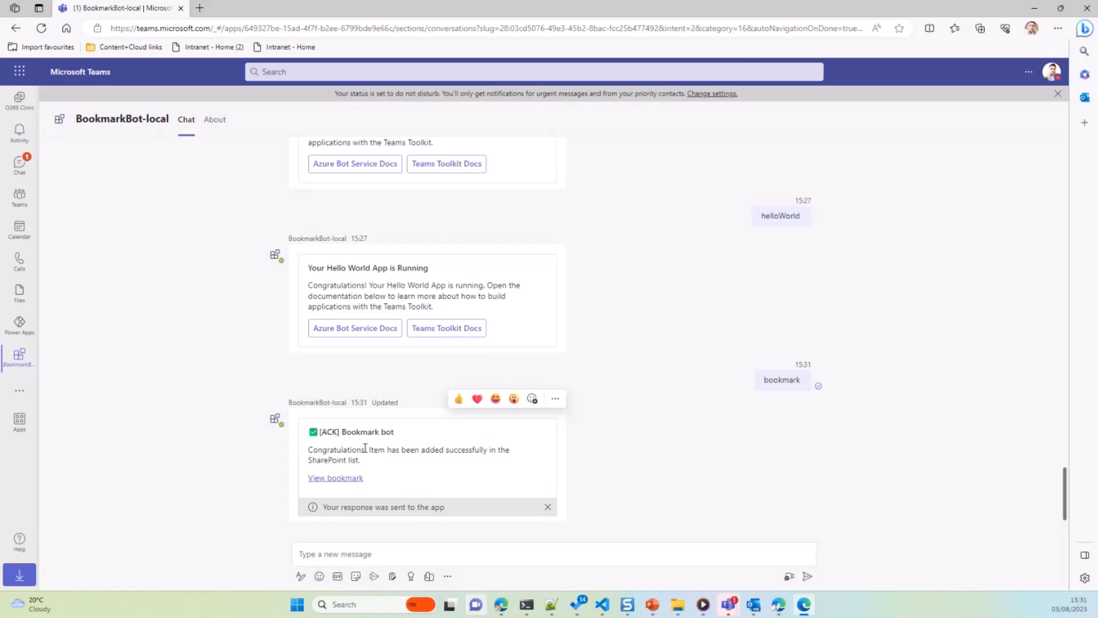
{"action": "mouse_move", "coordinate": [429, 463]}
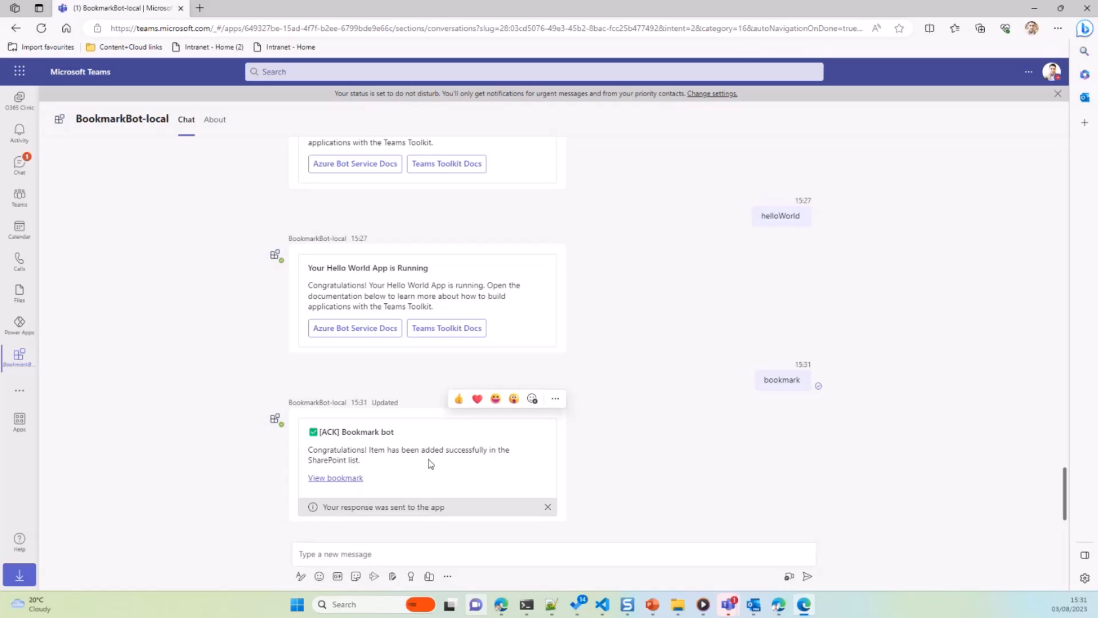
{"action": "left_click", "coordinate": [336, 477]}
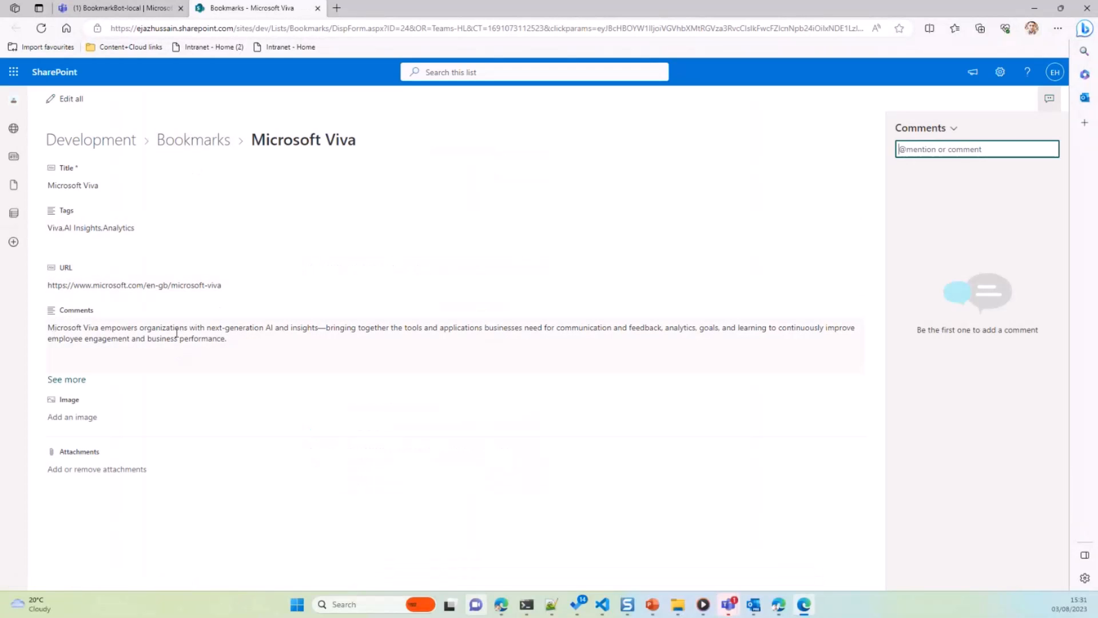
{"action": "left_click", "coordinate": [119, 8]}
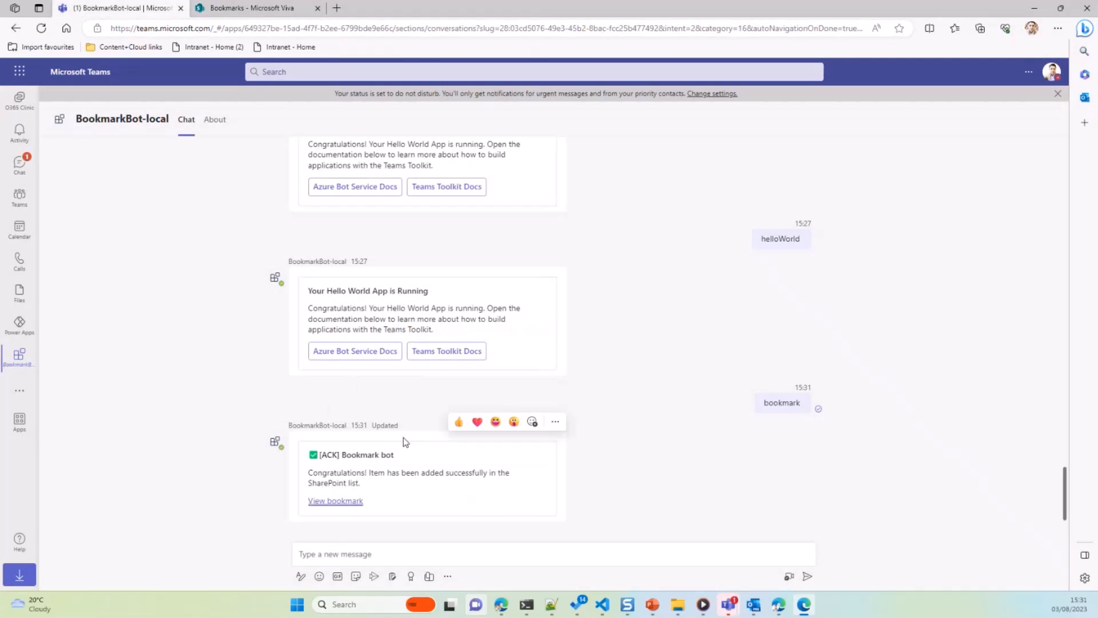
{"action": "mouse_move", "coordinate": [406, 449]}
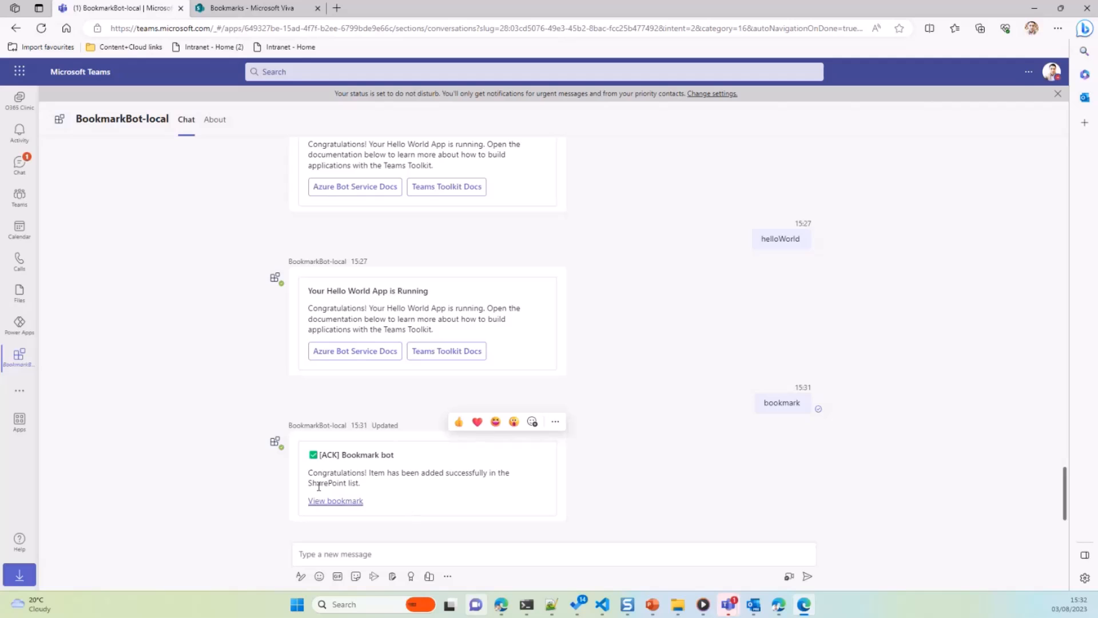
{"action": "mouse_move", "coordinate": [369, 488]}
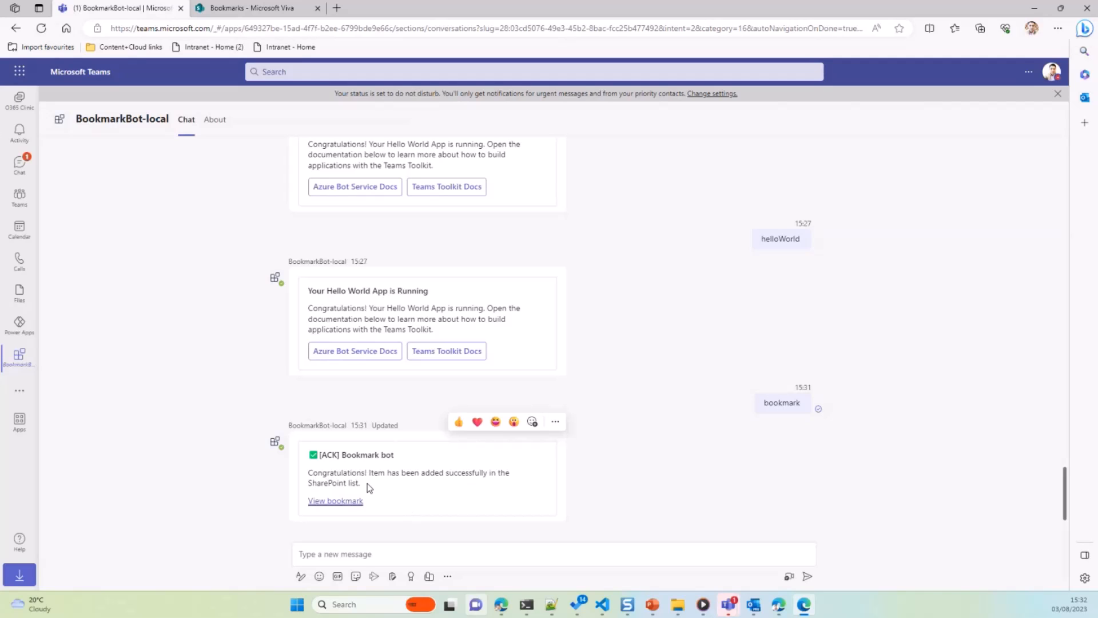
- Send another 'bookmark' command to the bot in the Teams chat
{"action": "double_click", "coordinate": [338, 472]}
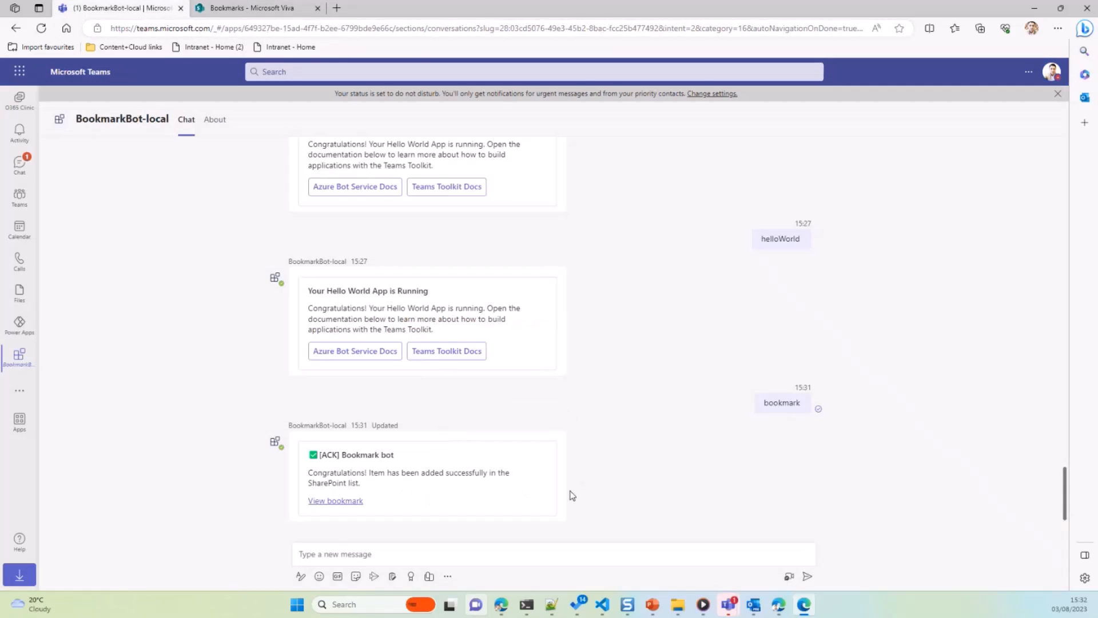
{"action": "mouse_move", "coordinate": [345, 203]}
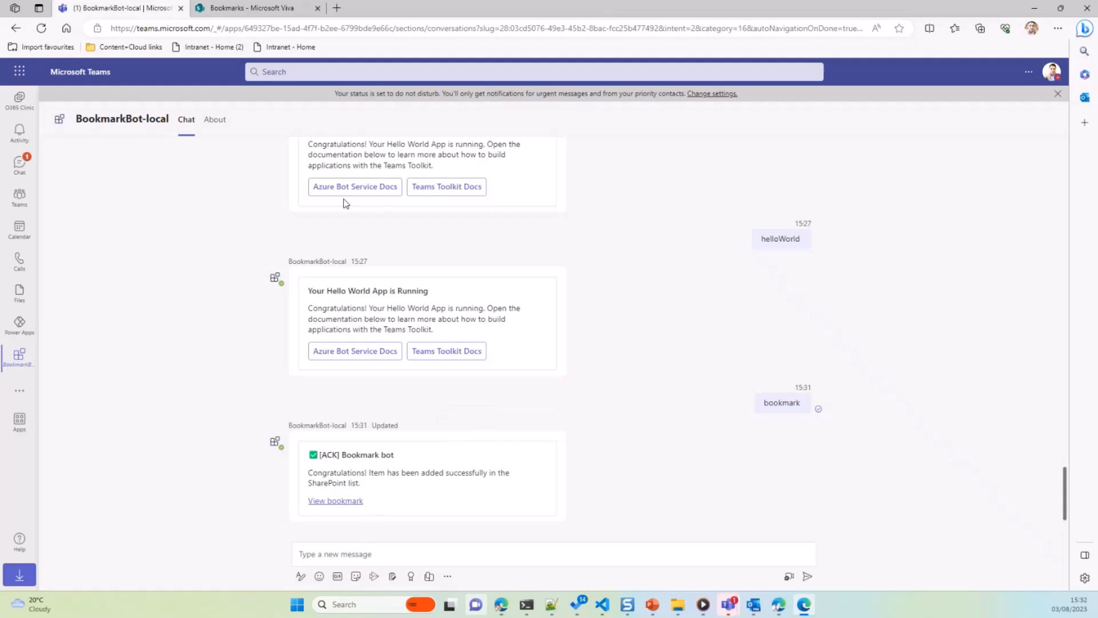
{"action": "mouse_move", "coordinate": [603, 604]}
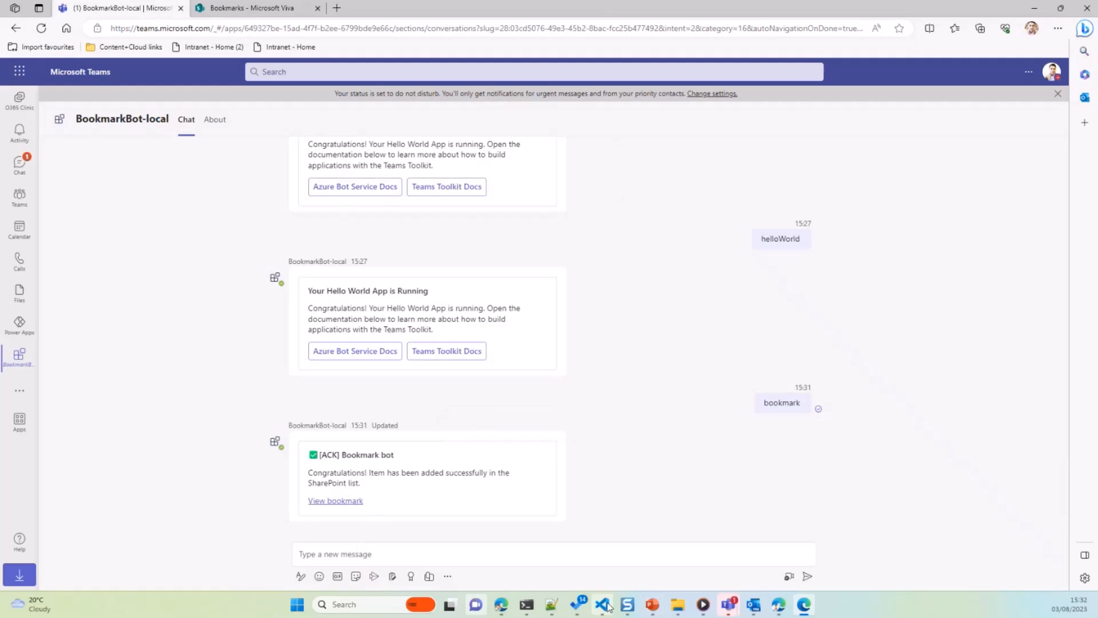
{"action": "left_click", "coordinate": [600, 604]}
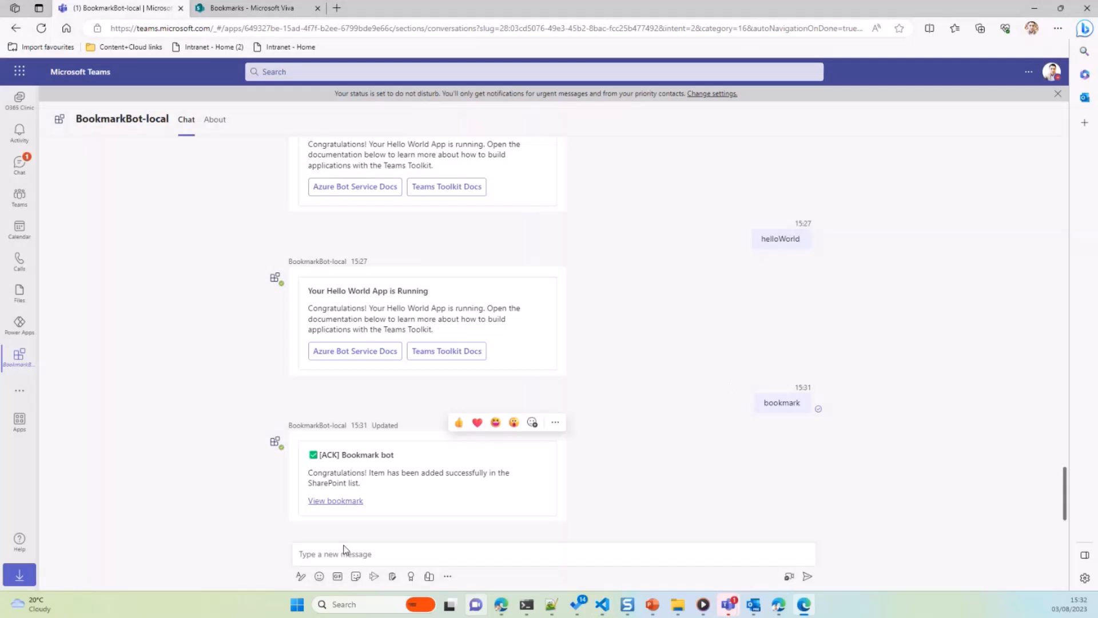
{"action": "mouse_move", "coordinate": [263, 538]}
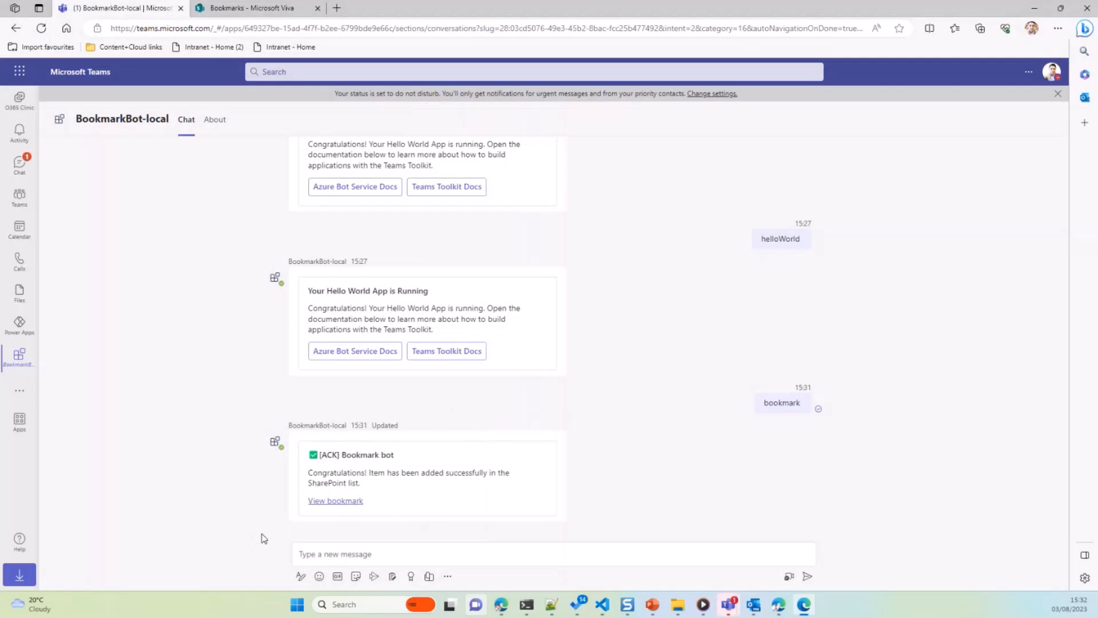
{"action": "left_click", "coordinate": [574, 555]}
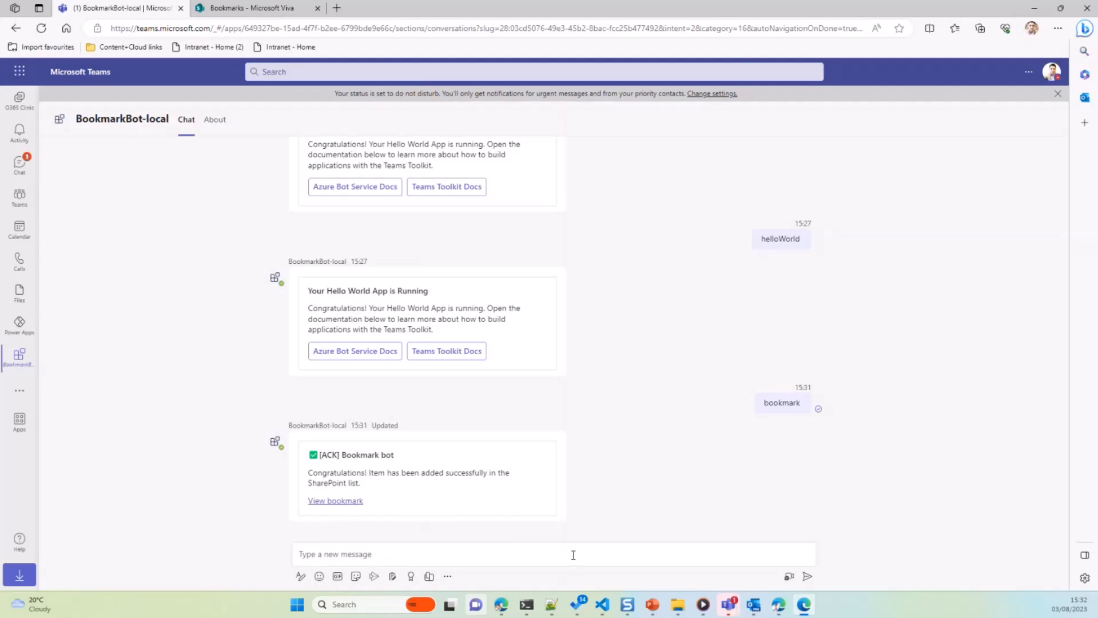
{"action": "mouse_move", "coordinate": [341, 553]}
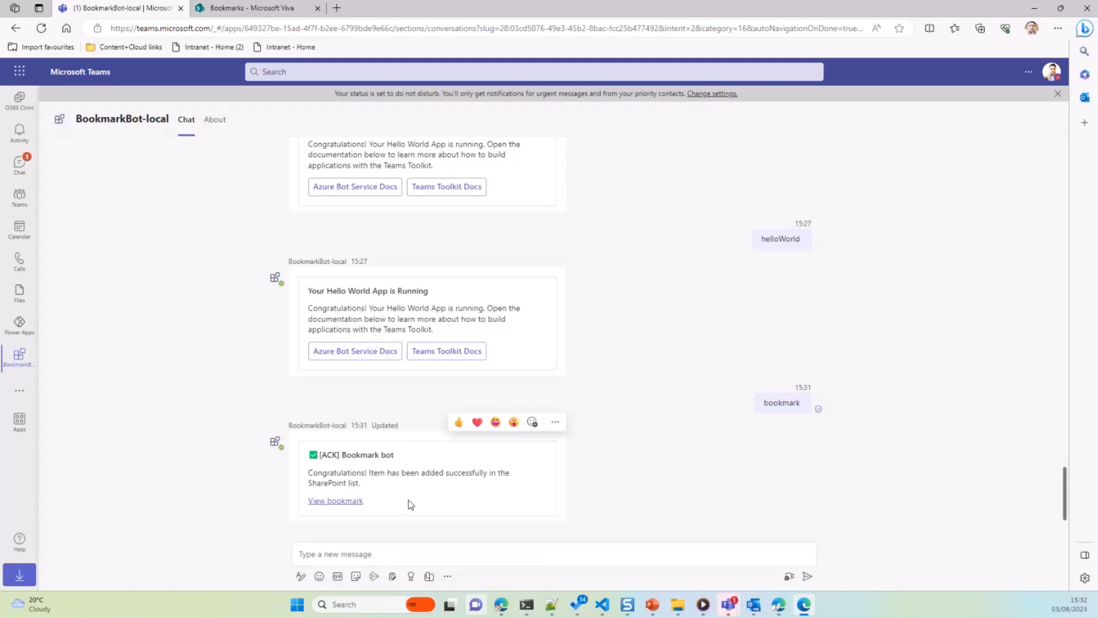
{"action": "mouse_move", "coordinate": [659, 539]}
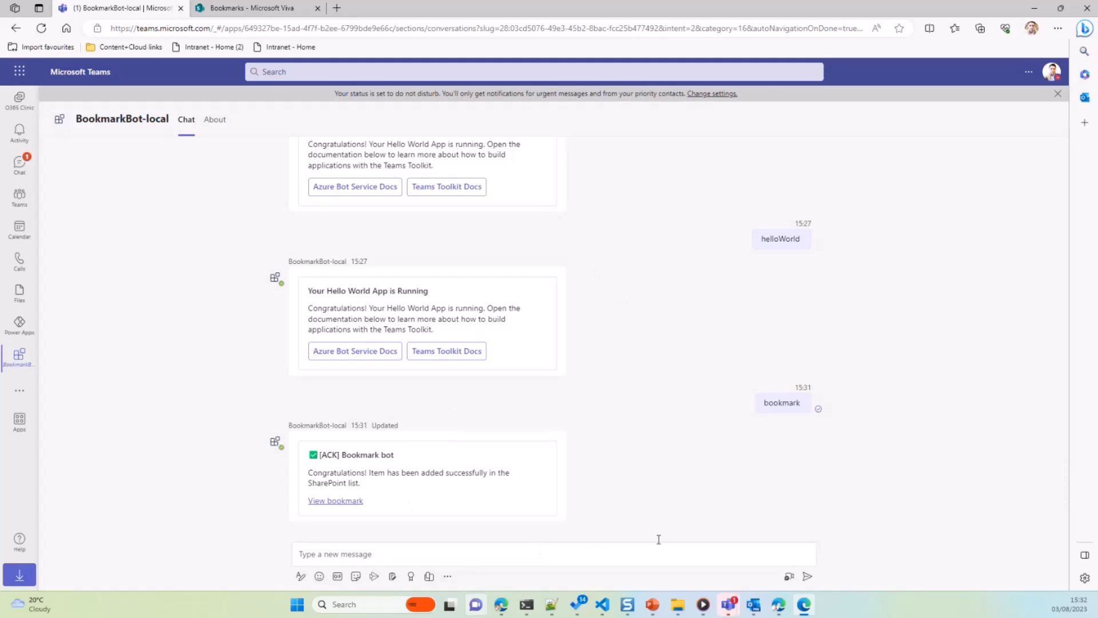
{"action": "mouse_move", "coordinate": [338, 554]}
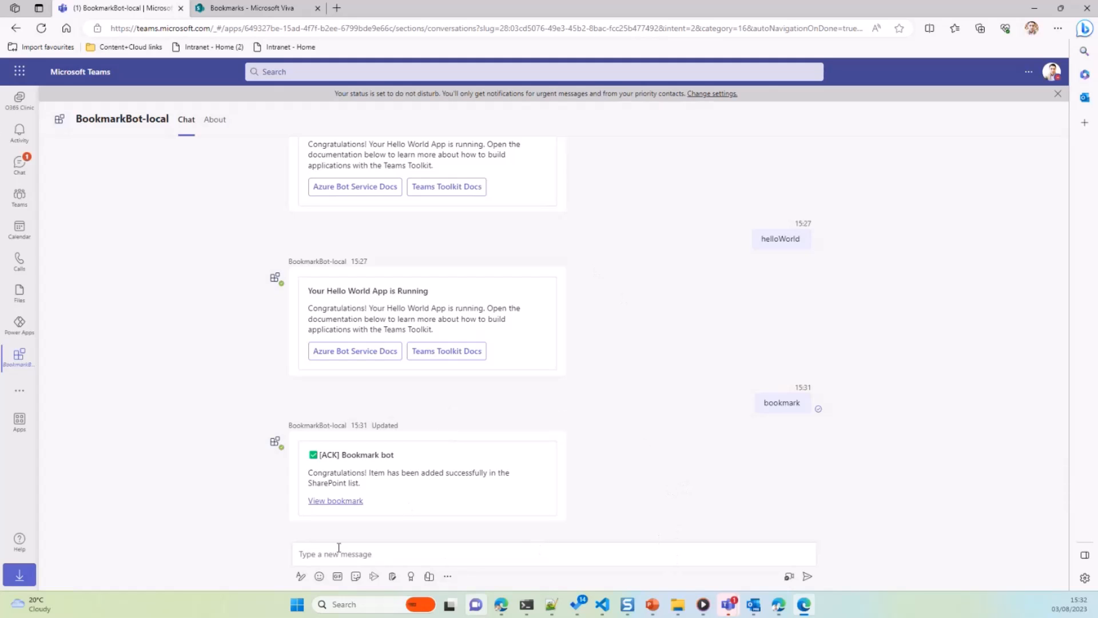
{"action": "mouse_move", "coordinate": [306, 559]}
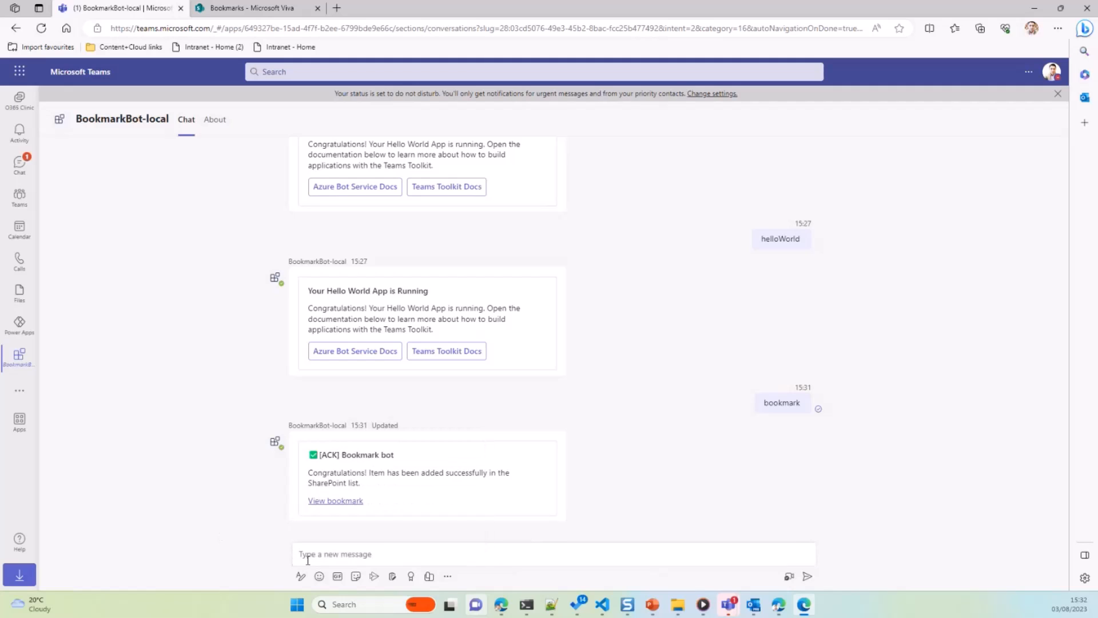
{"action": "type", "text": "bookmark"}
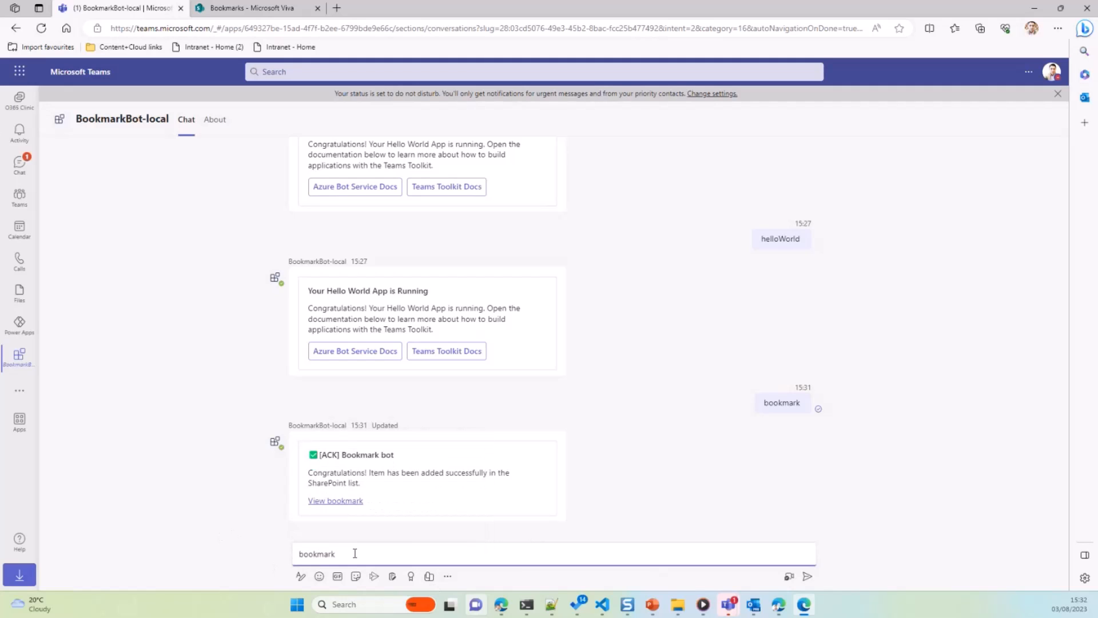
{"action": "mouse_move", "coordinate": [466, 578]}
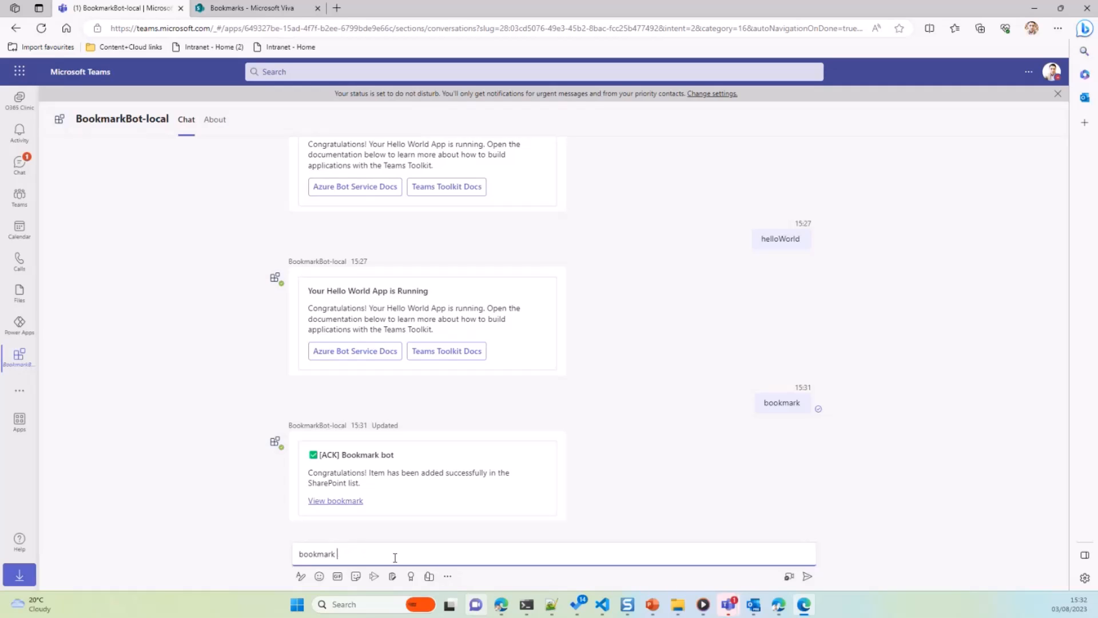
{"action": "key", "text": "Return"}
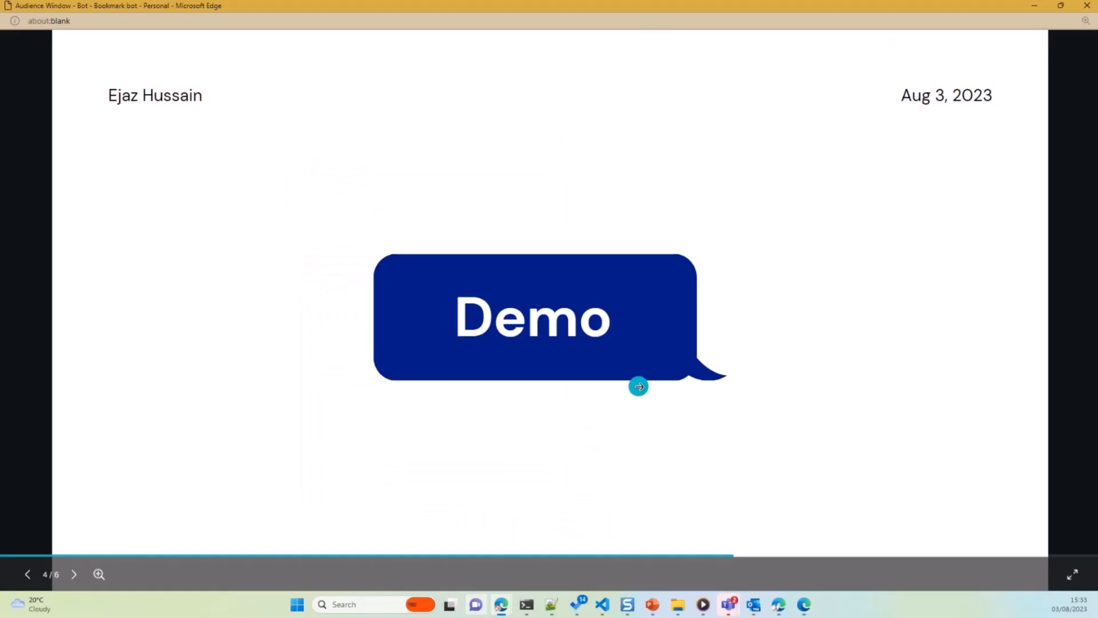
{"action": "left_click", "coordinate": [73, 574]}
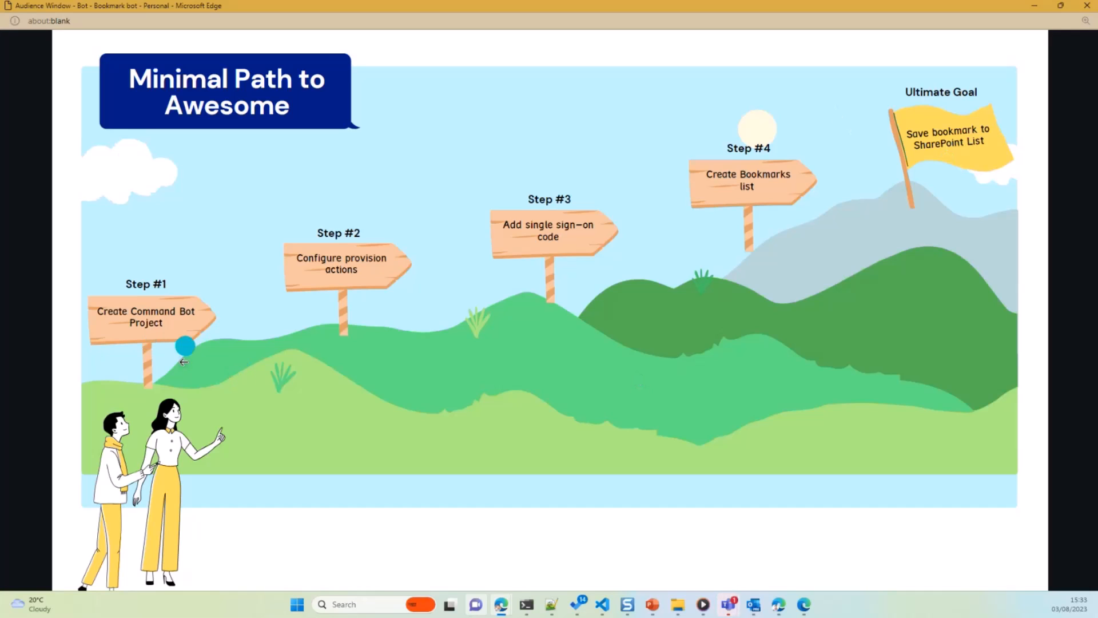
{"action": "mouse_move", "coordinate": [196, 325]}
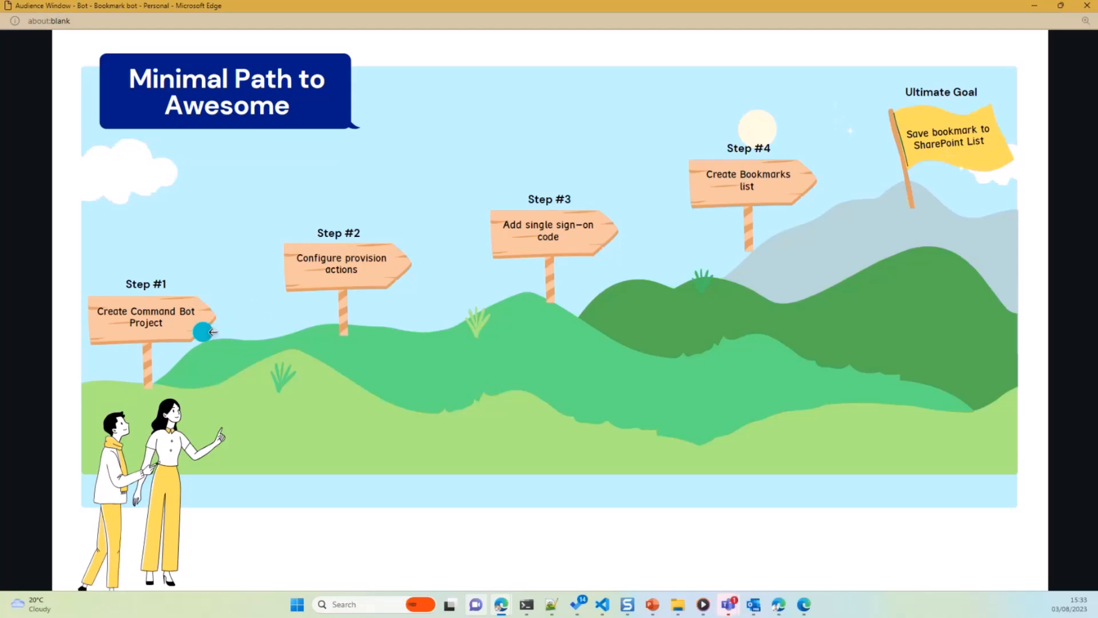
{"action": "mouse_move", "coordinate": [307, 342]}
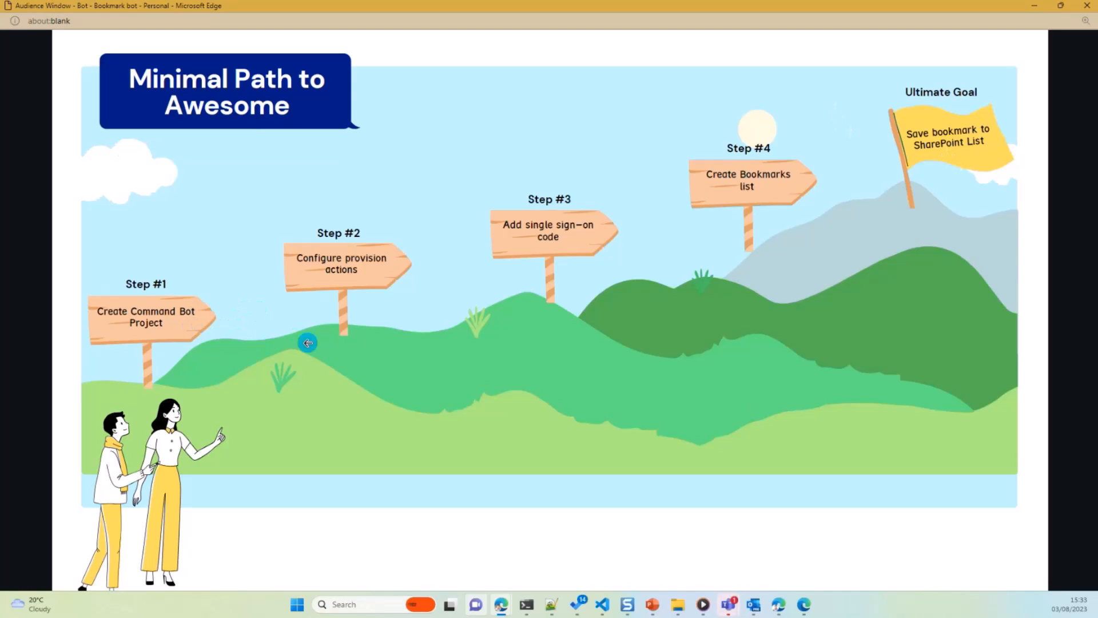
{"action": "mouse_move", "coordinate": [183, 319]}
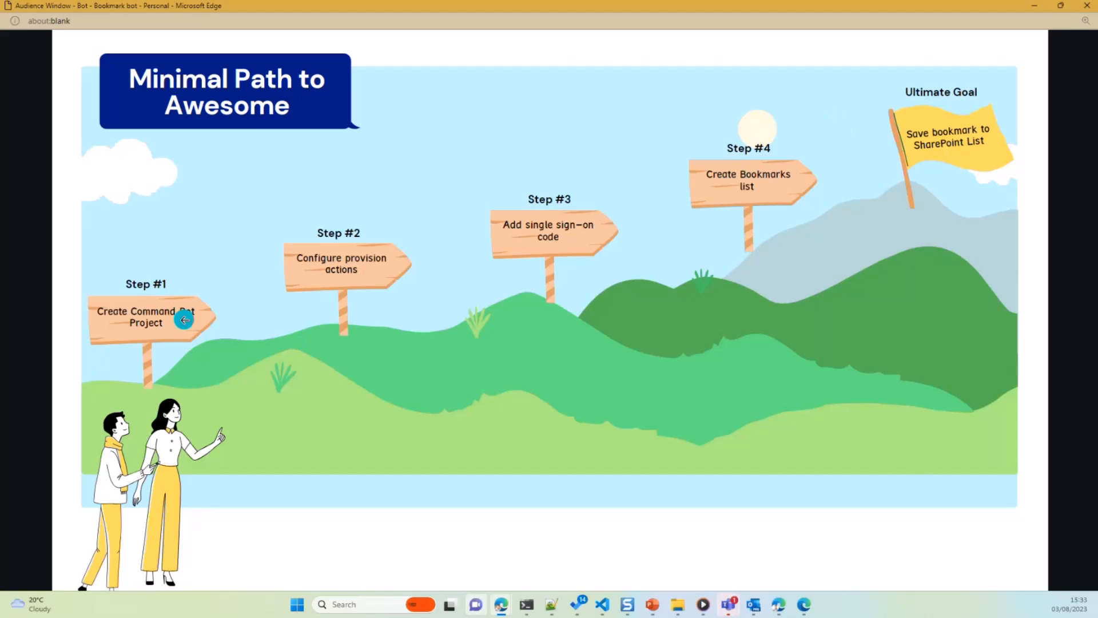
{"action": "mouse_move", "coordinate": [339, 276]}
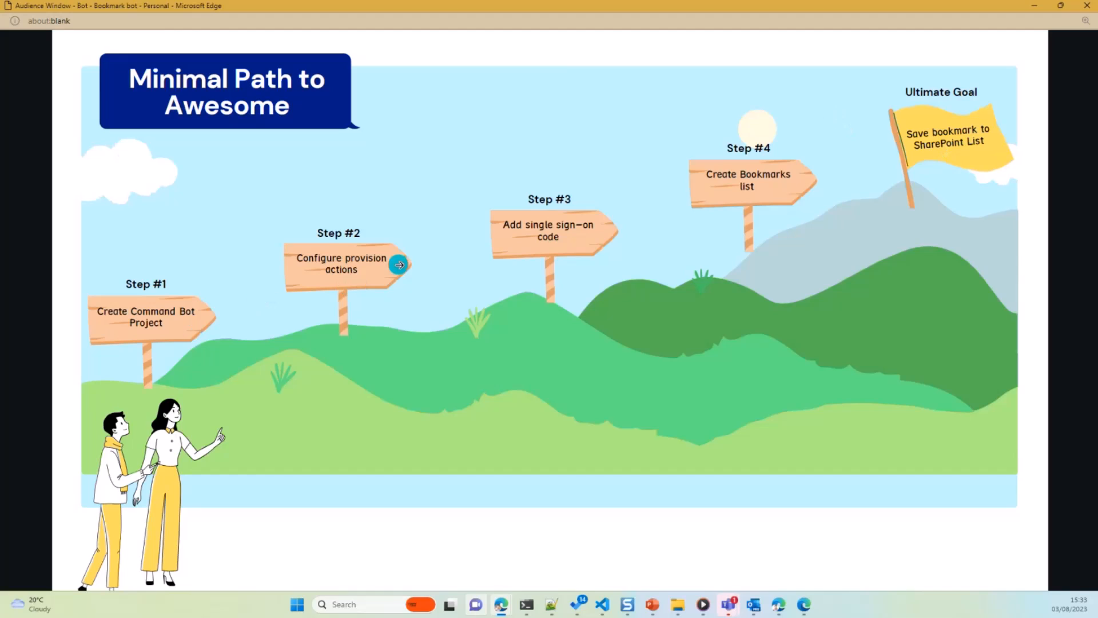
{"action": "mouse_move", "coordinate": [365, 279]}
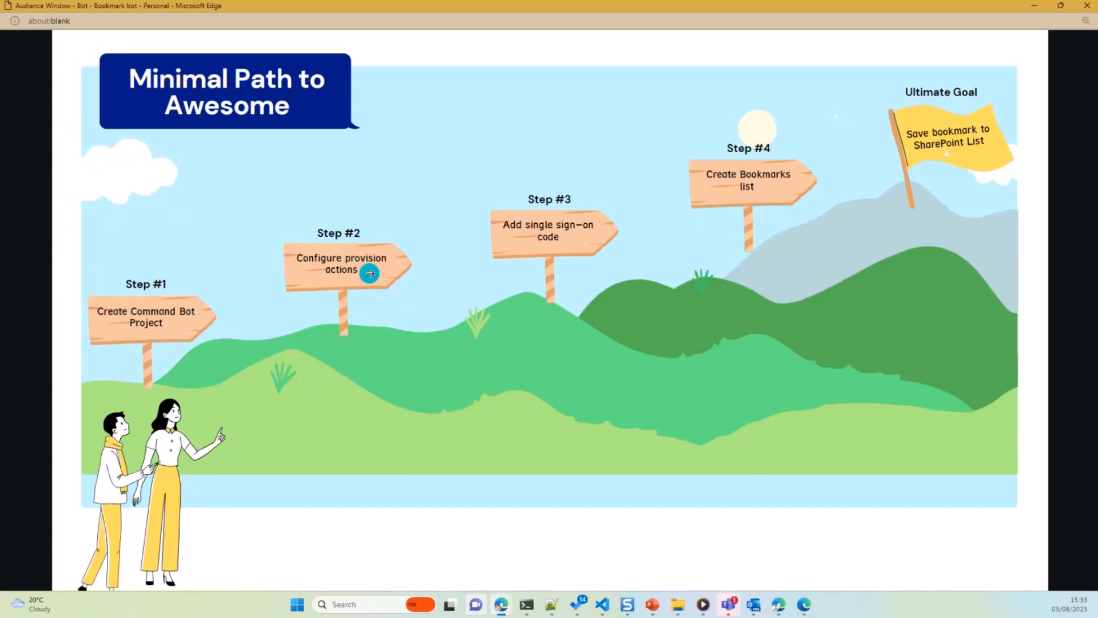
{"action": "mouse_move", "coordinate": [346, 273]}
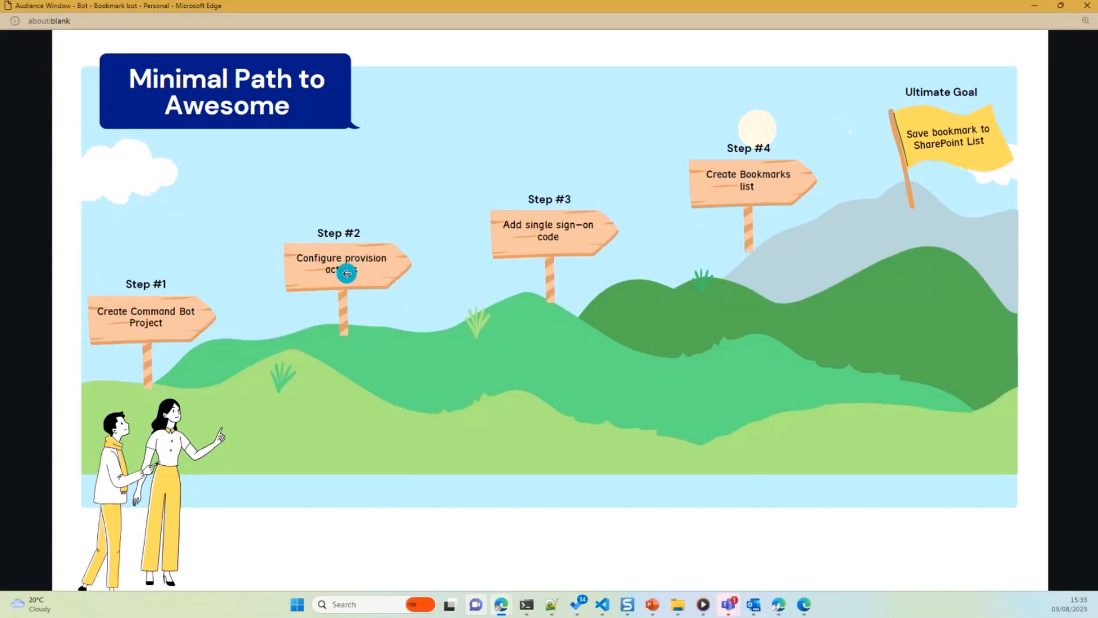
{"action": "mouse_move", "coordinate": [313, 281]}
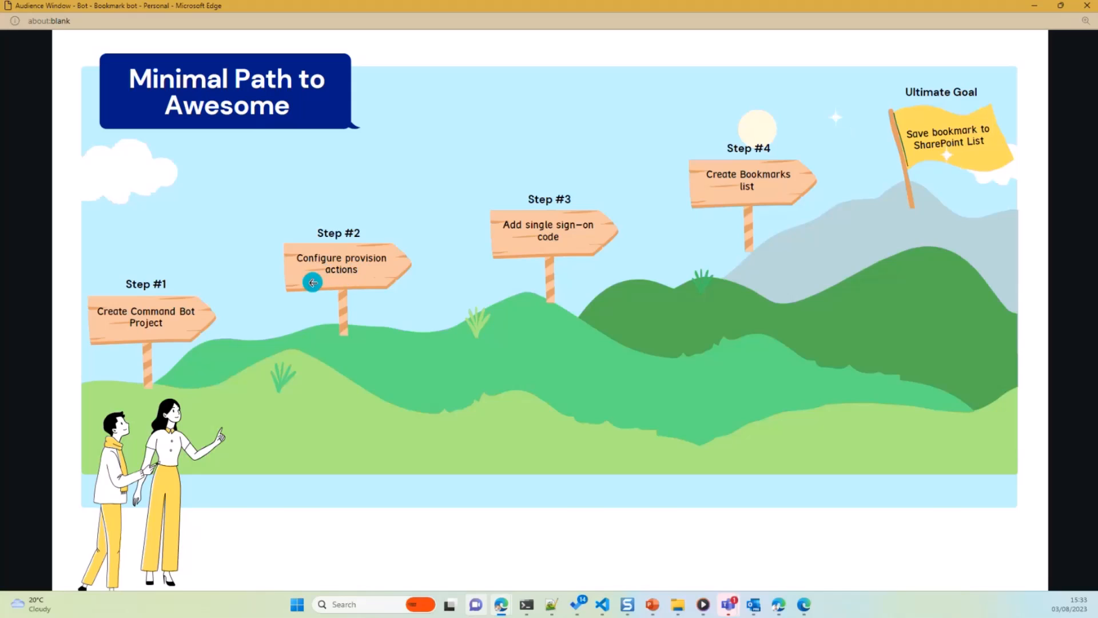
{"action": "mouse_move", "coordinate": [359, 268]}
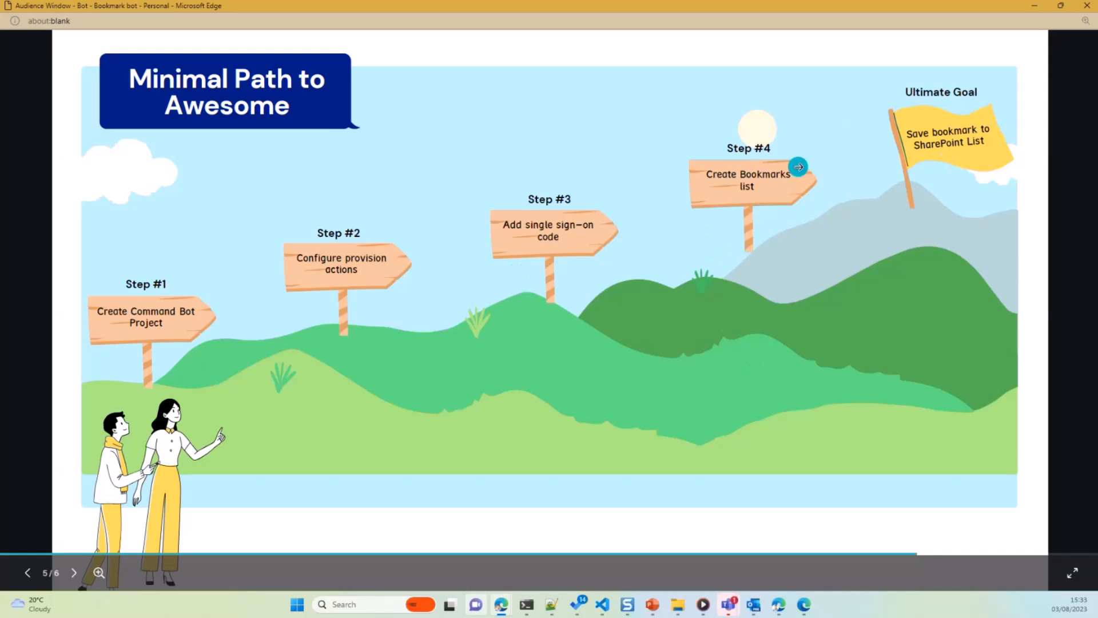
{"action": "mouse_move", "coordinate": [762, 200]}
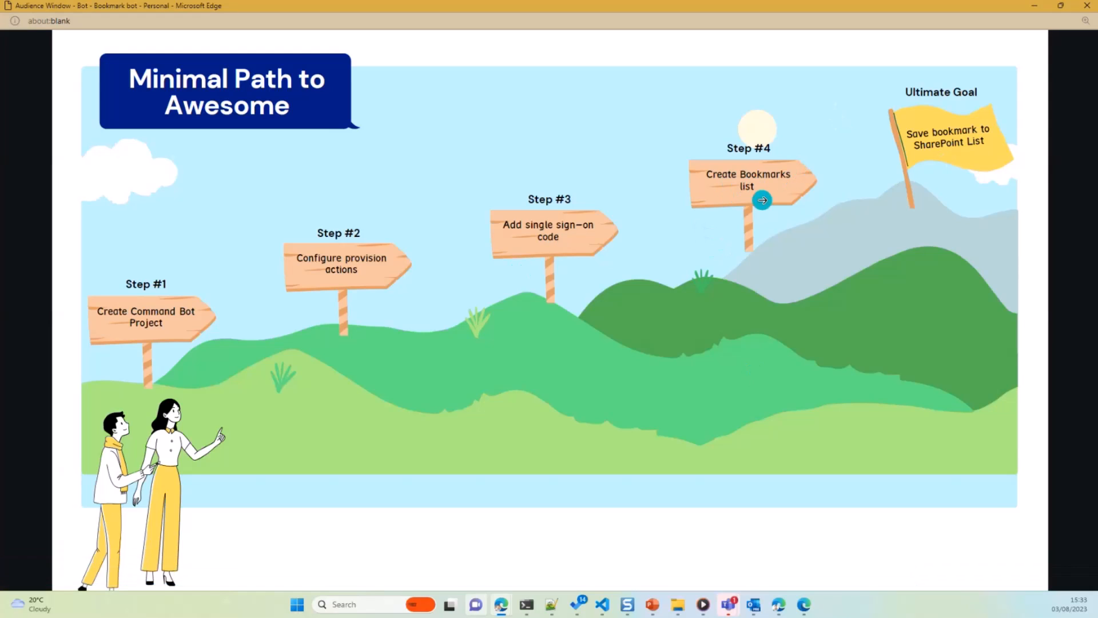
{"action": "mouse_move", "coordinate": [778, 199]}
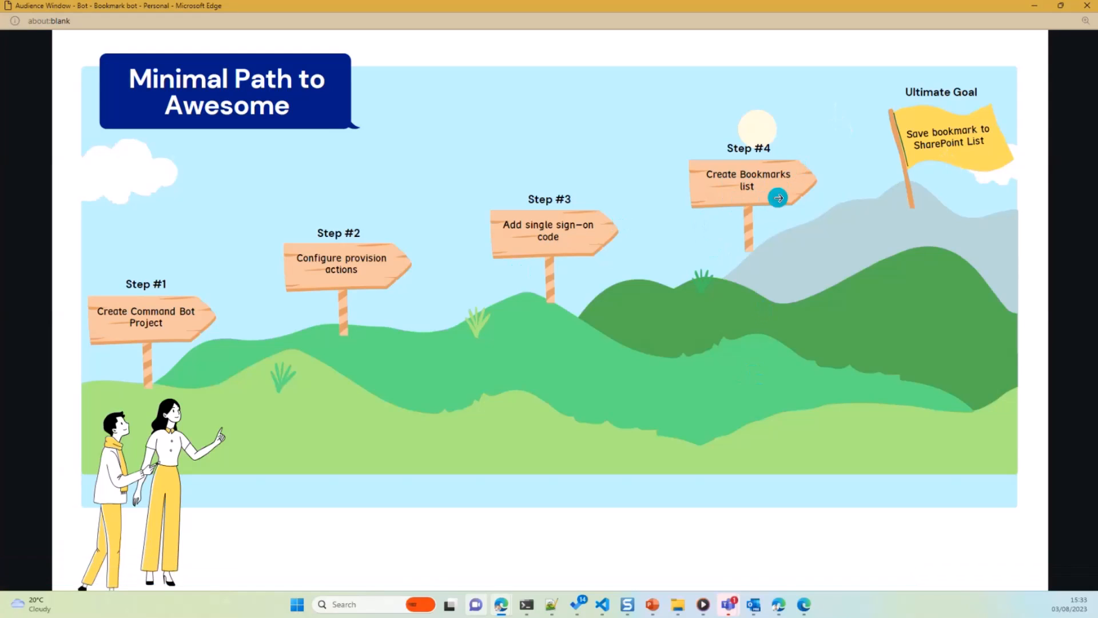
{"action": "mouse_move", "coordinate": [927, 156]}
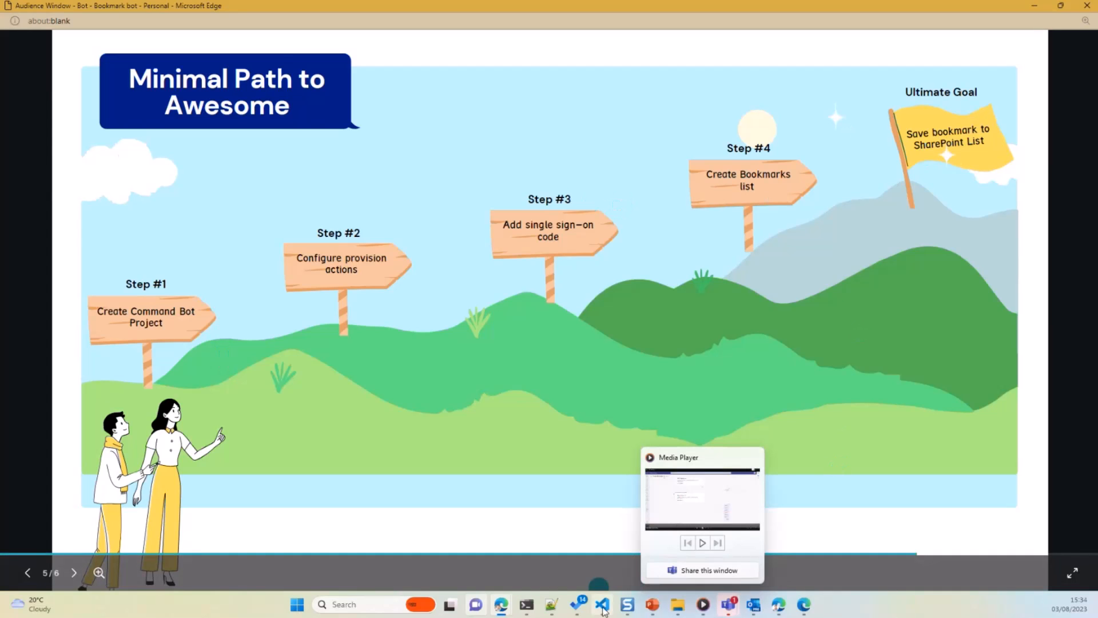
- Close all editor tabs in the bot-bookmark project and show the Teams Toolkit panel
{"action": "left_click", "coordinate": [601, 604]}
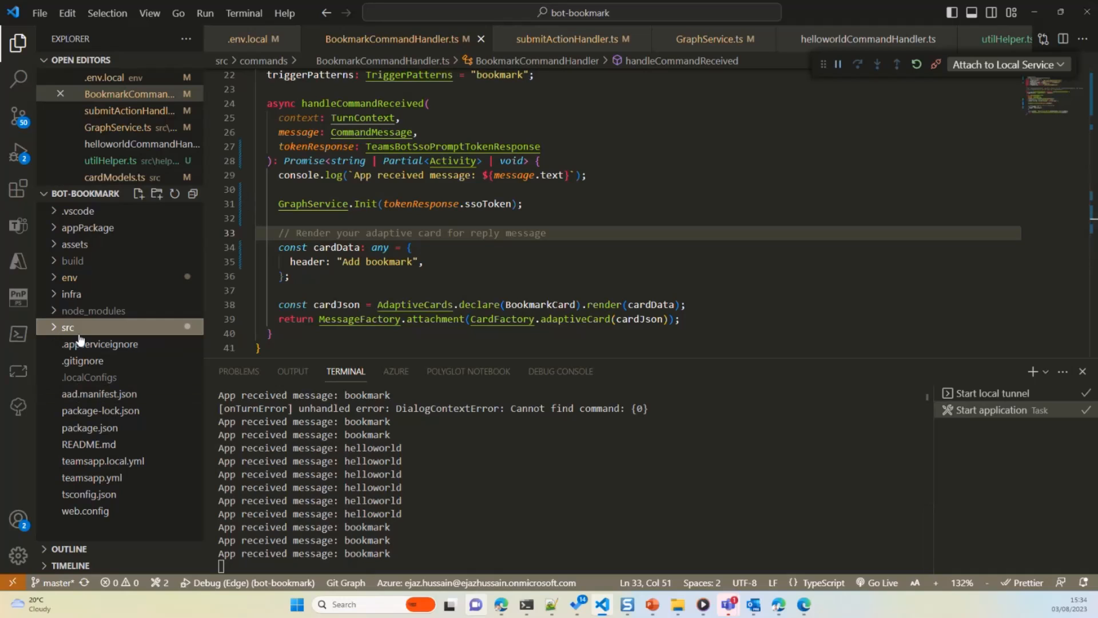
{"action": "mouse_move", "coordinate": [878, 370]}
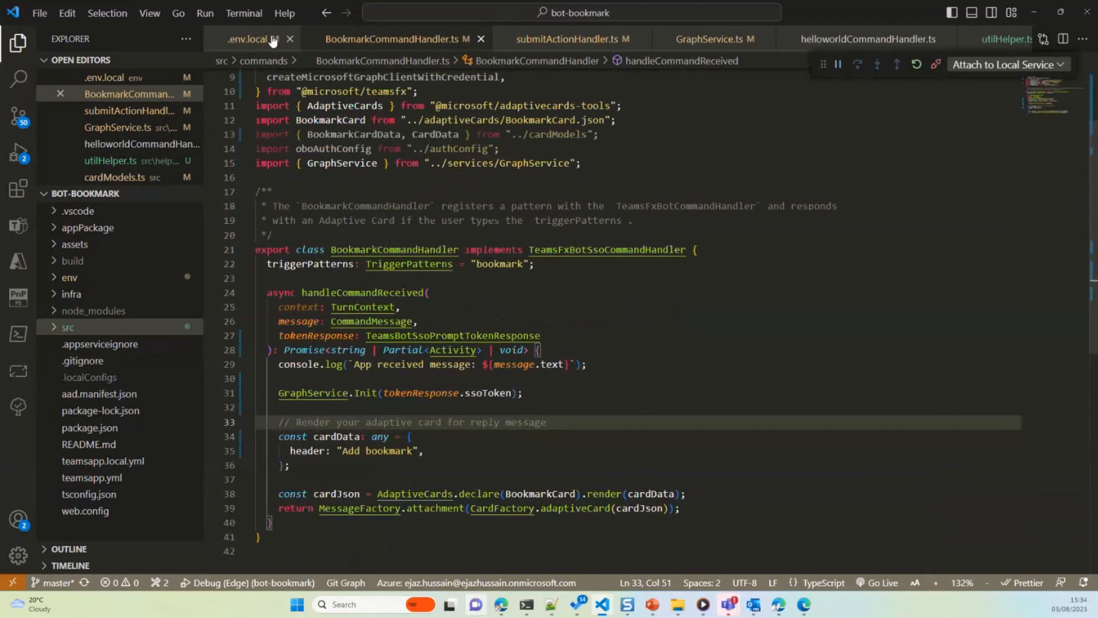
{"action": "right_click", "coordinate": [251, 39]}
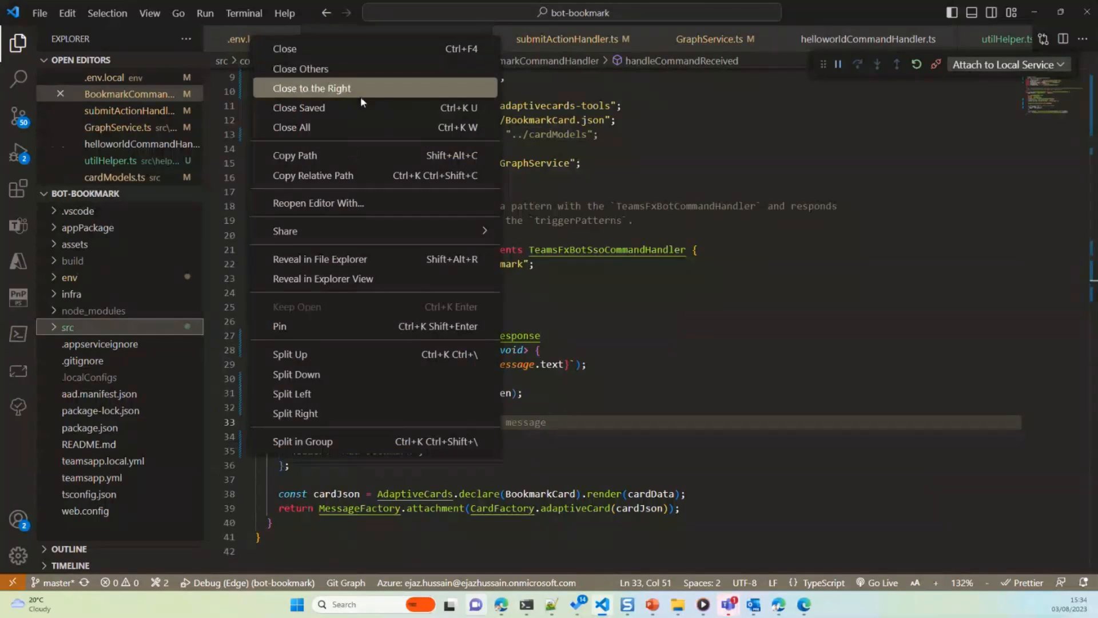
{"action": "left_click", "coordinate": [313, 88]}
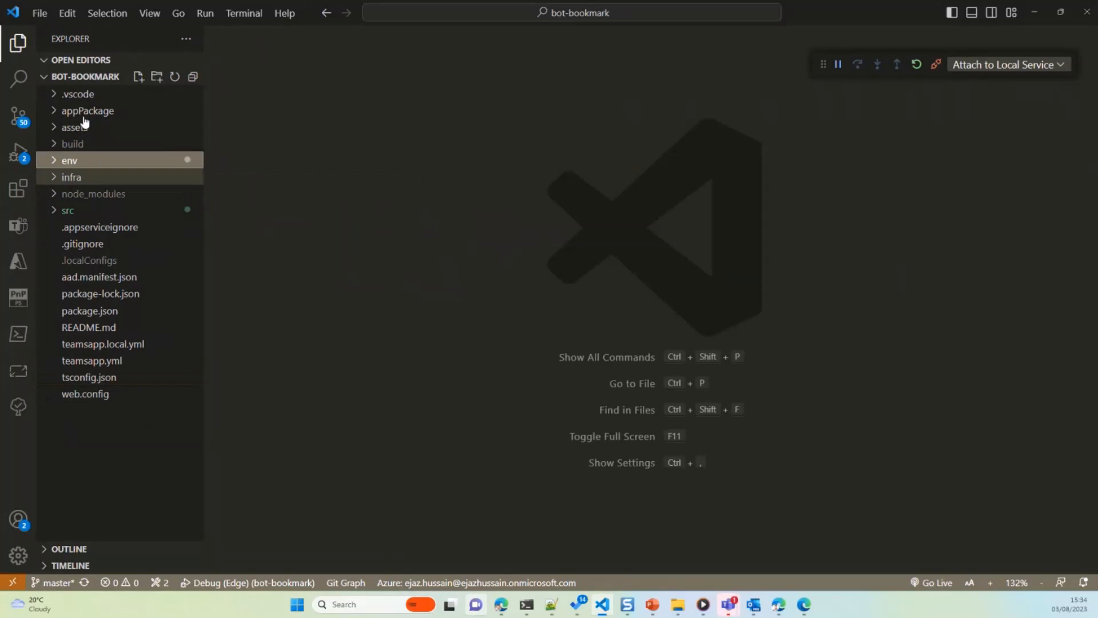
{"action": "mouse_move", "coordinate": [18, 225]}
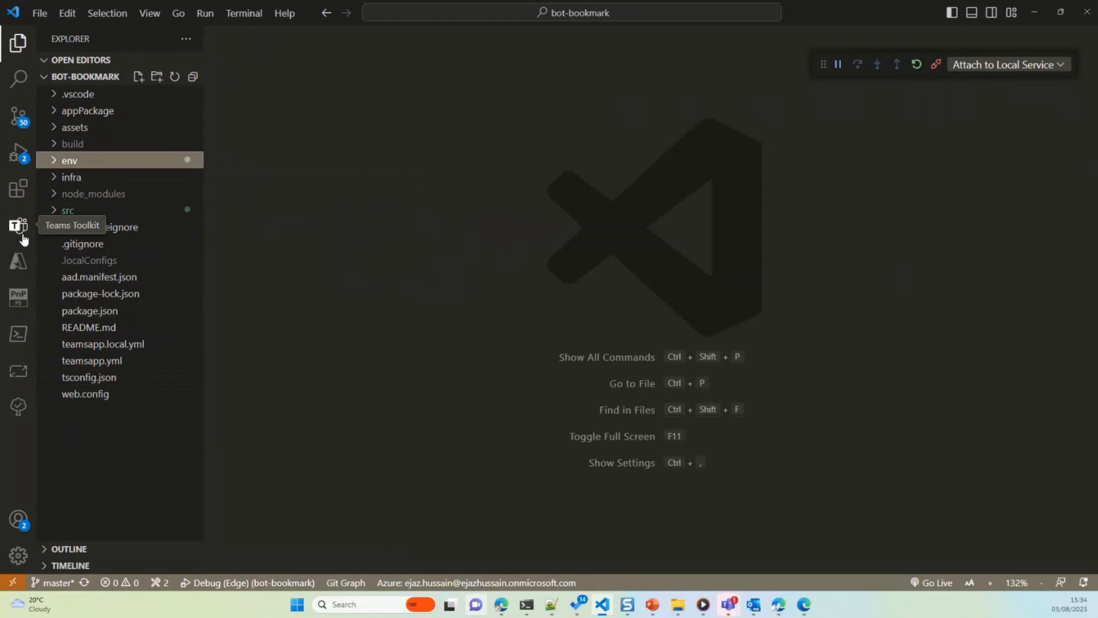
{"action": "left_click", "coordinate": [17, 227]}
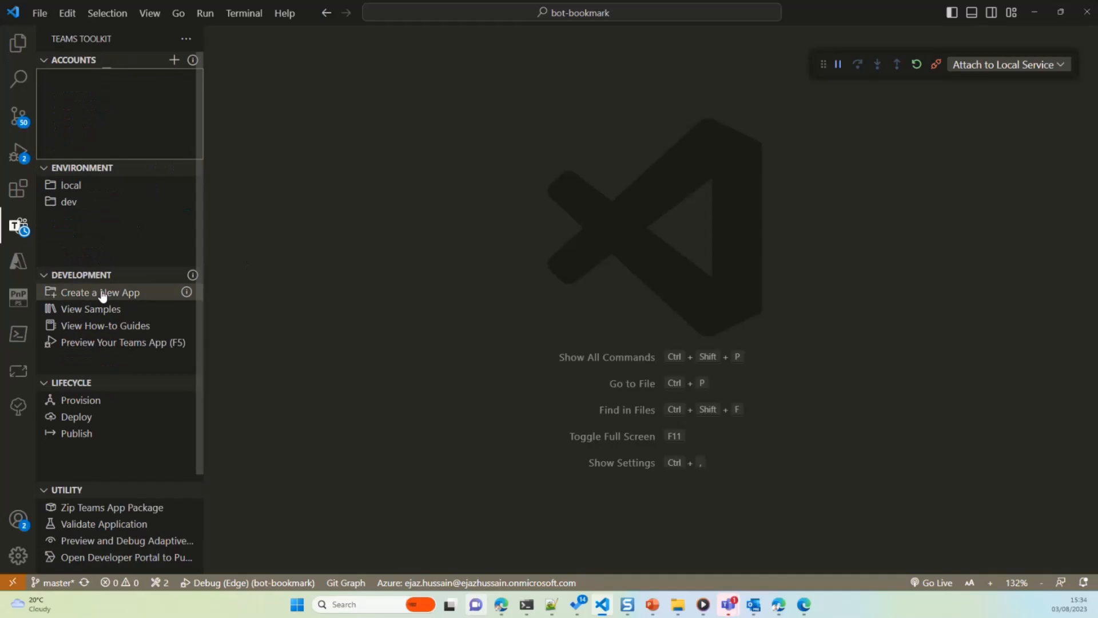
- Browse the Bot app feature templates for a new Teams app, then return to the project file list
{"action": "left_click", "coordinate": [101, 292]}
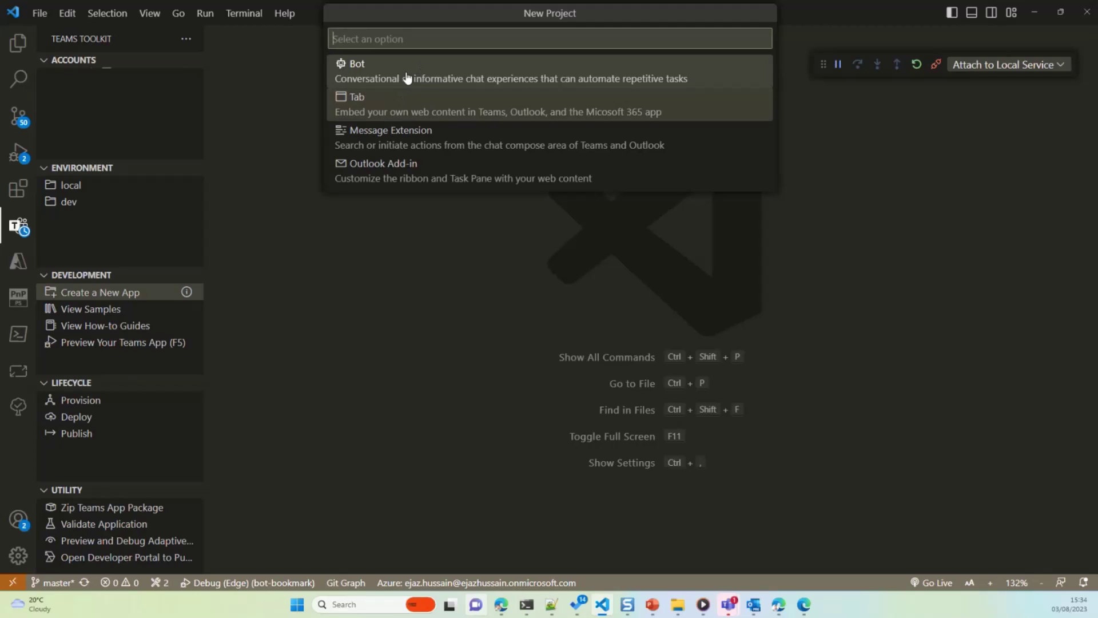
{"action": "left_click", "coordinate": [358, 63]}
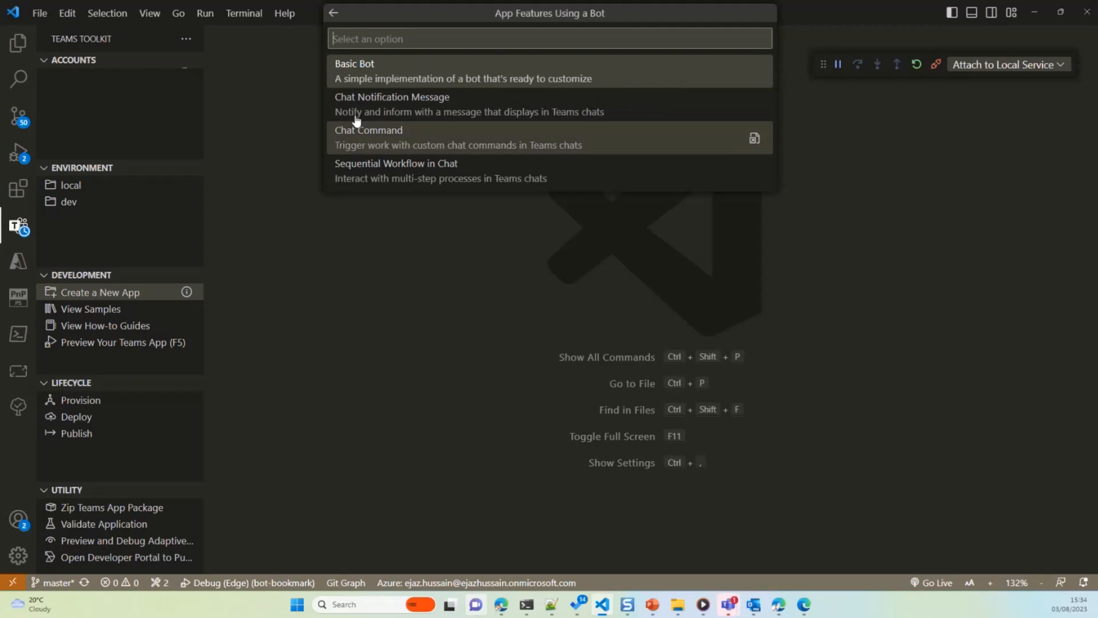
{"action": "mouse_move", "coordinate": [436, 150]}
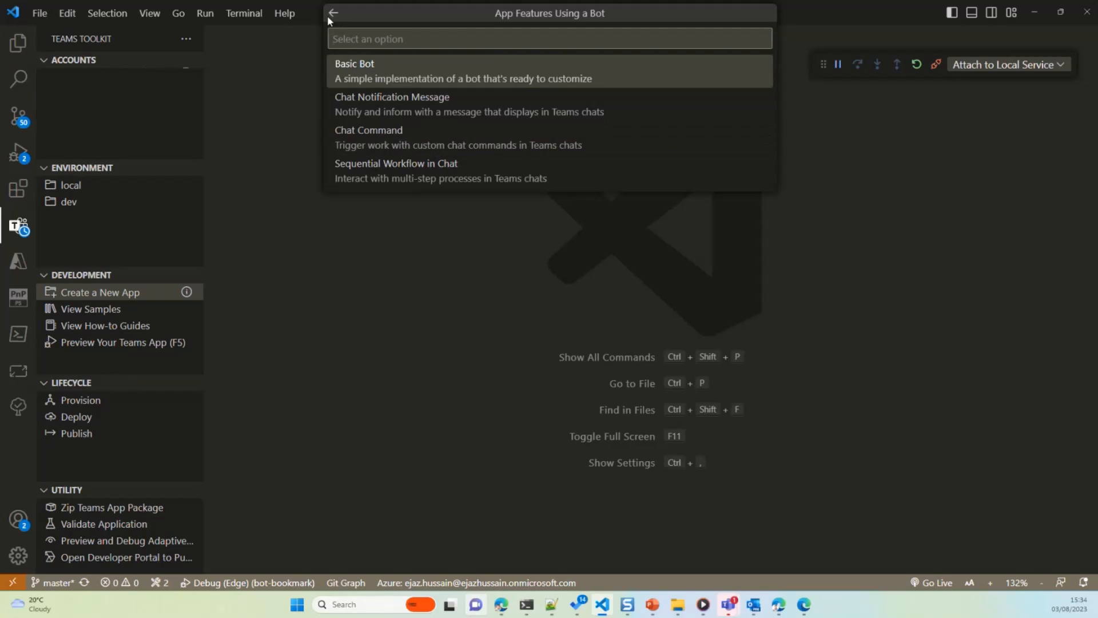
{"action": "left_click", "coordinate": [333, 12]}
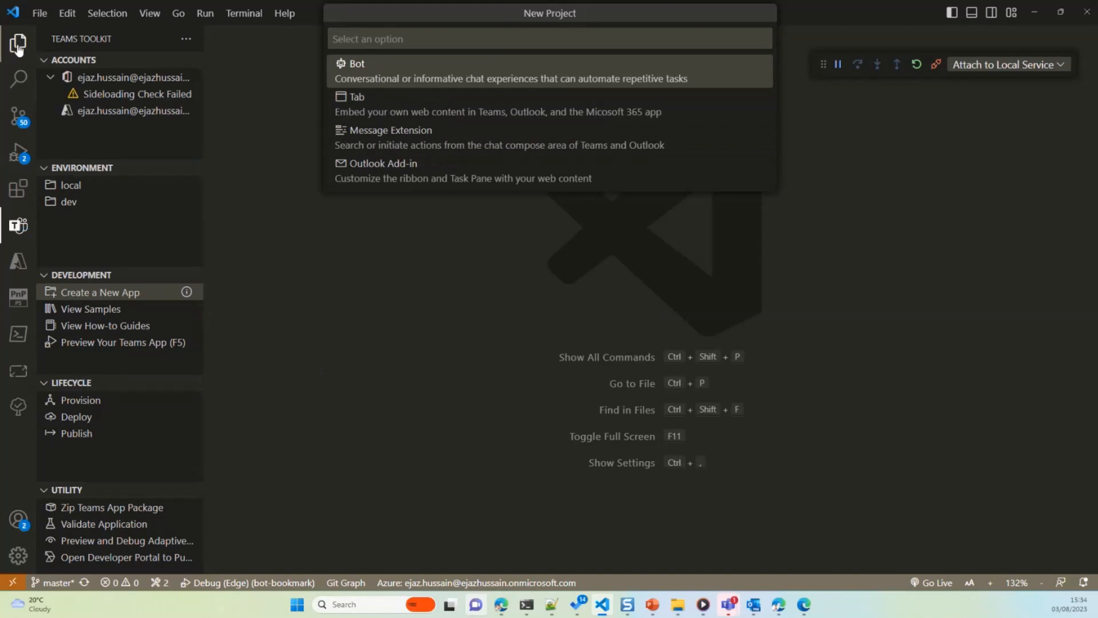
{"action": "left_click", "coordinate": [18, 42]}
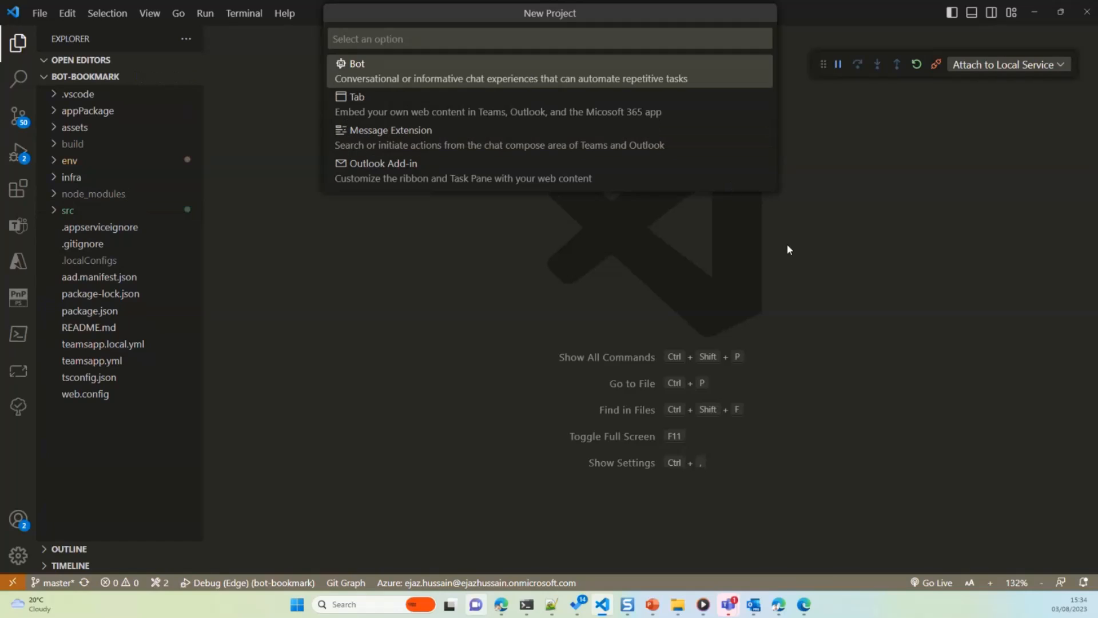
{"action": "key", "text": "Escape"}
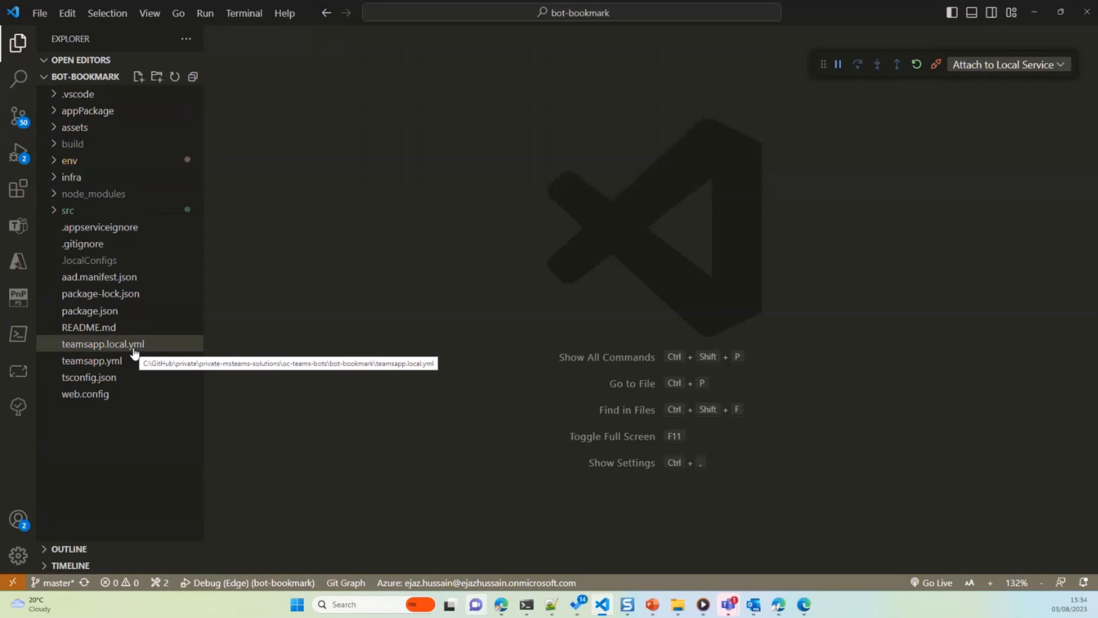
- In teamsapp.local.yml, fold deploy and review the teamsApp/create and botAadApp/create BOT_ID output
{"action": "left_click", "coordinate": [103, 343]}
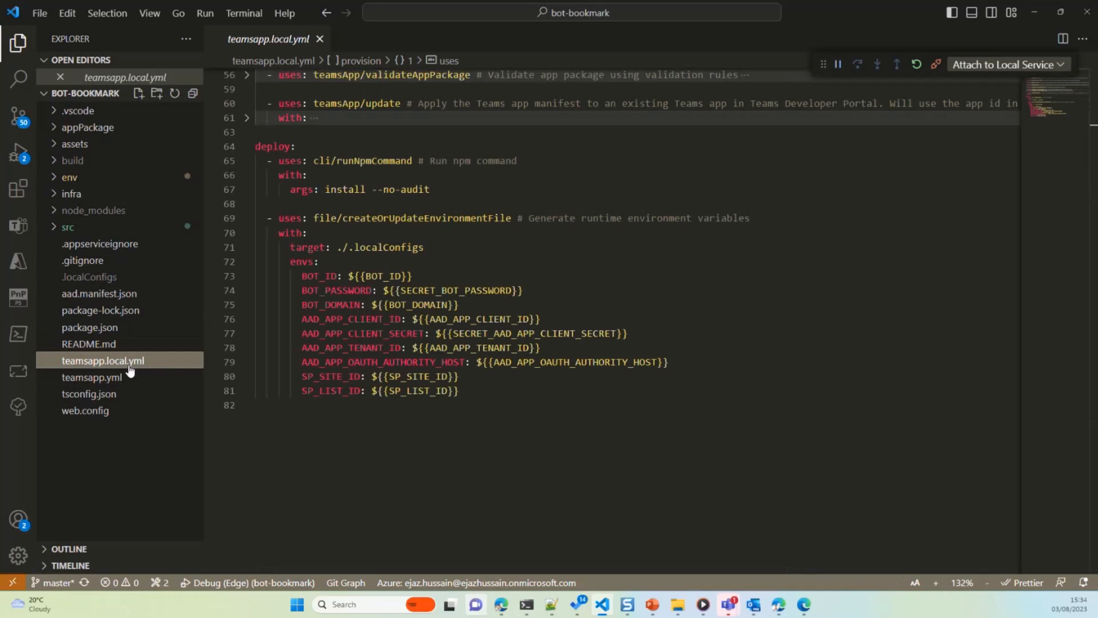
{"action": "mouse_move", "coordinate": [79, 365]}
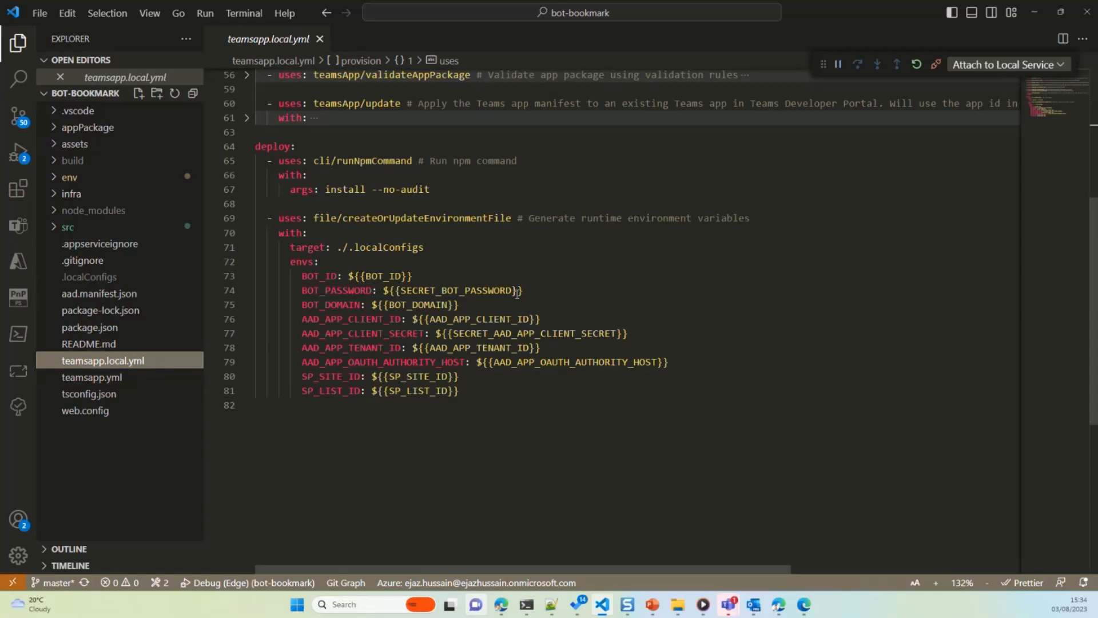
{"action": "scroll", "scroll_direction": "up", "scroll_amount": 3}
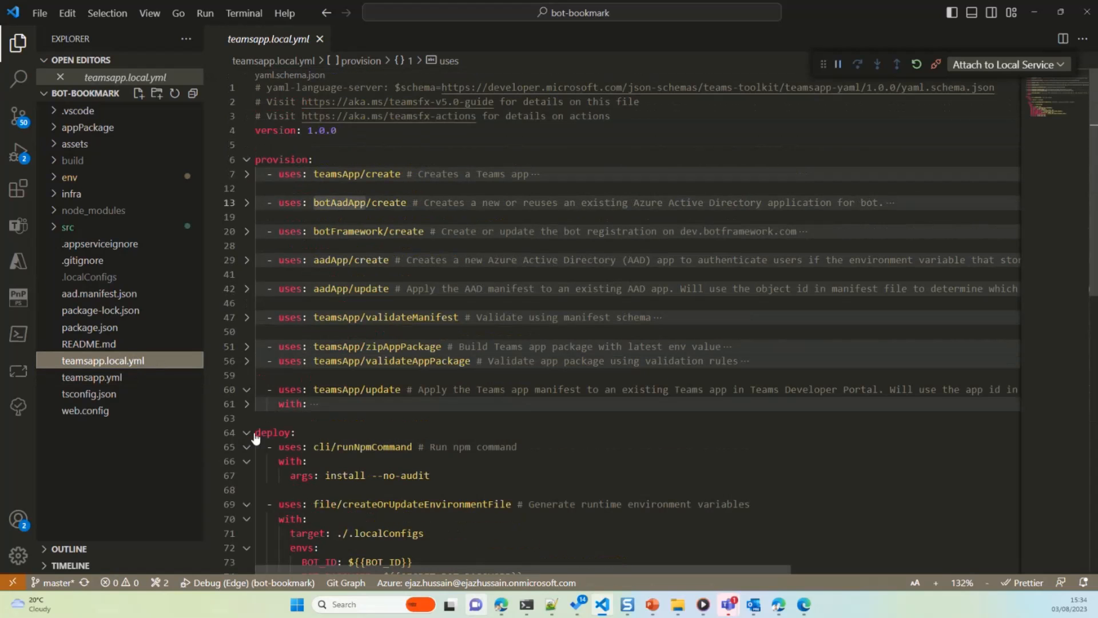
{"action": "left_click", "coordinate": [246, 432]}
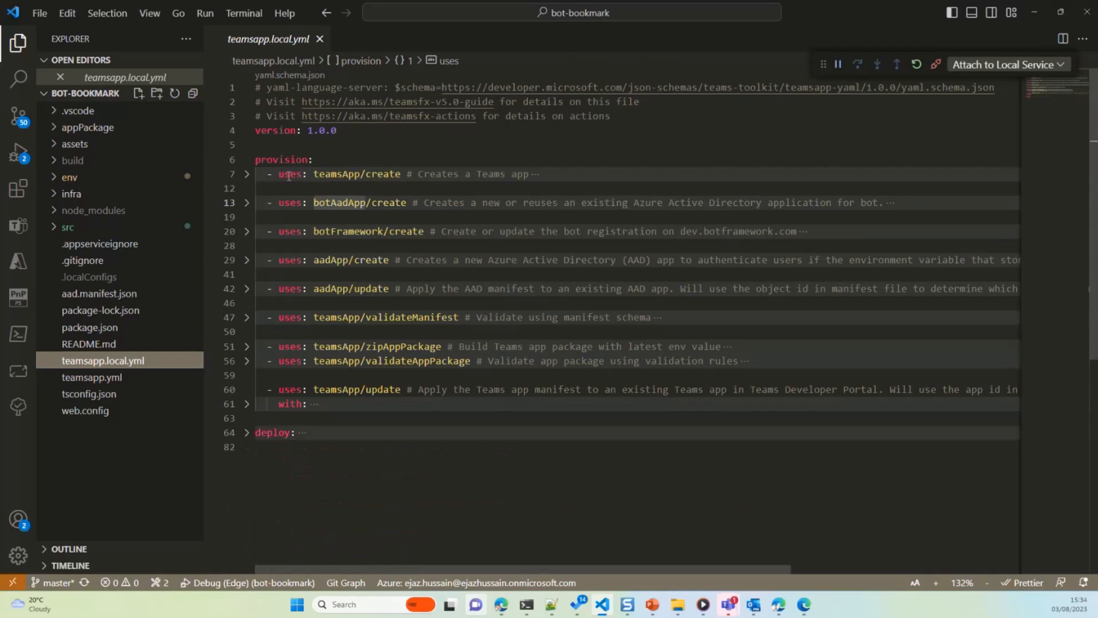
{"action": "double_click", "coordinate": [357, 174]}
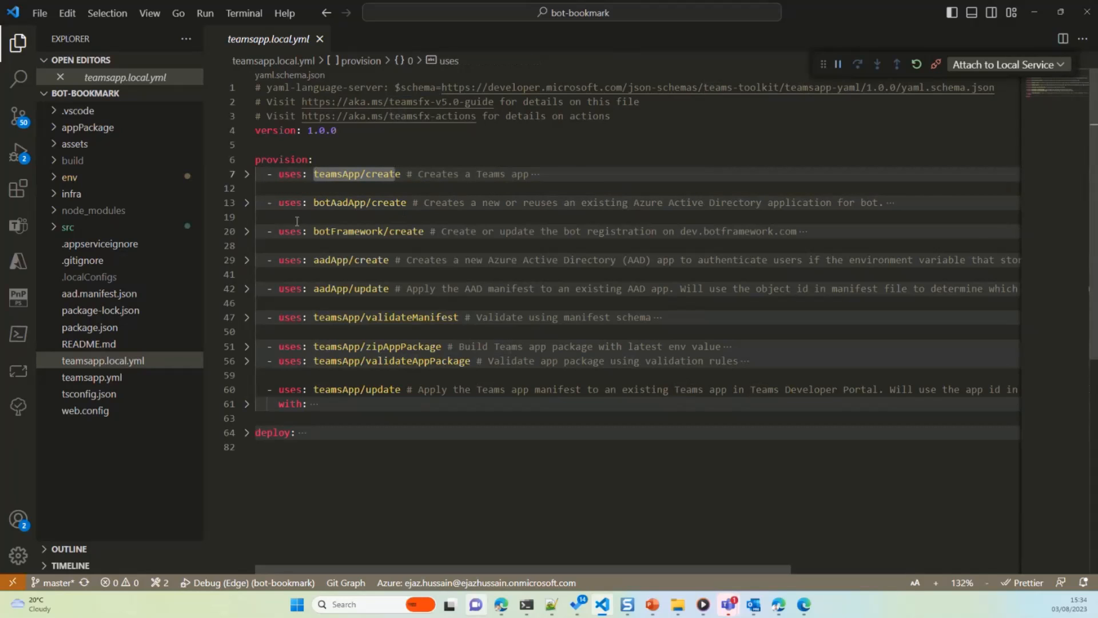
{"action": "mouse_move", "coordinate": [255, 208]}
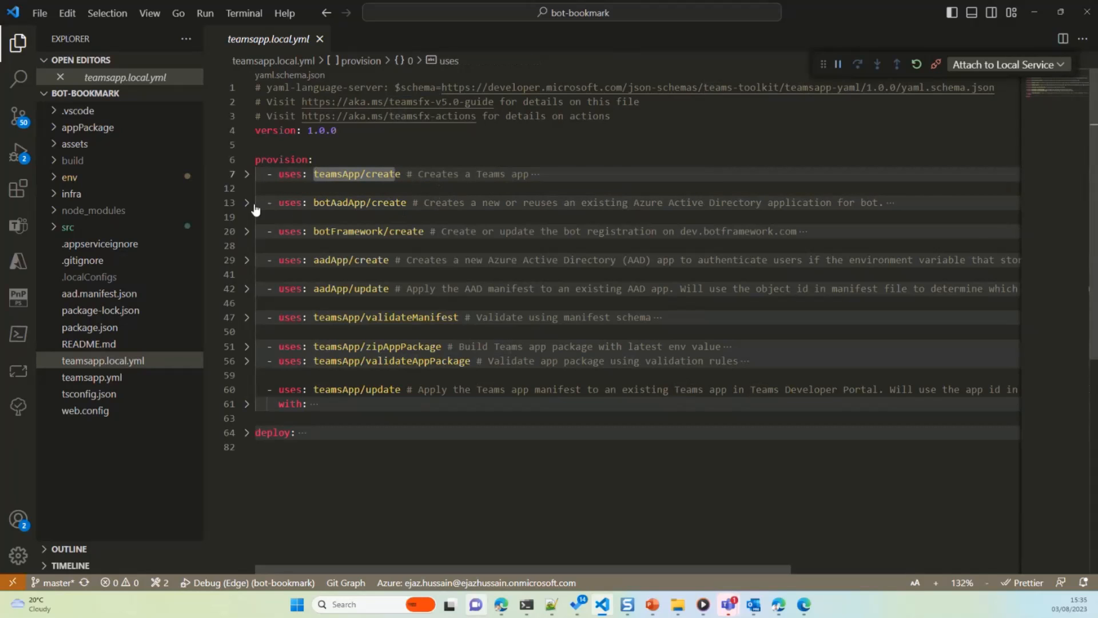
{"action": "left_click", "coordinate": [246, 203]}
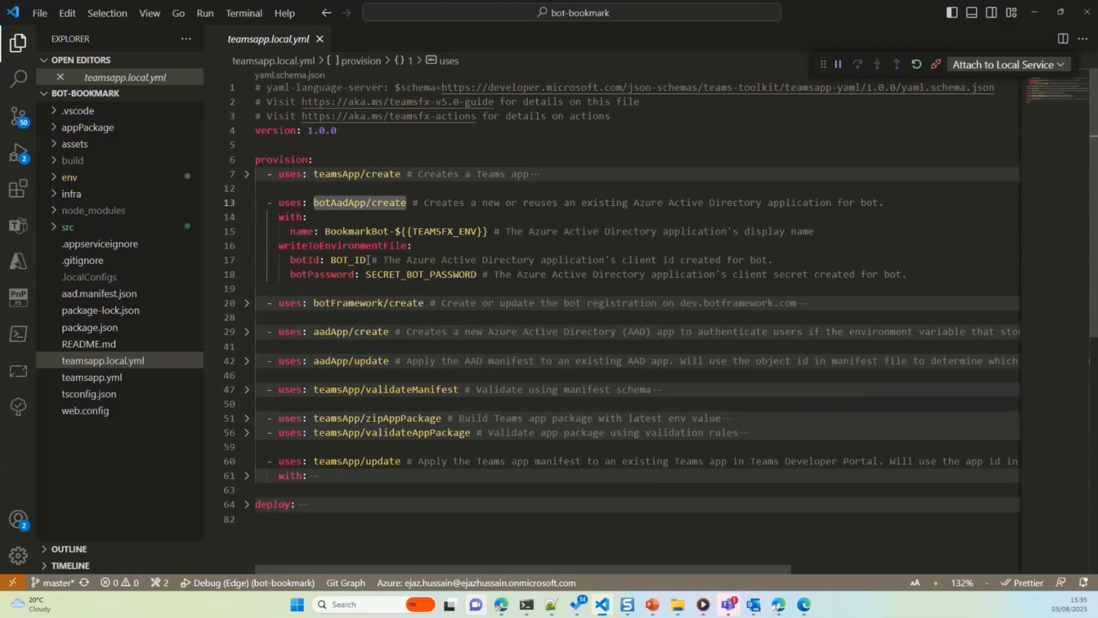
{"action": "left_click", "coordinate": [349, 259]}
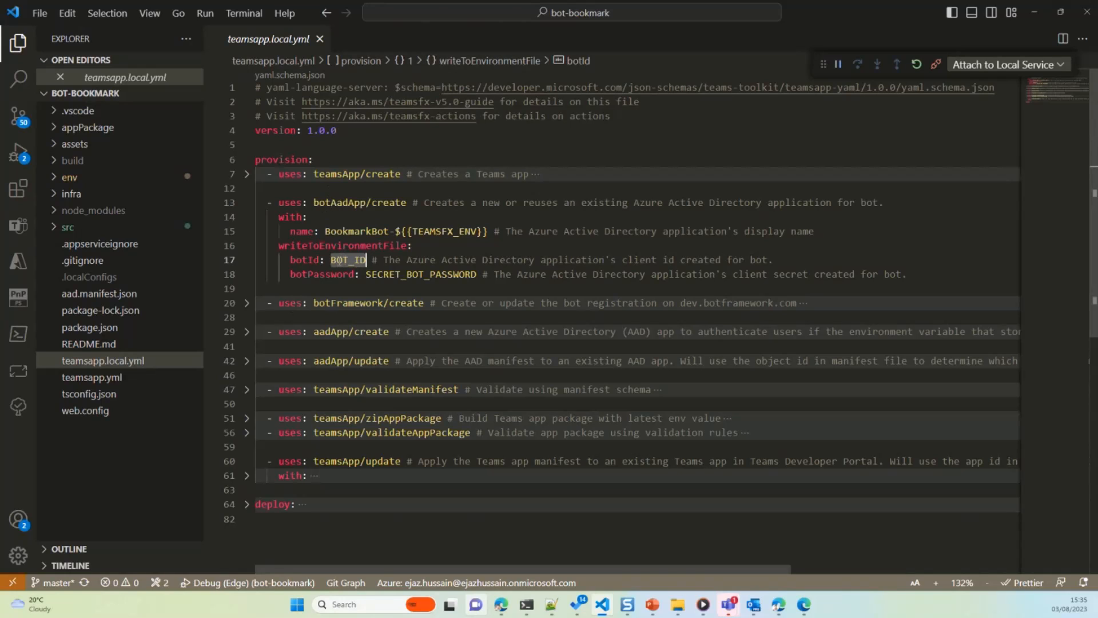
{"action": "mouse_move", "coordinate": [71, 193]}
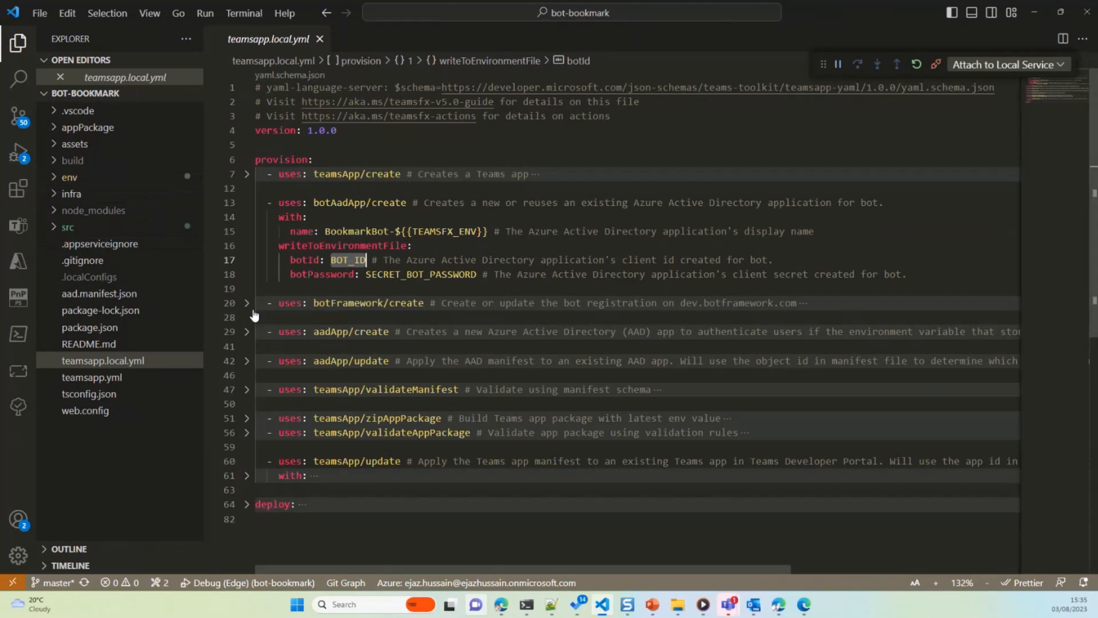
- Review botFramework/create's botId and the aadApp/create clientId output
{"action": "left_click", "coordinate": [246, 302]}
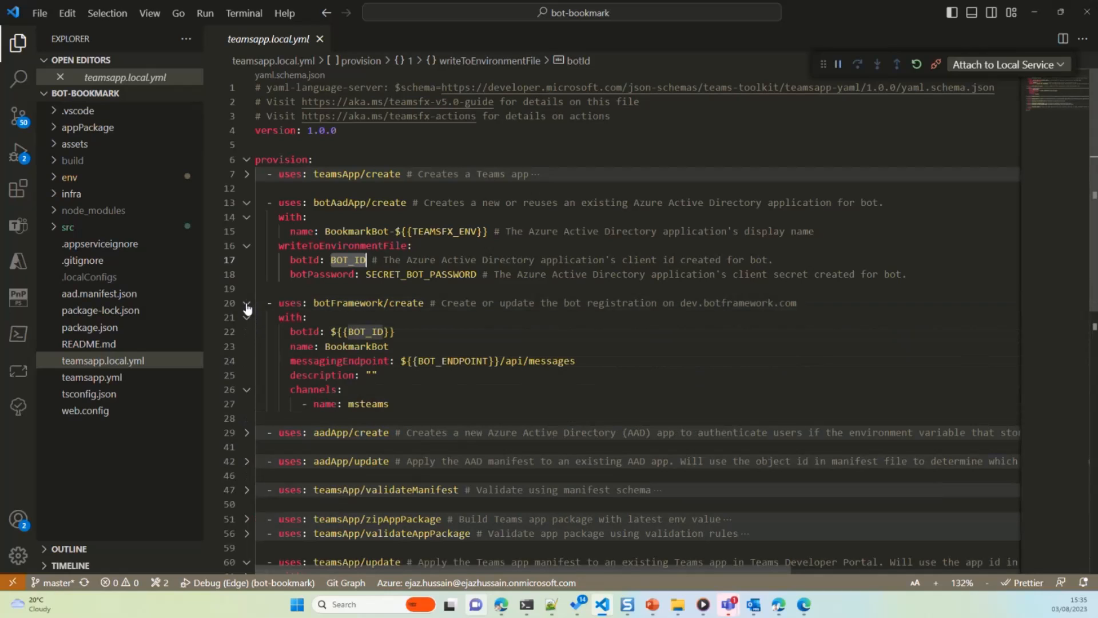
{"action": "left_click", "coordinate": [399, 332]}
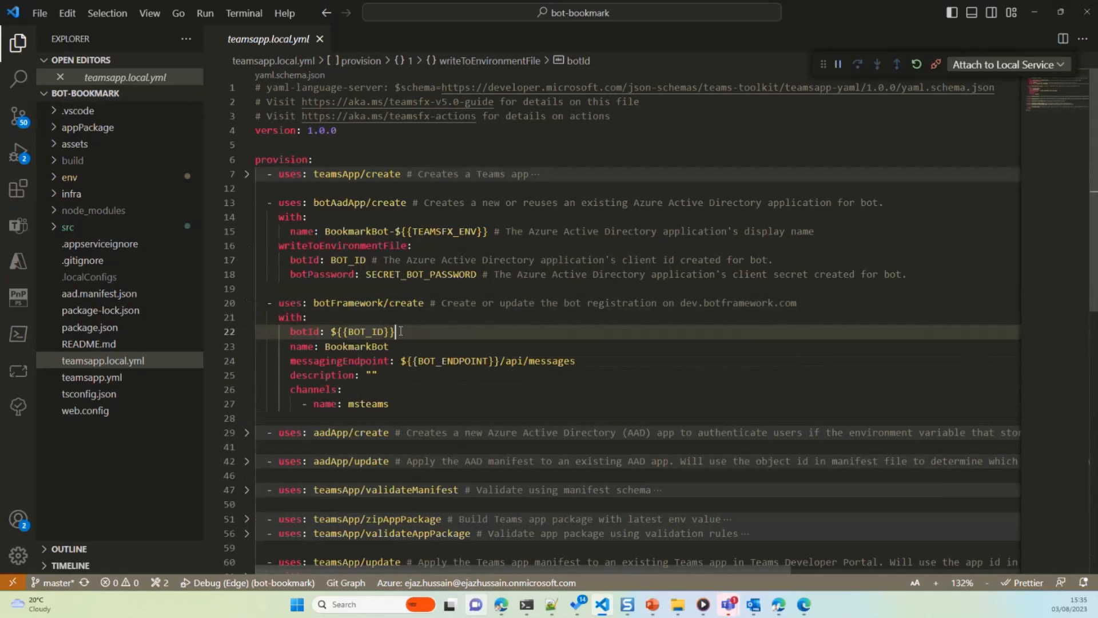
{"action": "left_click", "coordinate": [246, 302]}
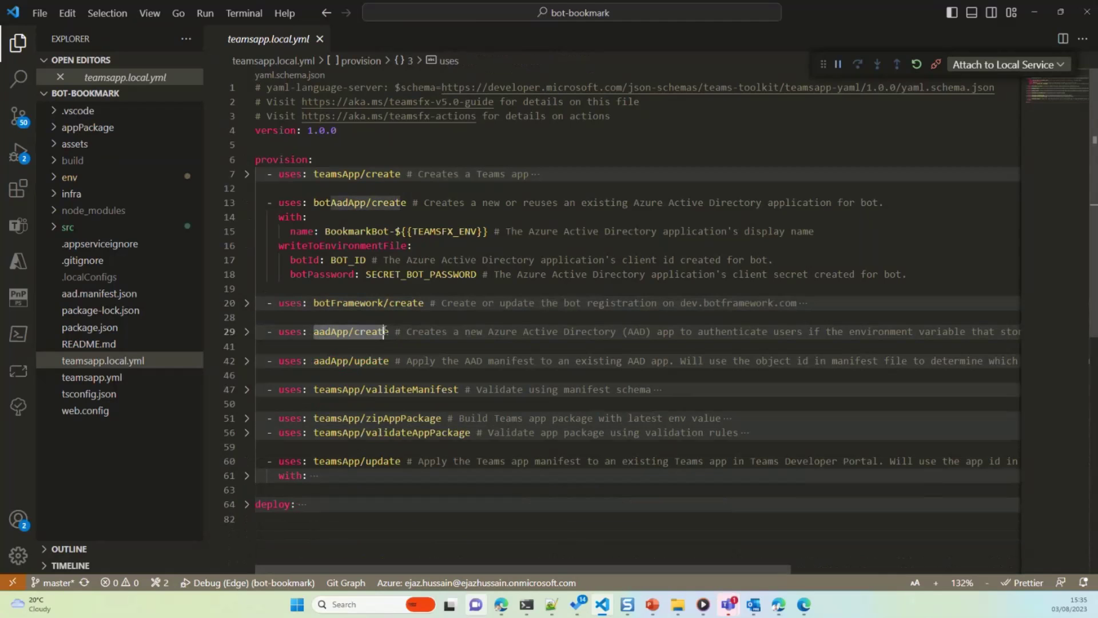
{"action": "left_click", "coordinate": [247, 332]}
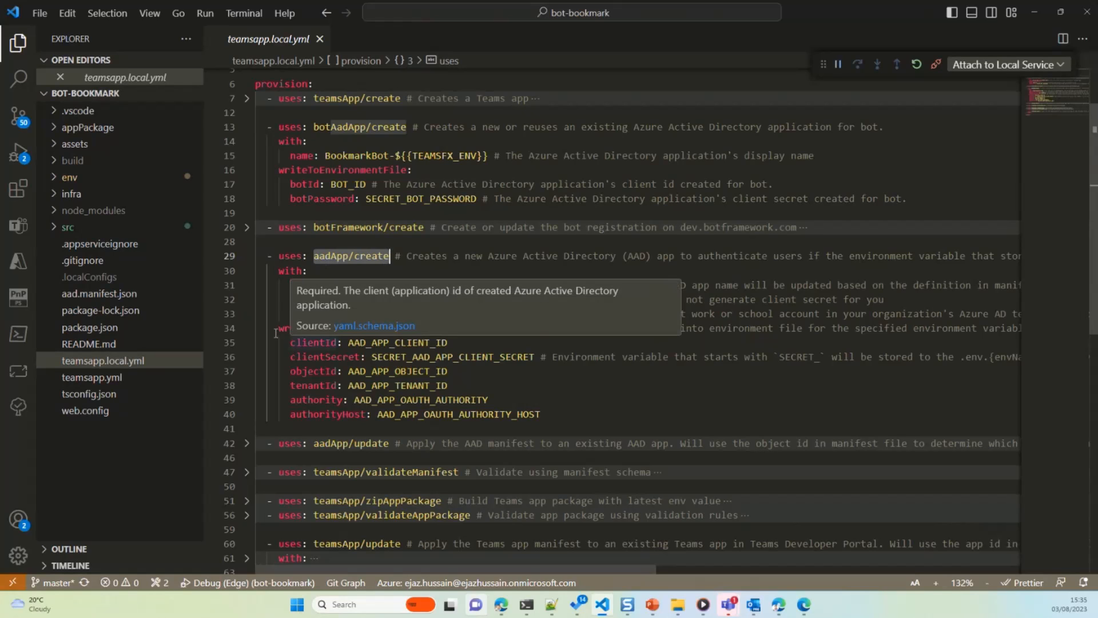
{"action": "left_click", "coordinate": [324, 371]}
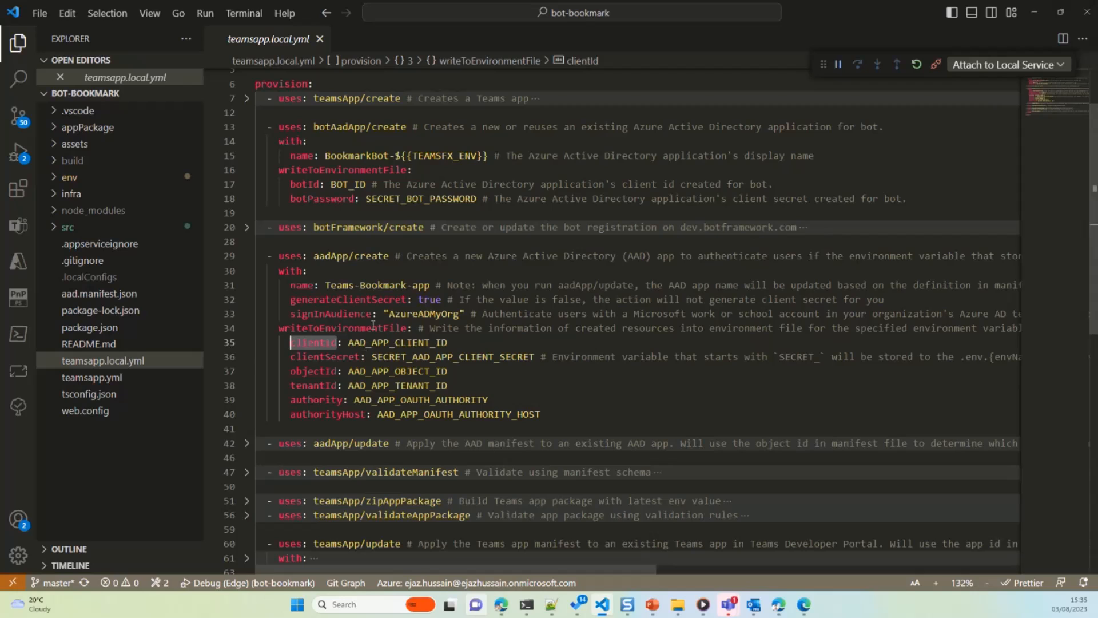
{"action": "mouse_move", "coordinate": [331, 313]}
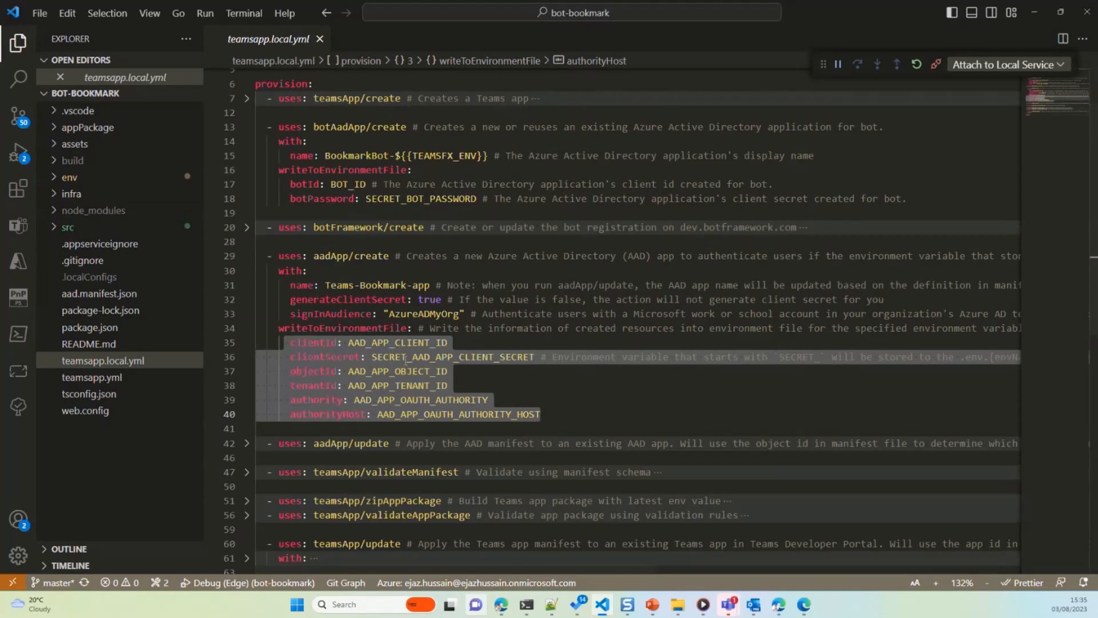
{"action": "scroll", "scroll_direction": "down", "scroll_amount": 3}
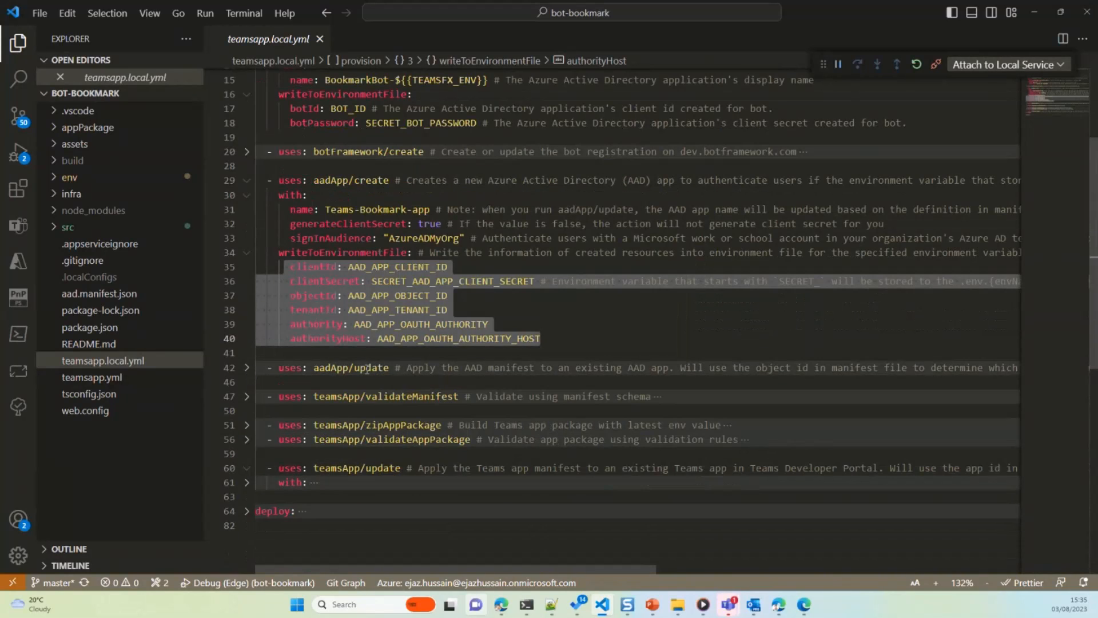
- Unfold the aadApp/update step, then collapse the expanded provision steps
{"action": "left_click", "coordinate": [246, 367]}
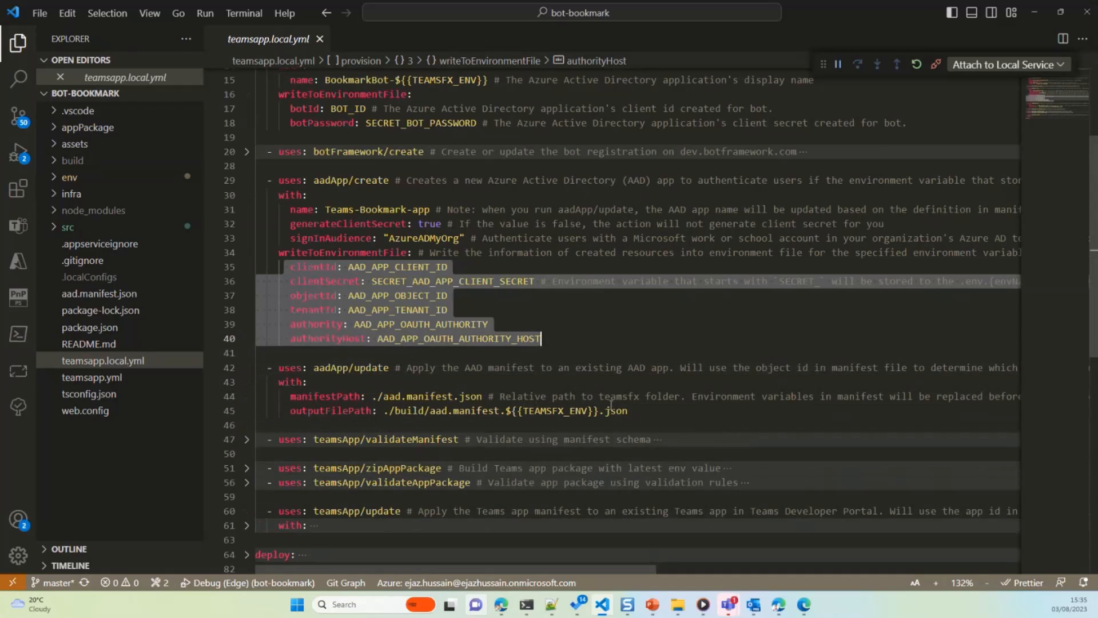
{"action": "scroll", "scroll_direction": "down", "scroll_amount": 3}
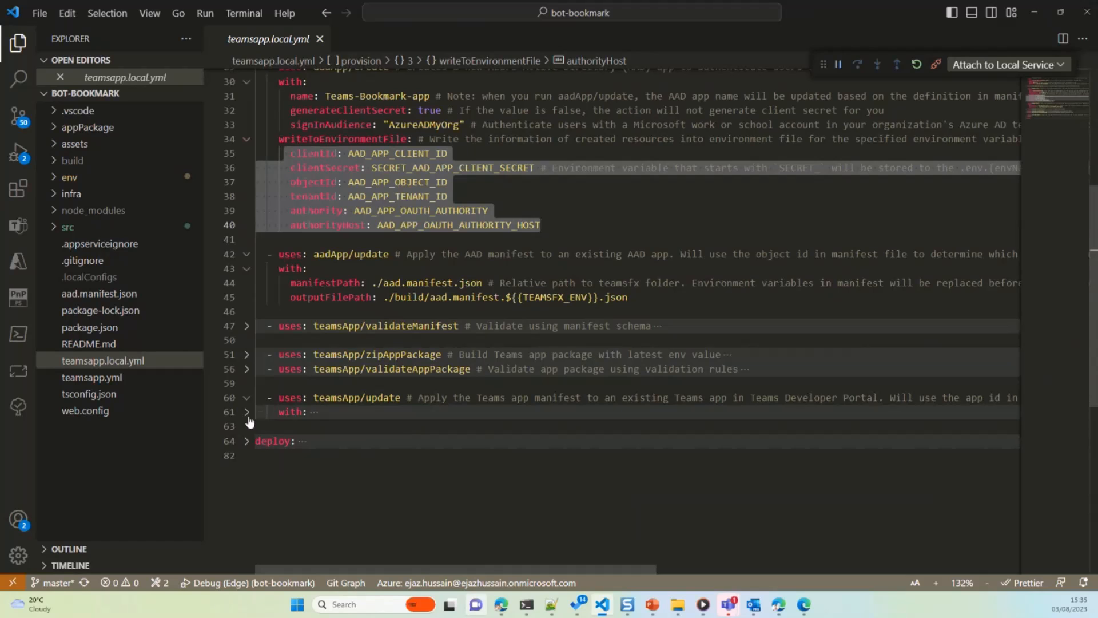
{"action": "scroll", "scroll_direction": "down", "scroll_amount": 3}
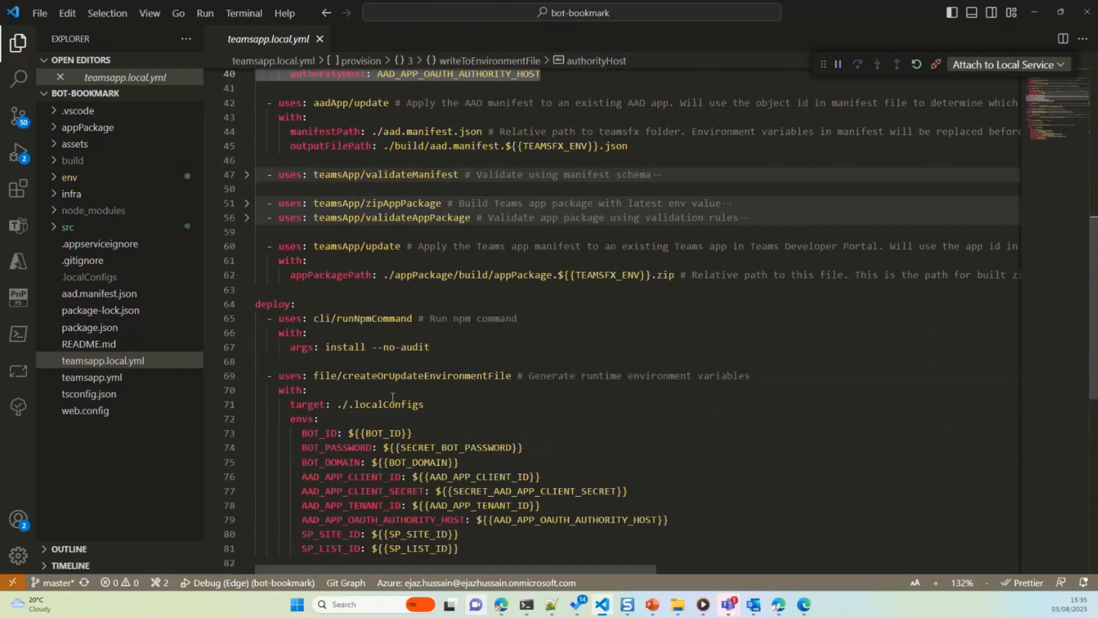
{"action": "scroll", "scroll_direction": "up", "scroll_amount": 3}
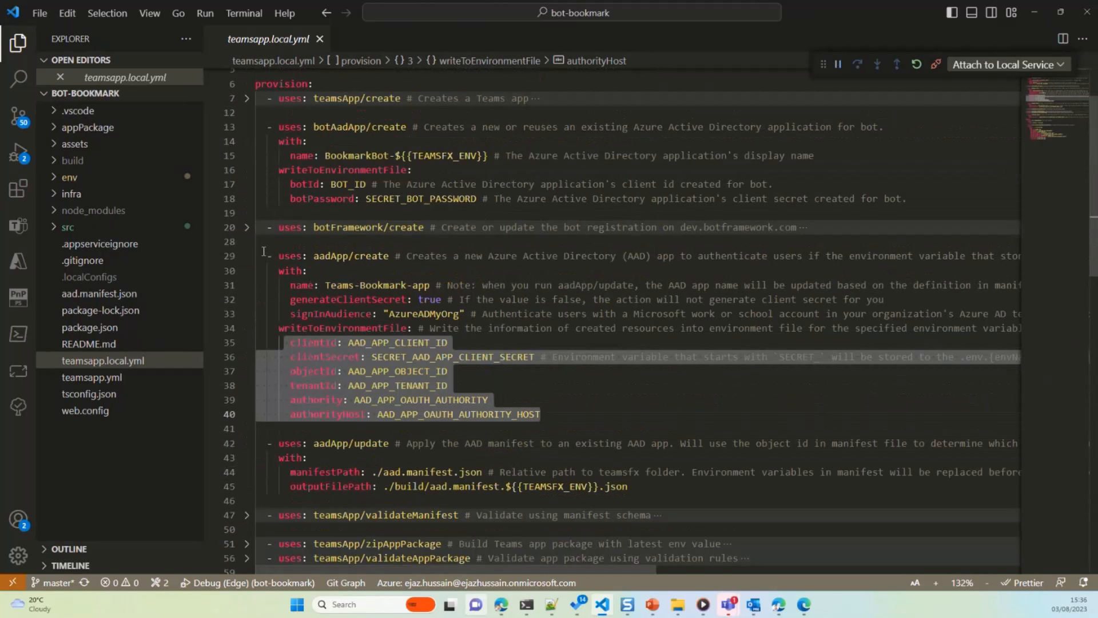
{"action": "left_click", "coordinate": [246, 255]}
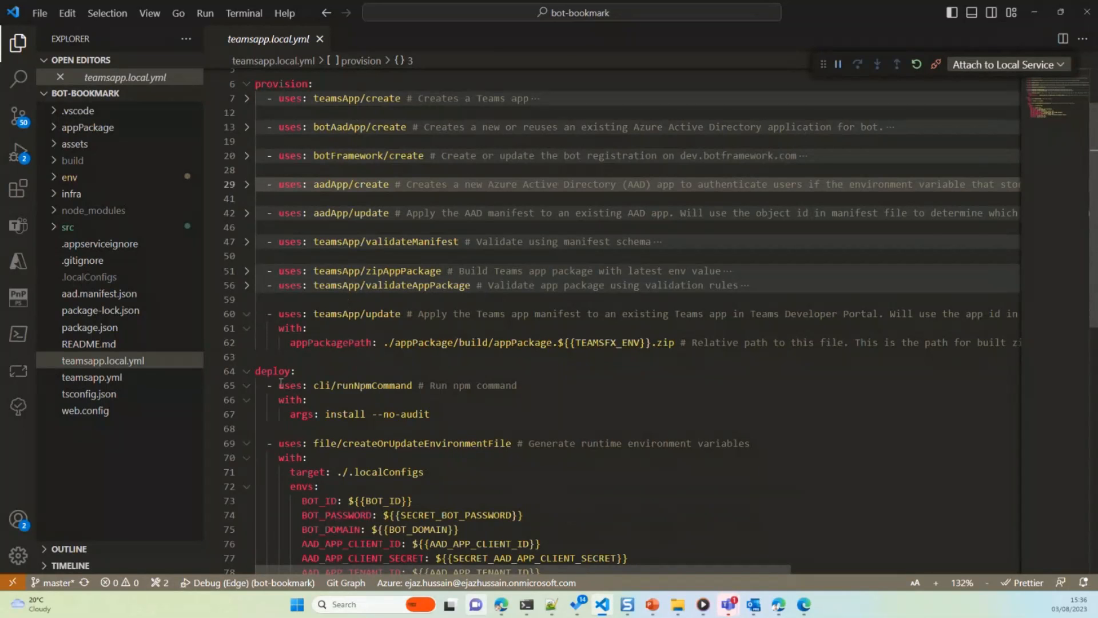
- Highlight the deploy environment variables BOT_ID, BOT_PASSWORD and the AAD app variables
{"action": "scroll", "scroll_direction": "down", "scroll_amount": 3}
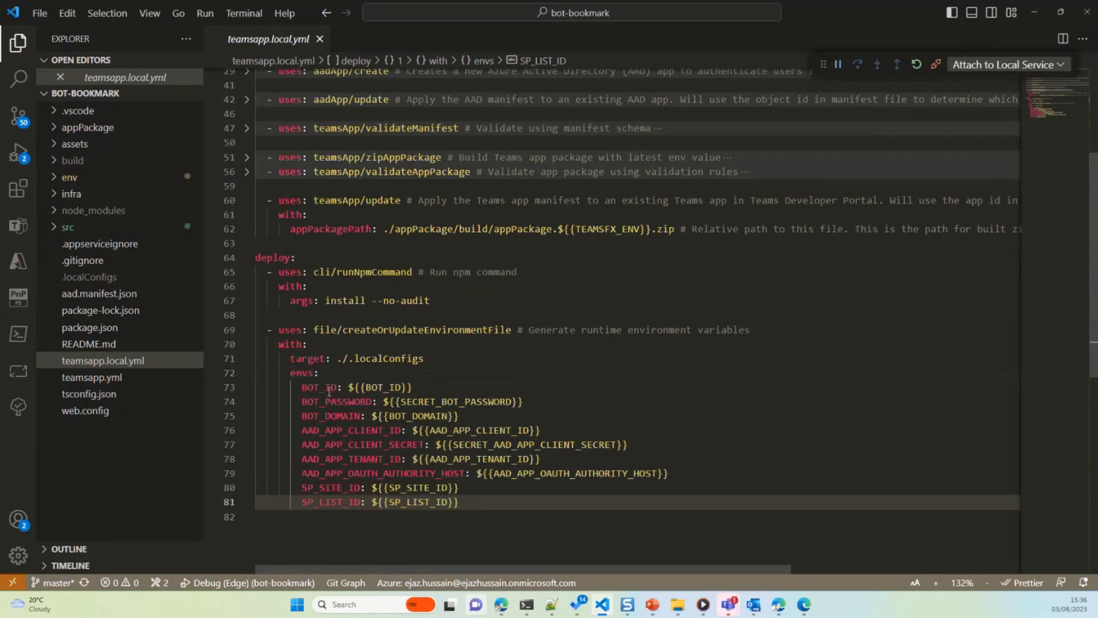
{"action": "left_click", "coordinate": [458, 502]}
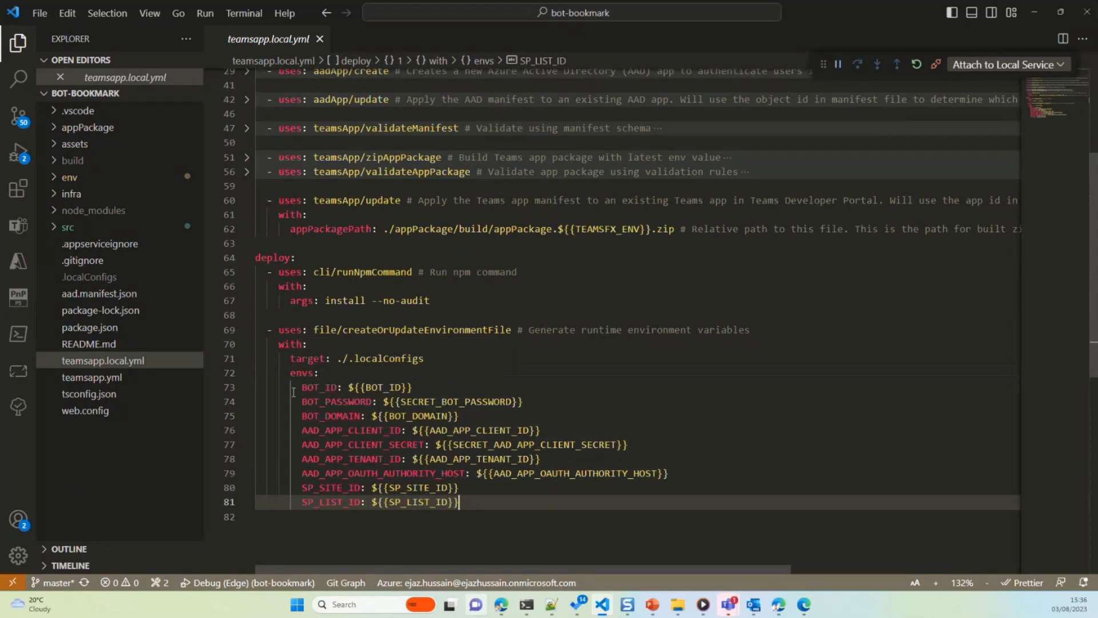
{"action": "left_click", "coordinate": [476, 502]}
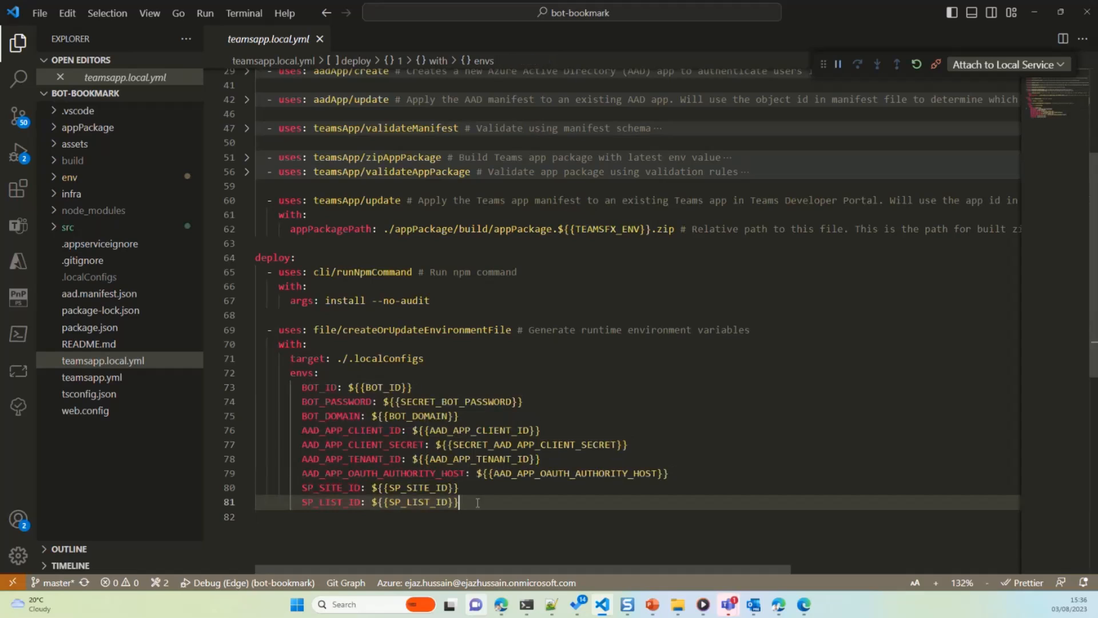
{"action": "left_click", "coordinate": [343, 401]}
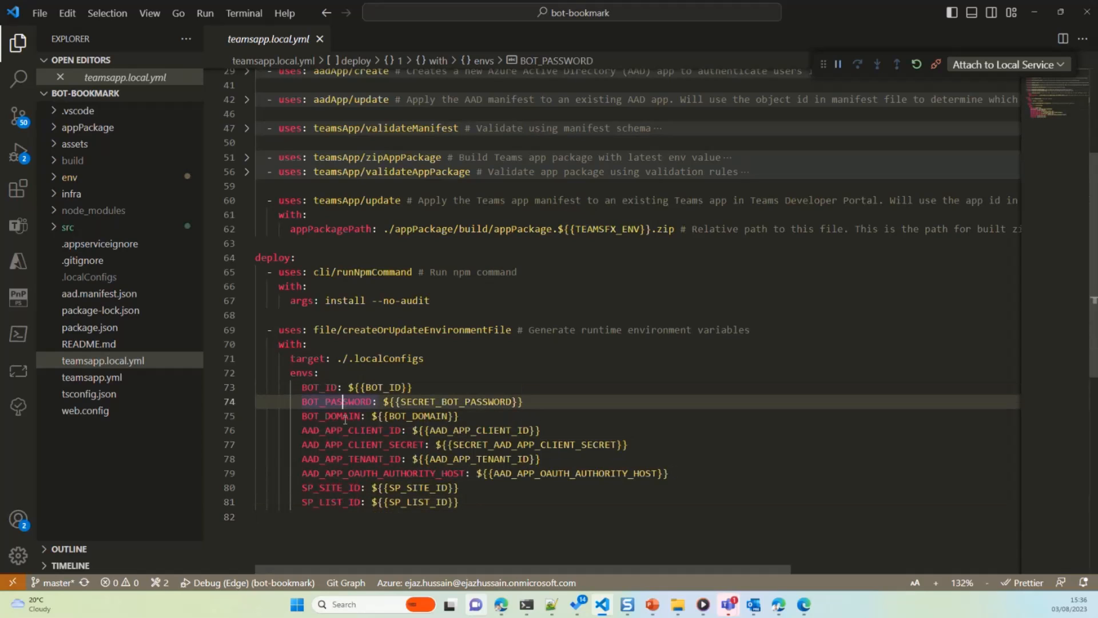
{"action": "left_click", "coordinate": [343, 416]}
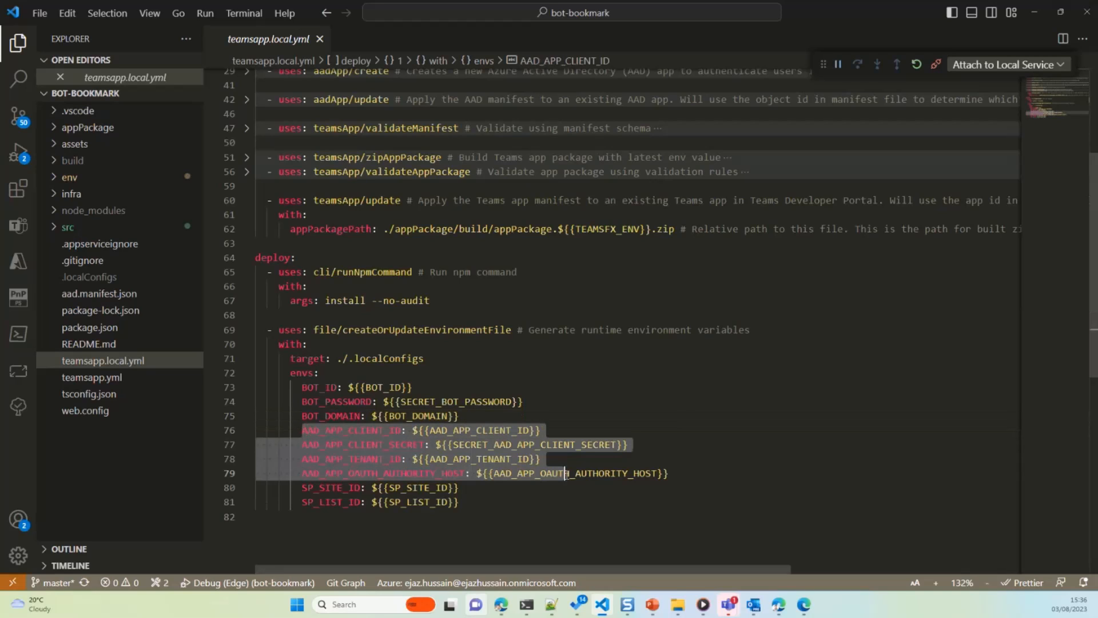
{"action": "left_click", "coordinate": [311, 501]}
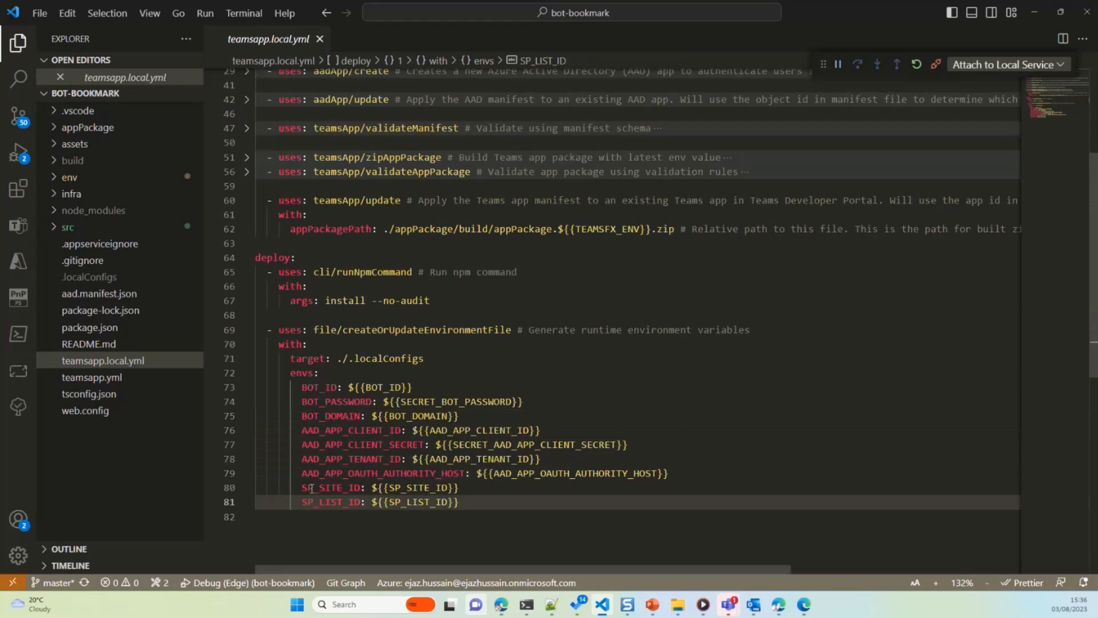
- Point out the SP_SITE_ID variable and expand the env folder in the Explorer
{"action": "left_click", "coordinate": [301, 488]}
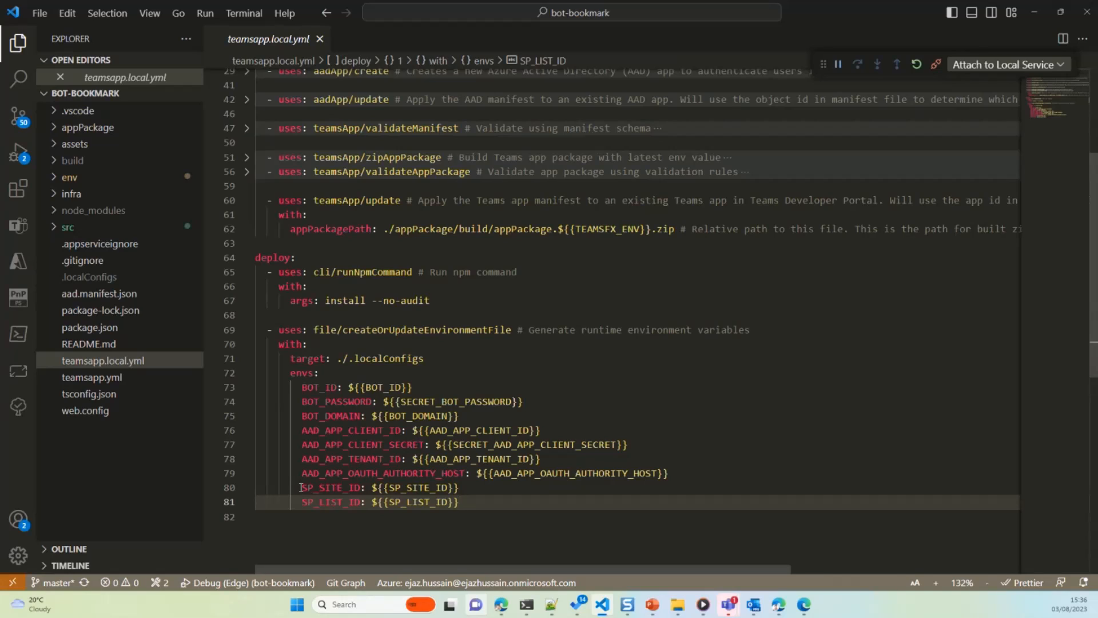
{"action": "double_click", "coordinate": [340, 487]}
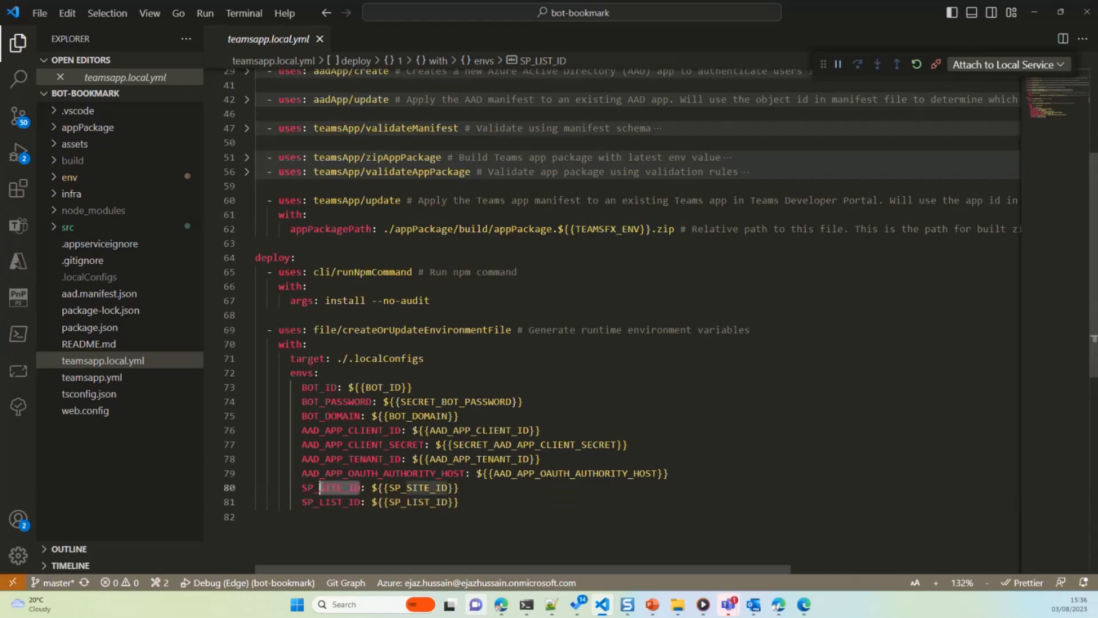
{"action": "double_click", "coordinate": [332, 488]}
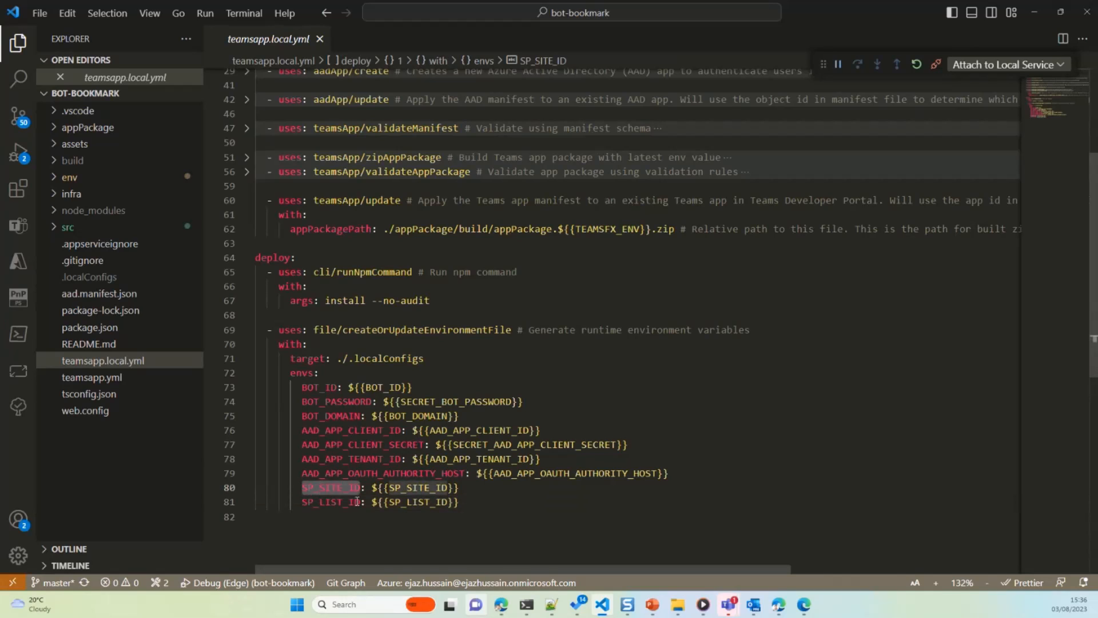
{"action": "left_click", "coordinate": [70, 176]}
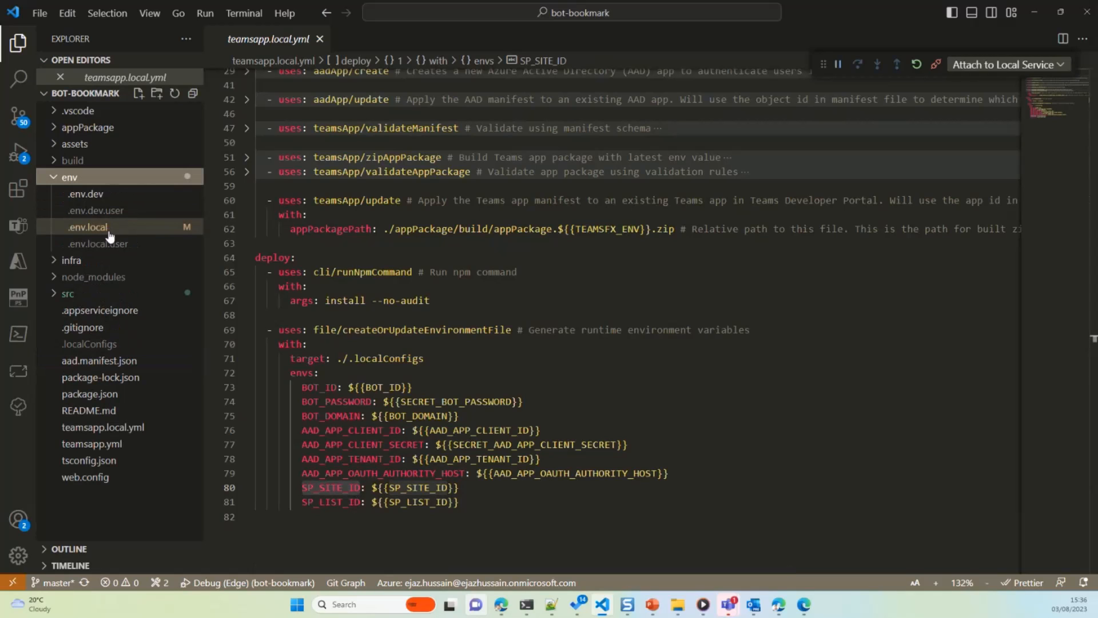
{"action": "left_click", "coordinate": [87, 226]}
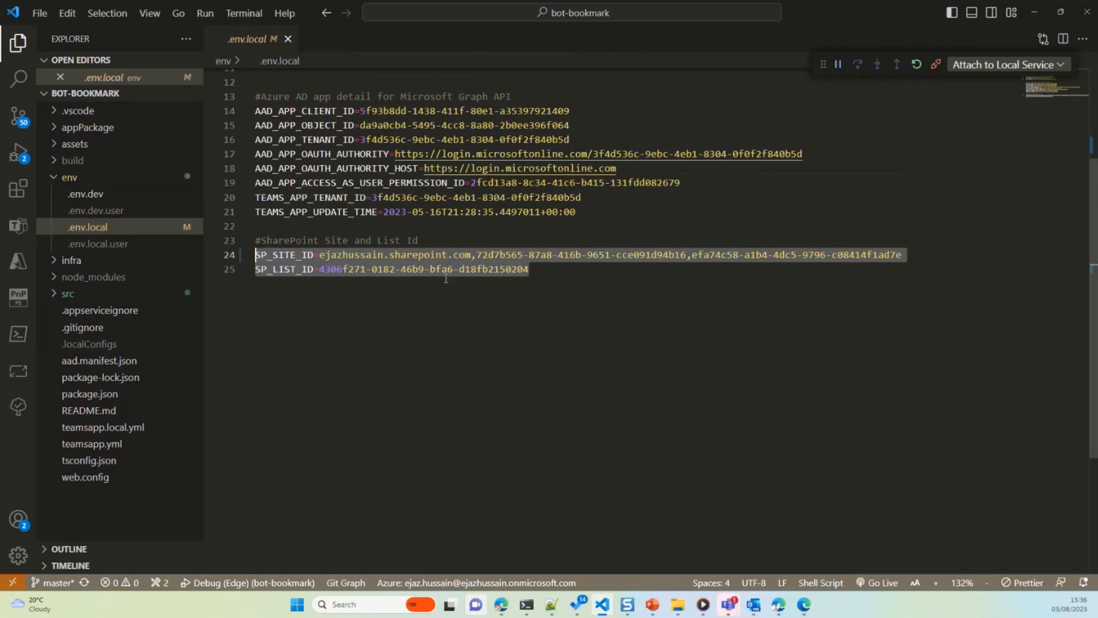
{"action": "scroll", "scroll_direction": "up", "scroll_amount": 3}
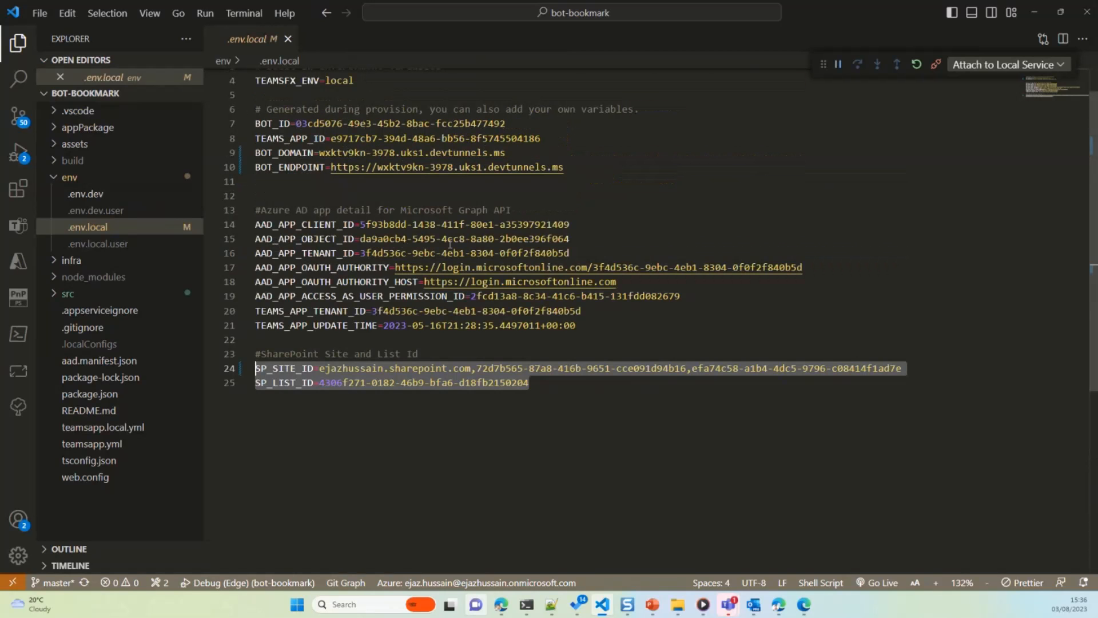
{"action": "scroll", "scroll_direction": "down", "scroll_amount": 3}
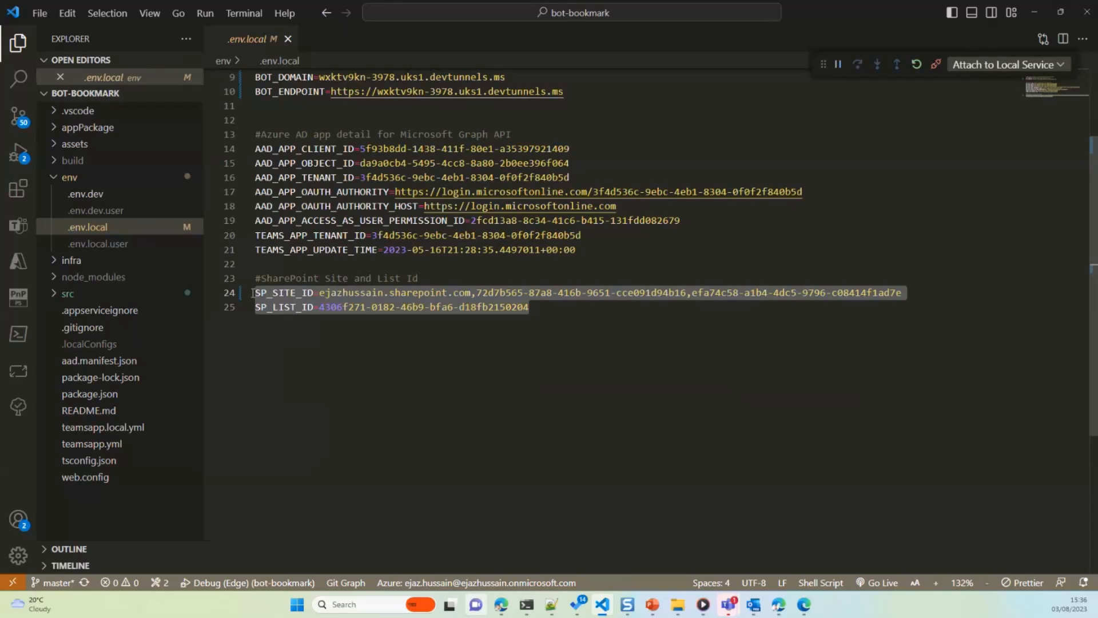
{"action": "left_click", "coordinate": [104, 426]}
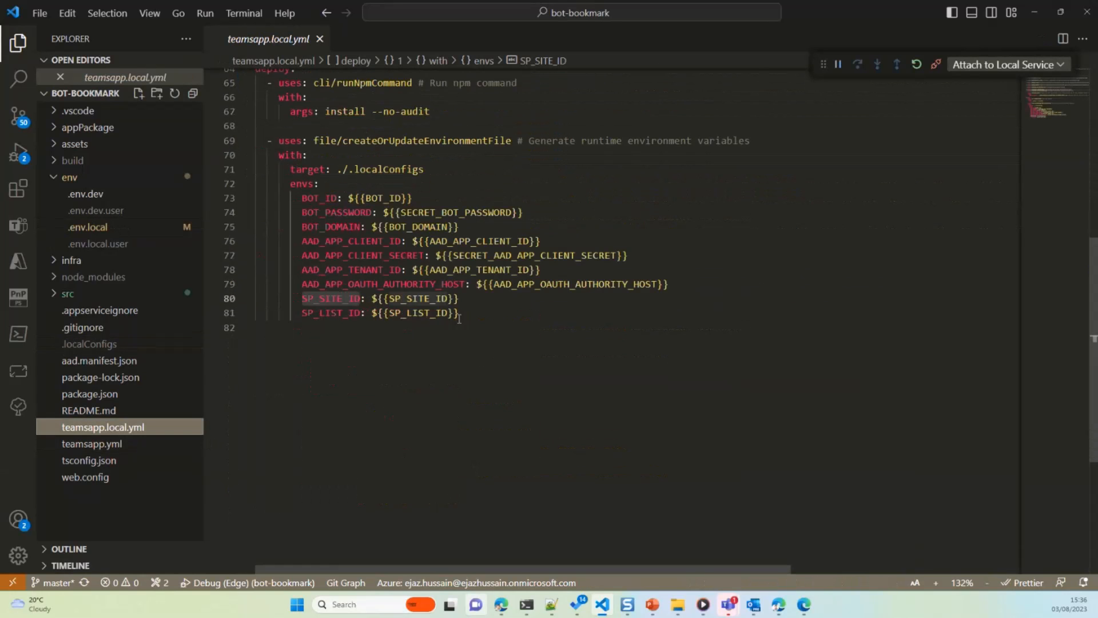
{"action": "left_click", "coordinate": [460, 314]}
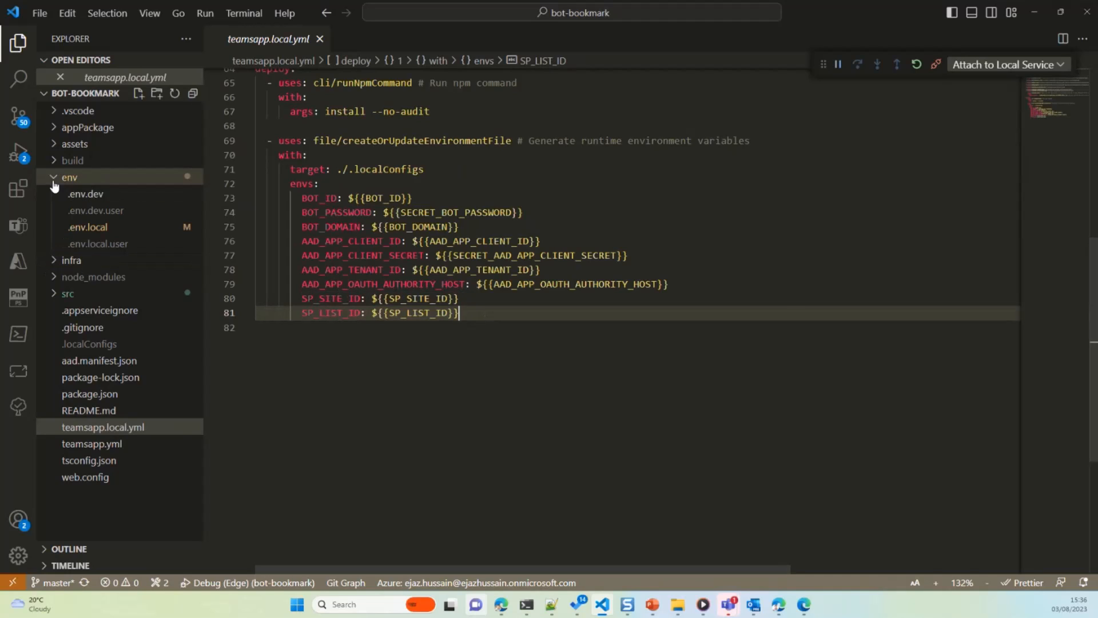
- Open src/internal/config.ts and highlight its exported config object mapping environment variables
{"action": "left_click", "coordinate": [69, 176]}
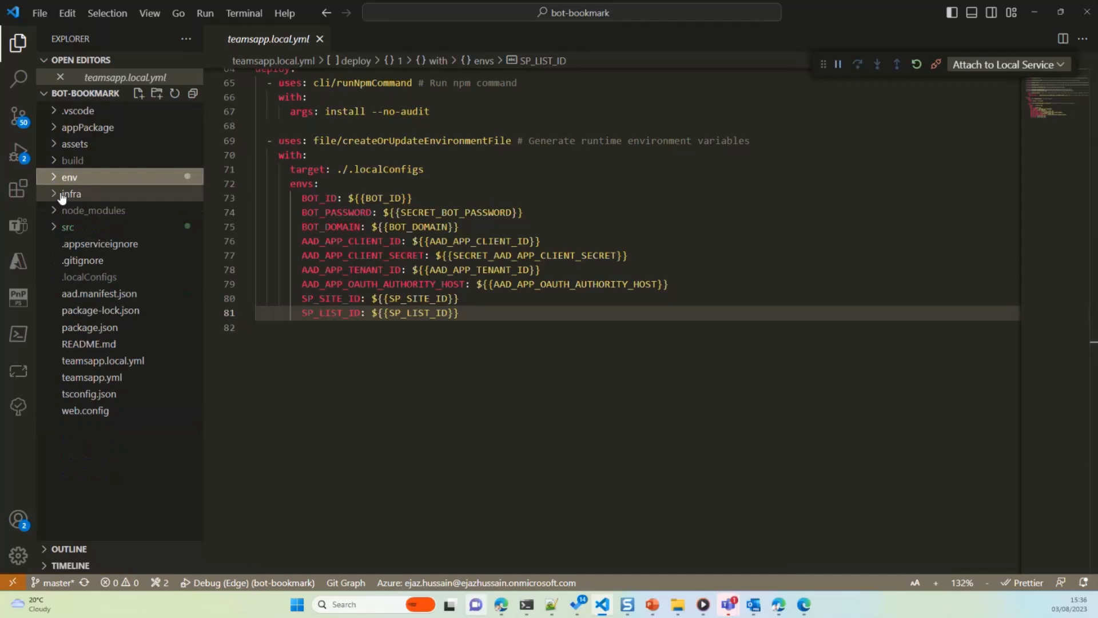
{"action": "left_click", "coordinate": [67, 226]}
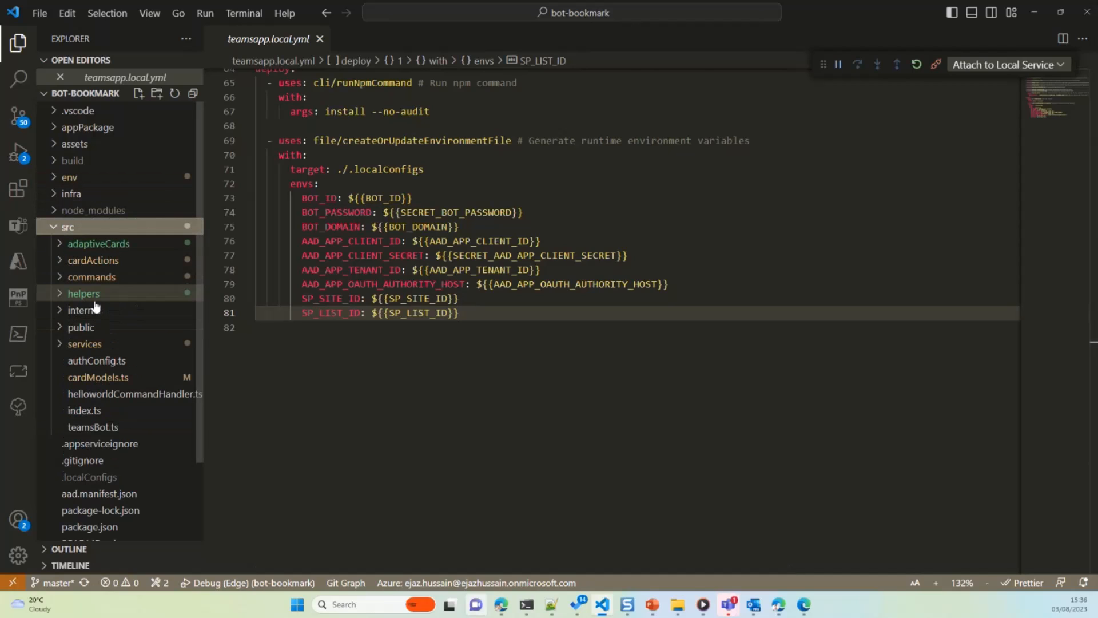
{"action": "left_click", "coordinate": [83, 310]}
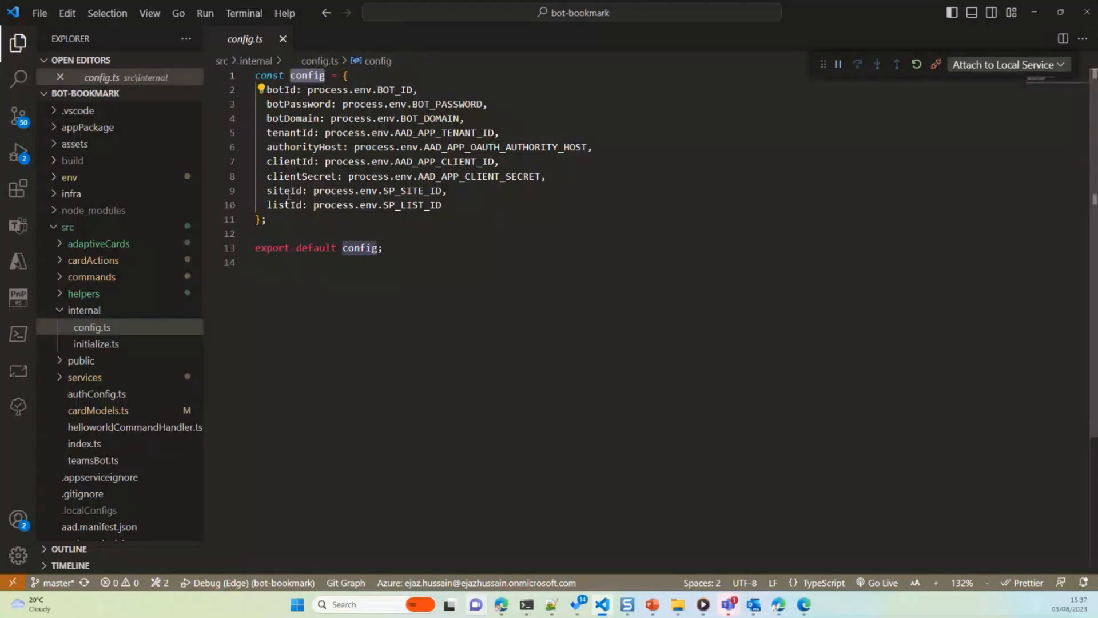
{"action": "key", "text": "ctrl+a"}
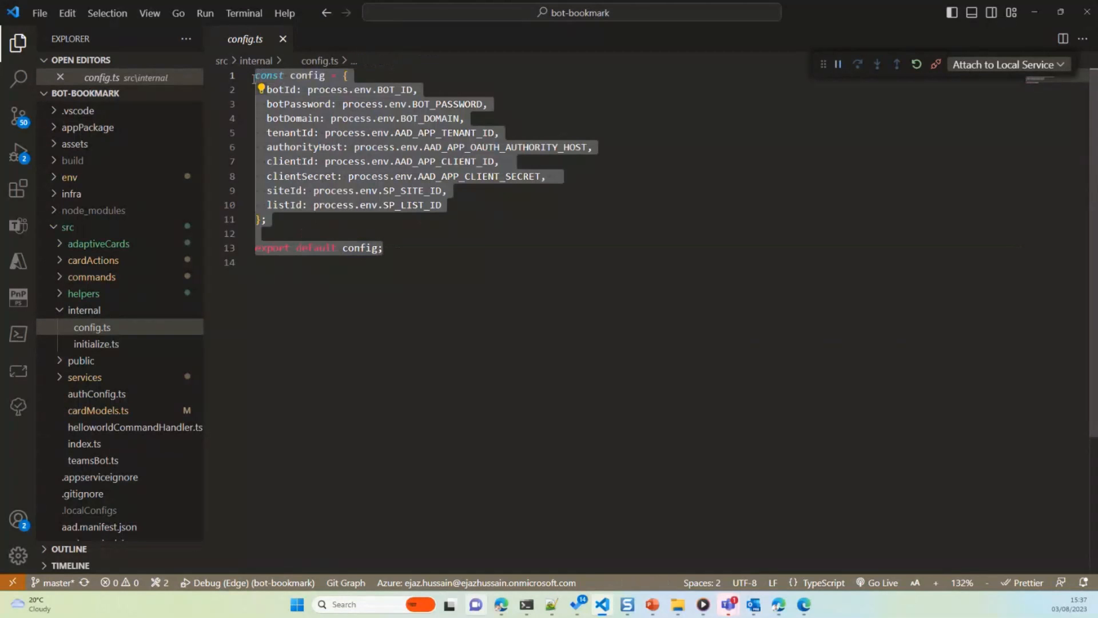
{"action": "left_click", "coordinate": [395, 266]}
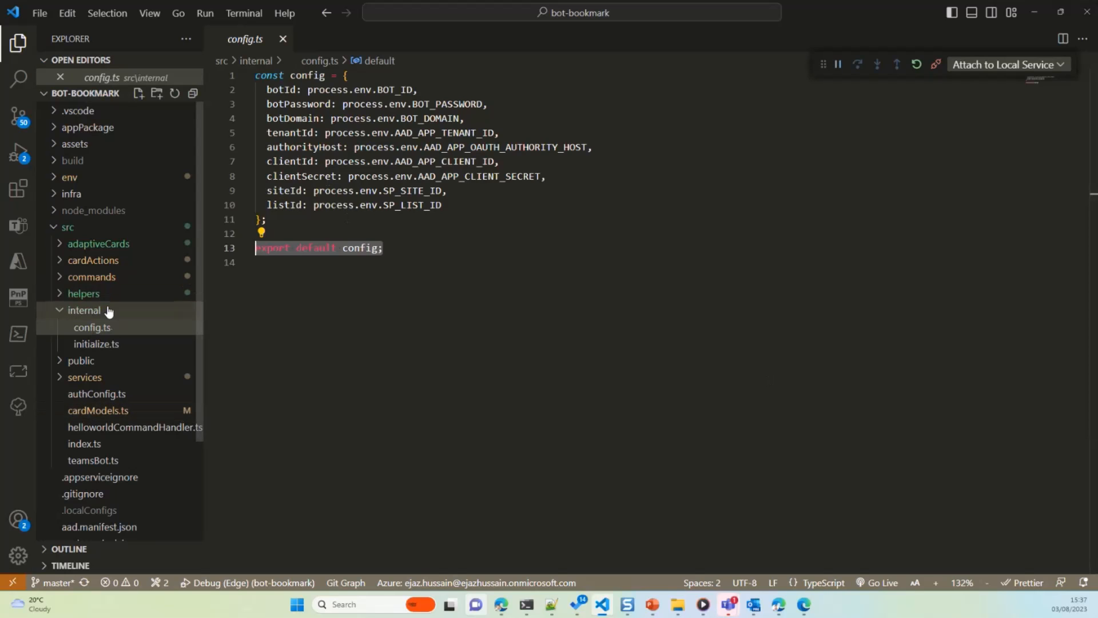
- Pick out the Sites.ReadWrite.All scope in initialize.ts, then collapse src and expand appPackage
{"action": "left_click", "coordinate": [96, 345]}
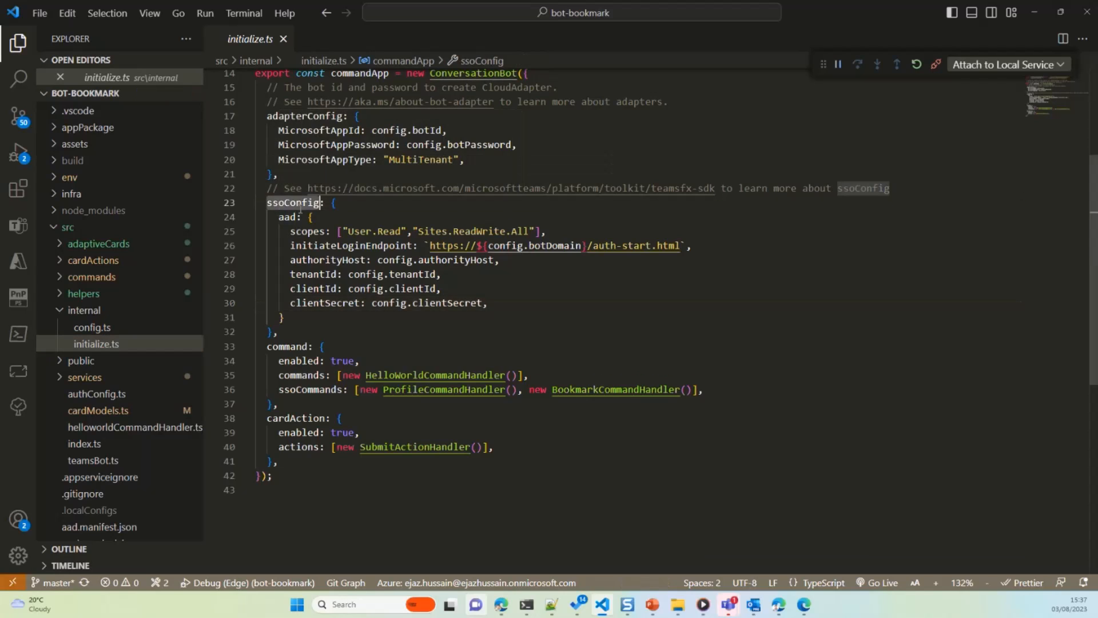
{"action": "mouse_move", "coordinate": [96, 344]}
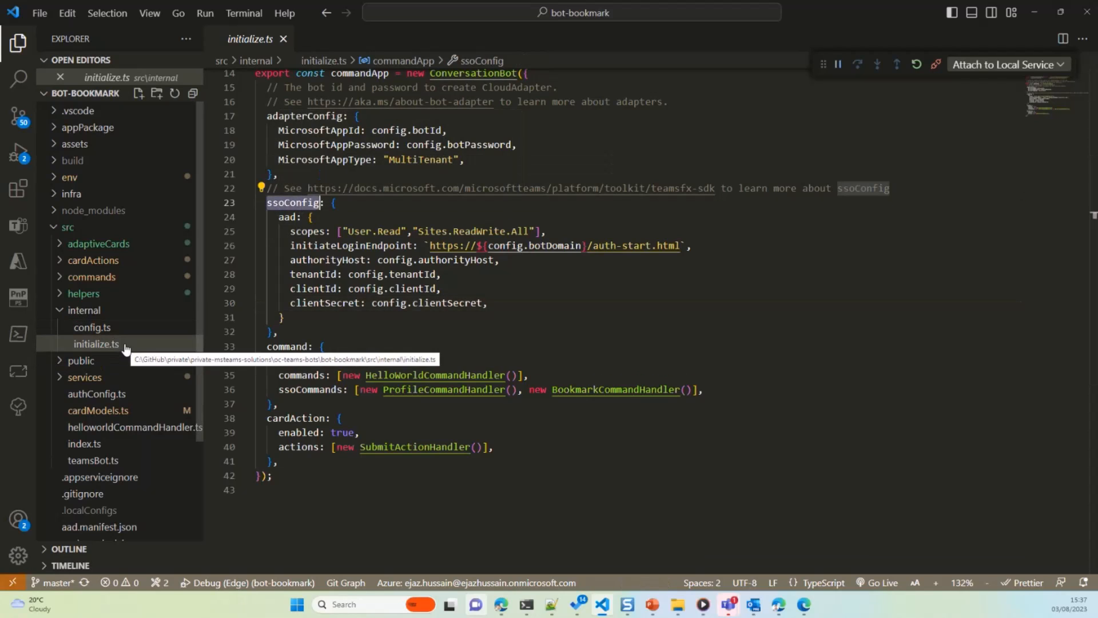
{"action": "left_click", "coordinate": [547, 231]}
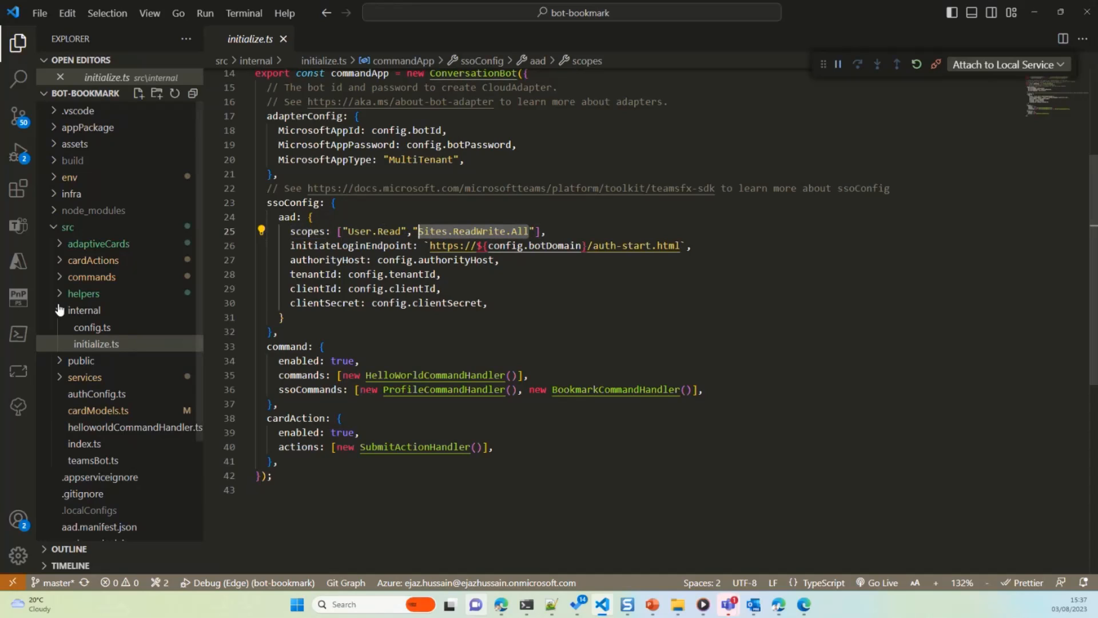
{"action": "left_click", "coordinate": [68, 227]}
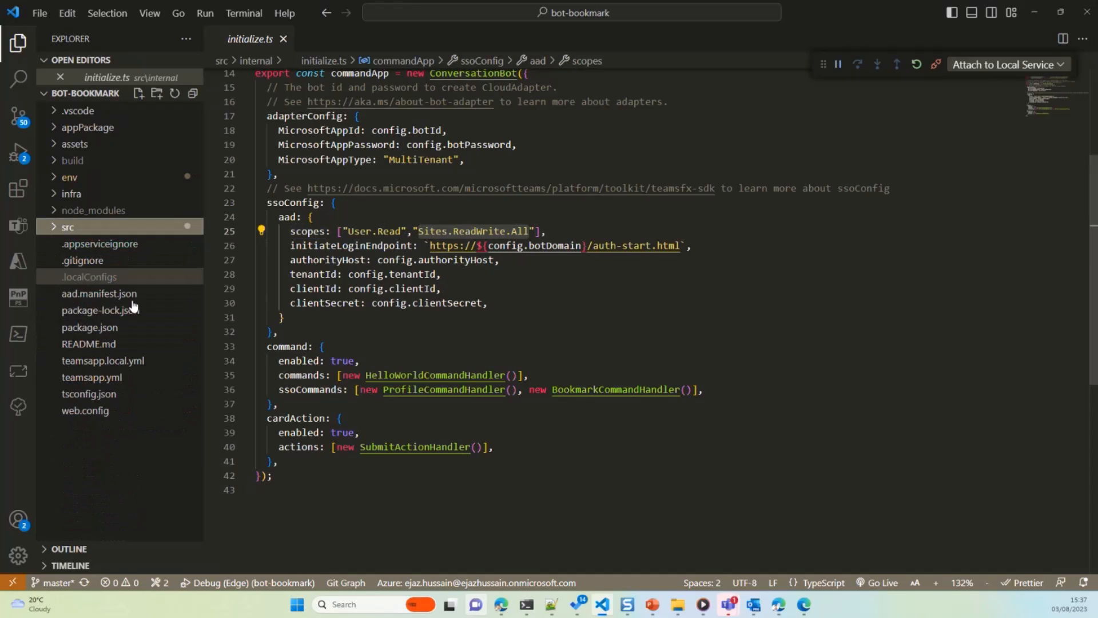
{"action": "left_click", "coordinate": [87, 127]}
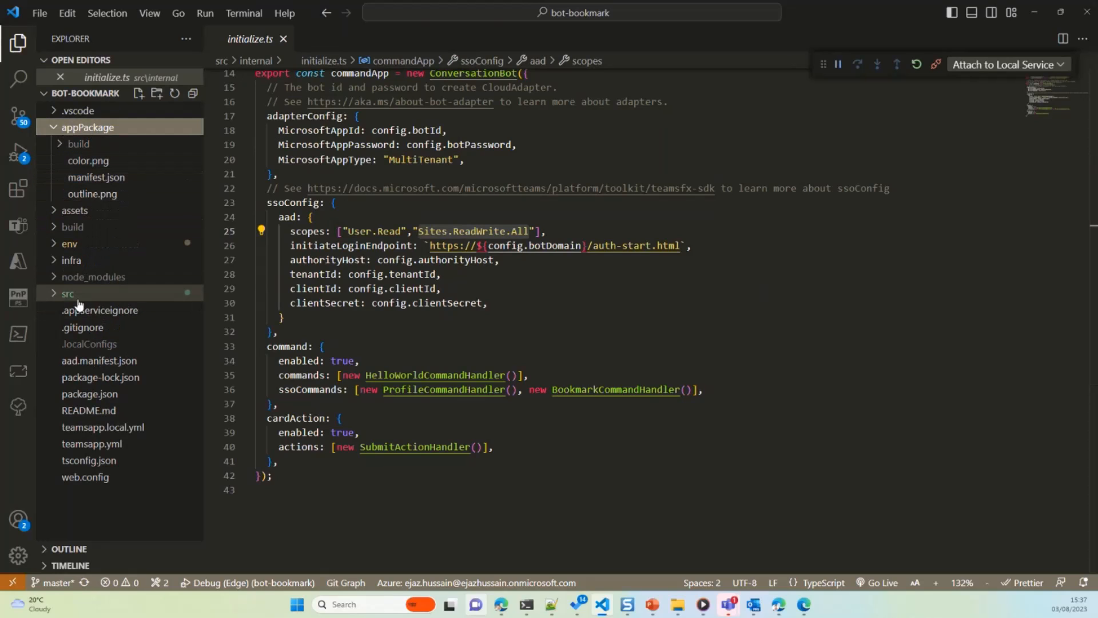
{"action": "mouse_move", "coordinate": [83, 376]}
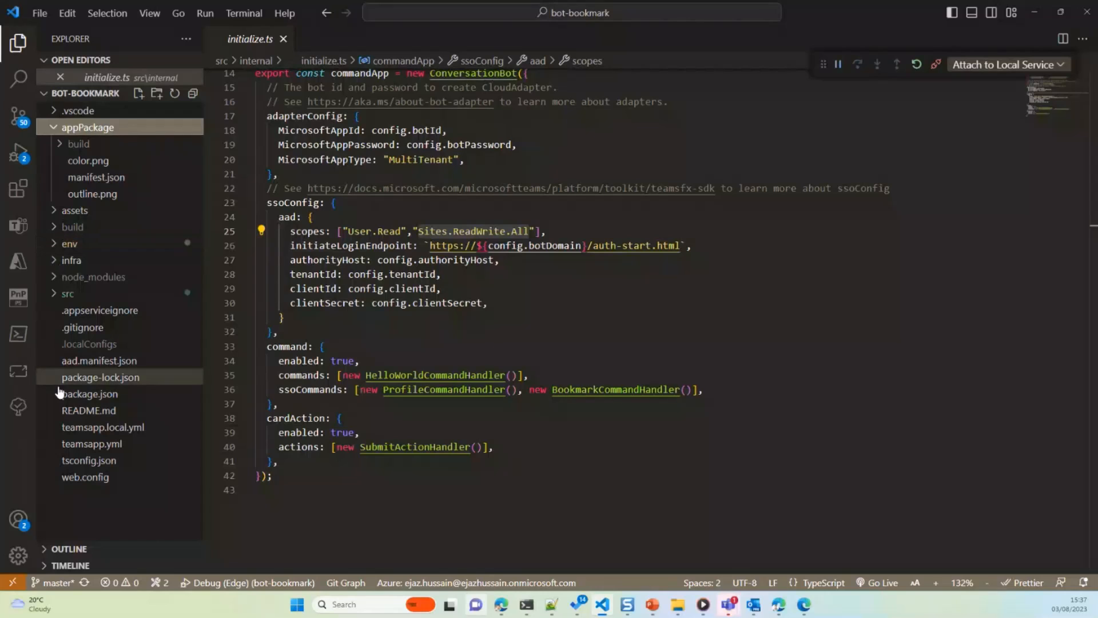
- Review aad.manifest.json's requiredResourceAccess with User.Read and Sites.ReadWrite.All, then expand the env folder
{"action": "left_click", "coordinate": [99, 360]}
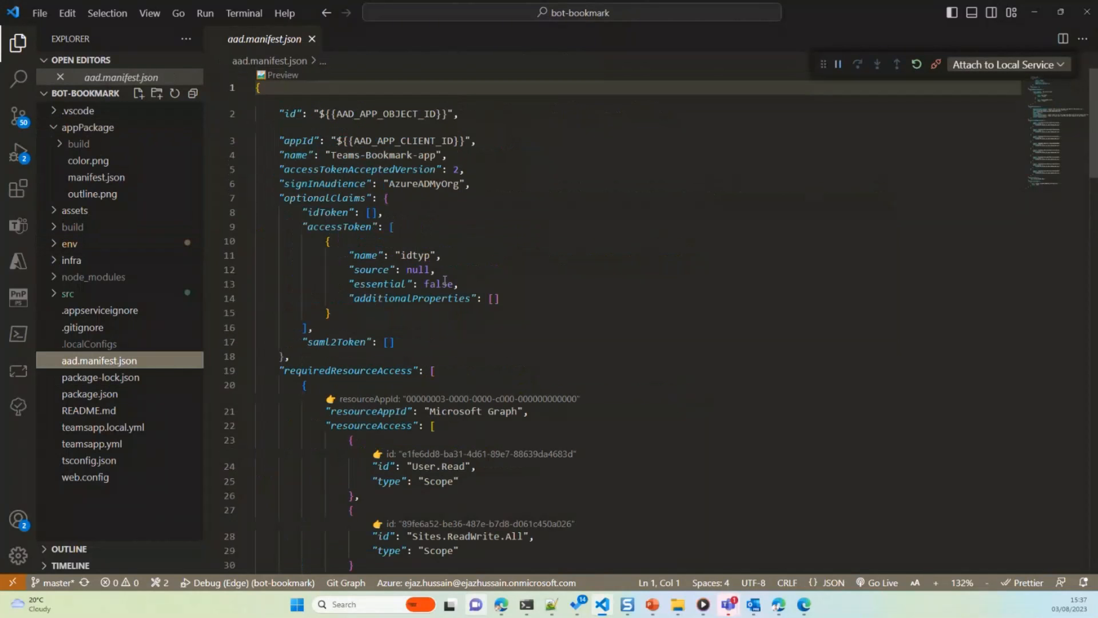
{"action": "scroll", "scroll_direction": "down", "scroll_amount": 3}
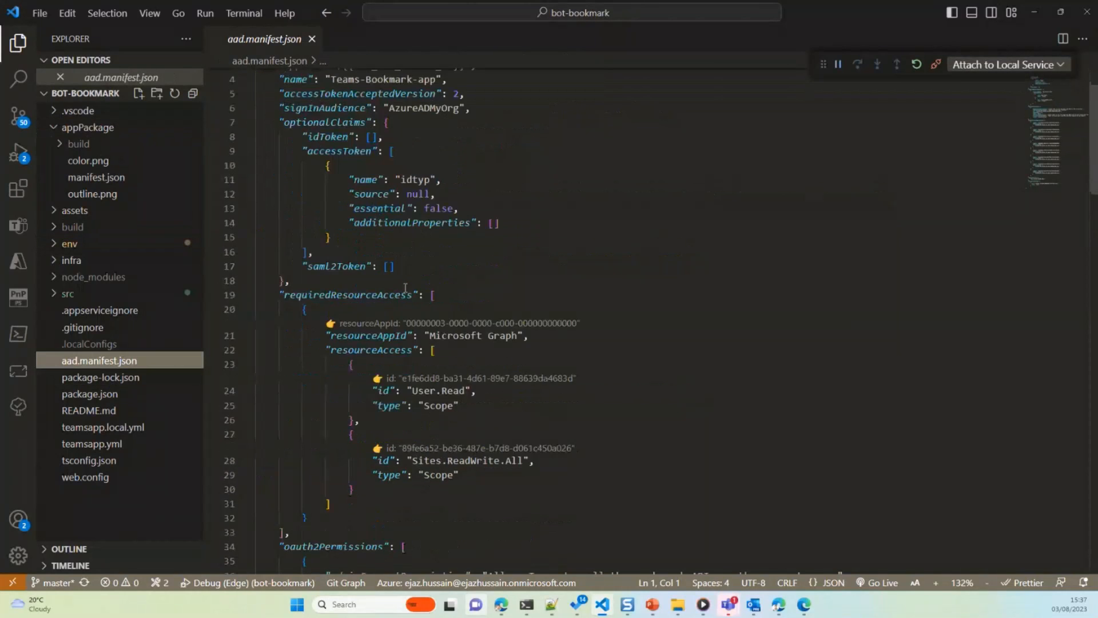
{"action": "scroll", "scroll_direction": "down", "scroll_amount": 3}
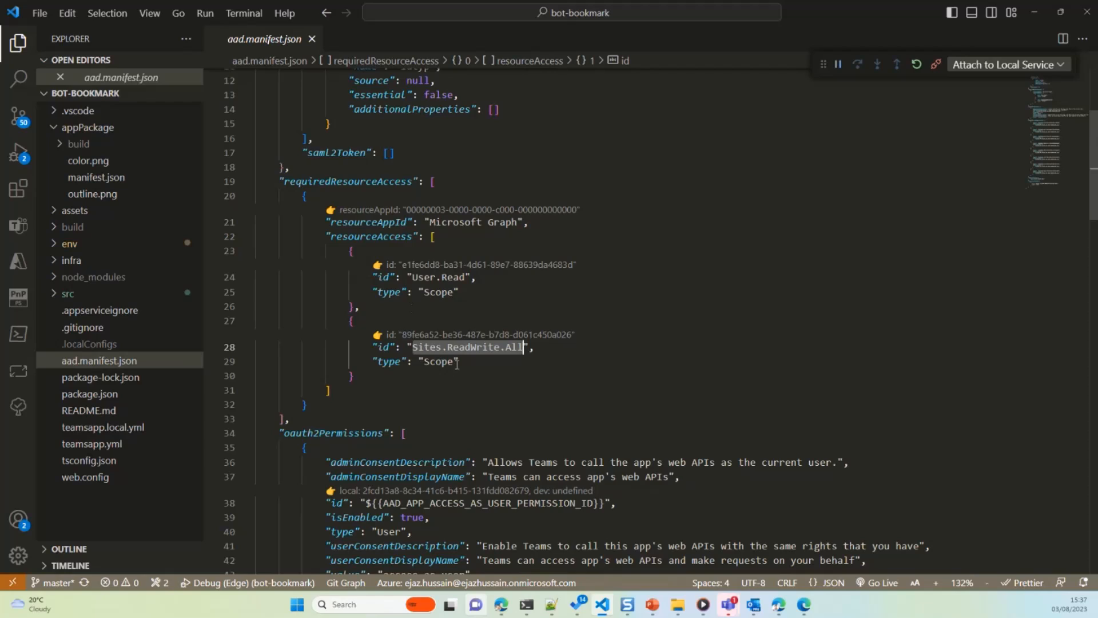
{"action": "mouse_move", "coordinate": [447, 317]}
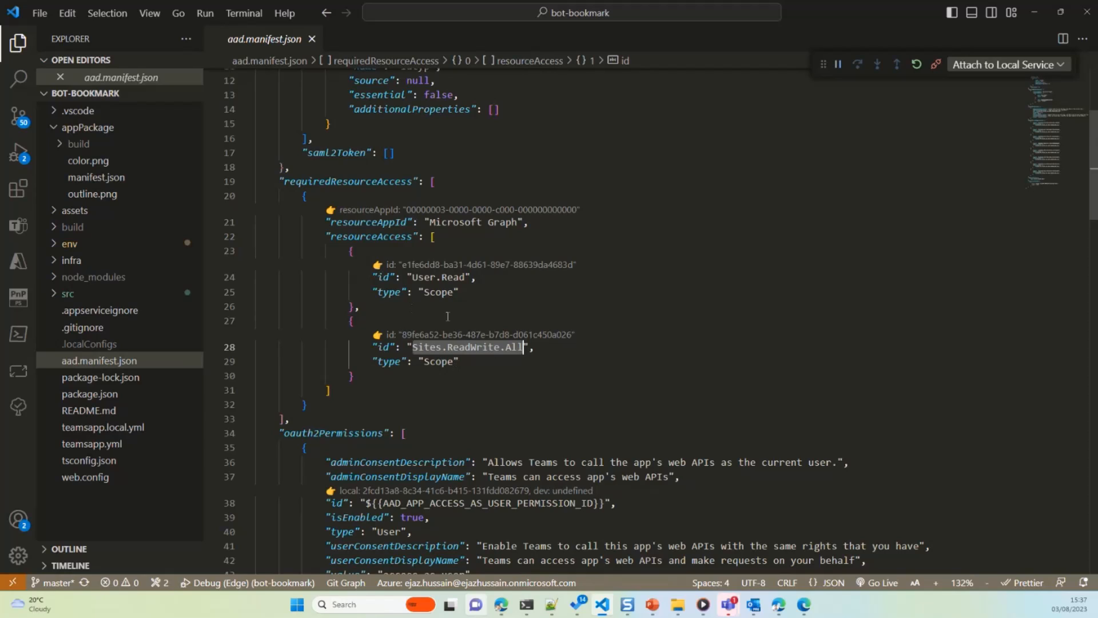
{"action": "left_click", "coordinate": [426, 361]}
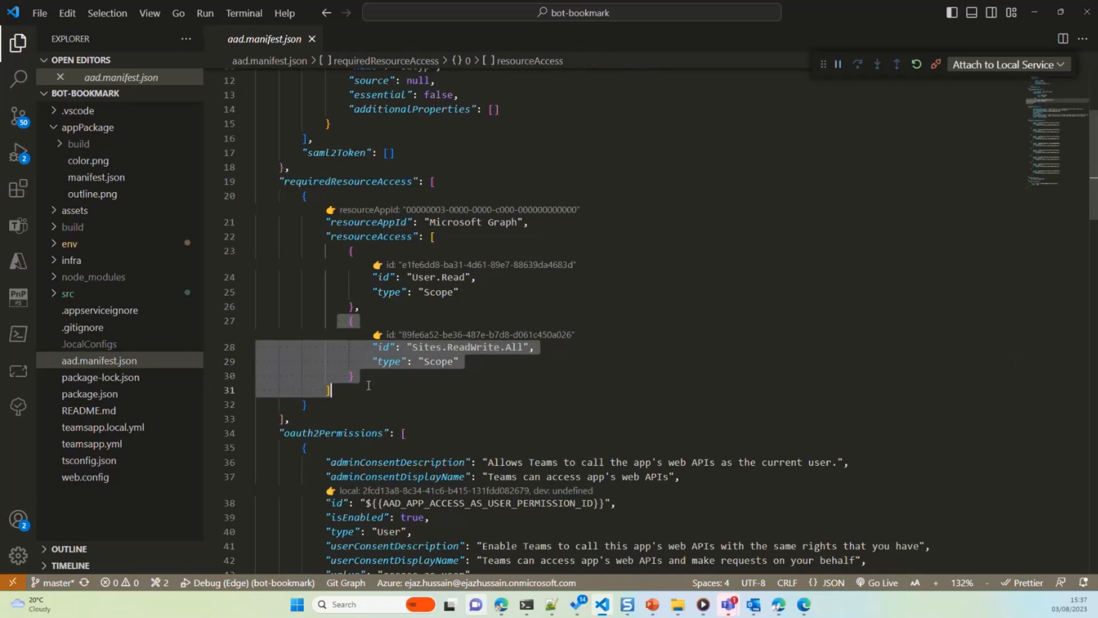
{"action": "left_click", "coordinate": [352, 320]}
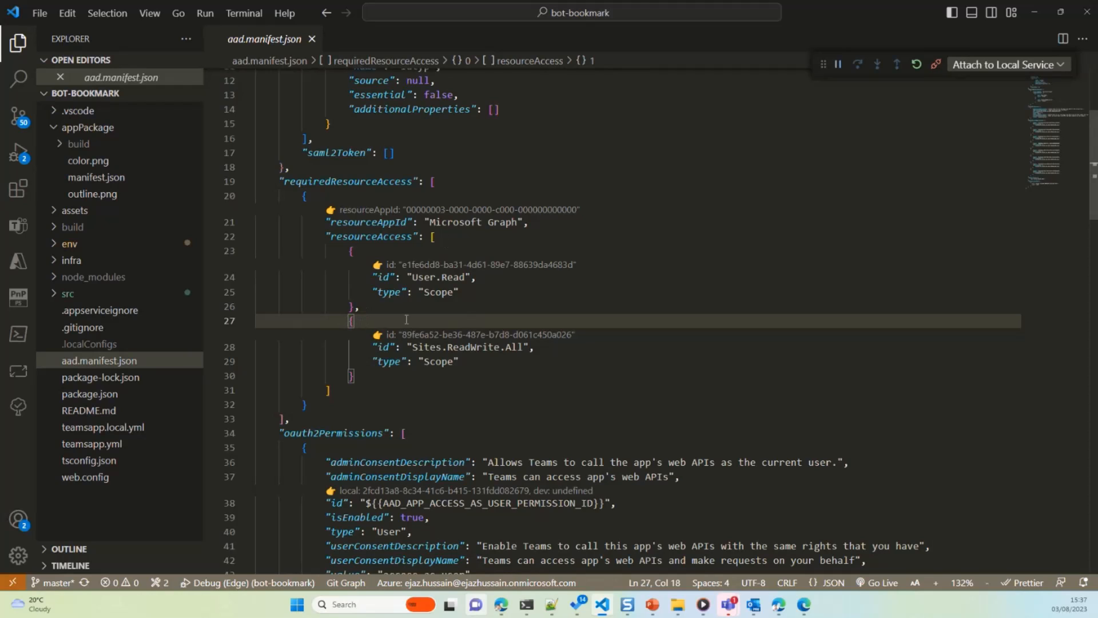
{"action": "mouse_move", "coordinate": [70, 260]}
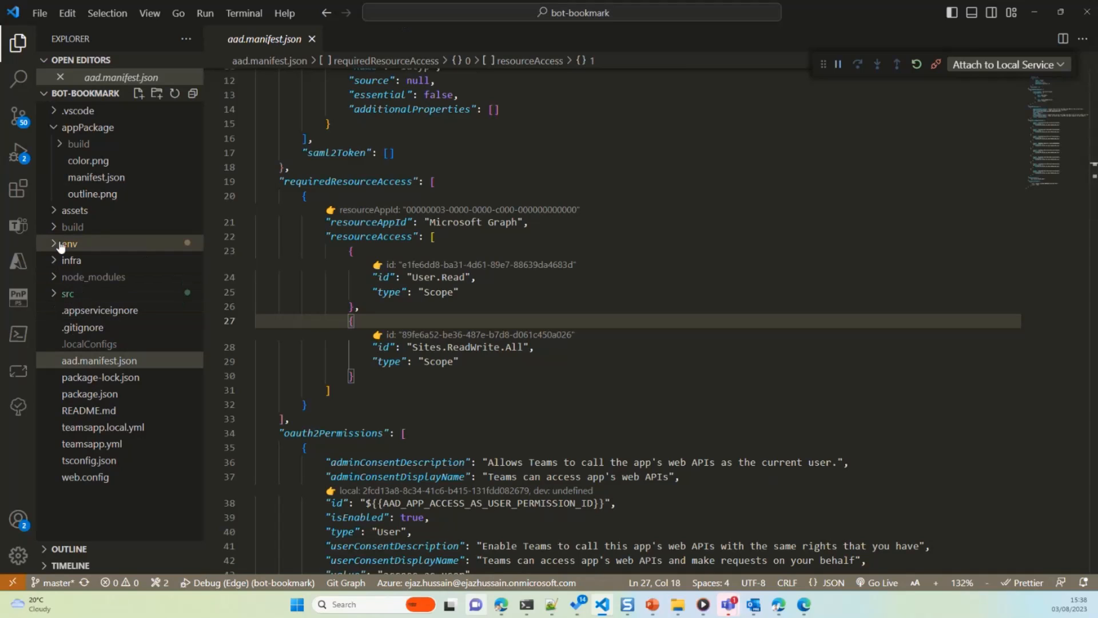
{"action": "left_click", "coordinate": [67, 243]}
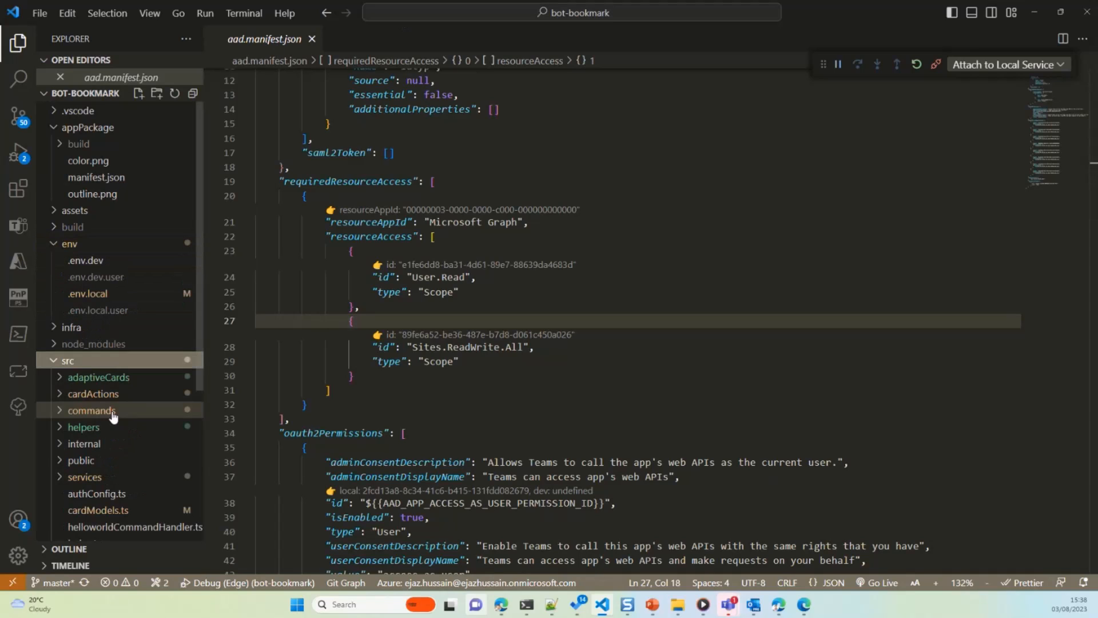
- Revisit initialize.ts and its initiateLoginEndpoint setting, tidying the env and src folders
{"action": "left_click", "coordinate": [84, 444]}
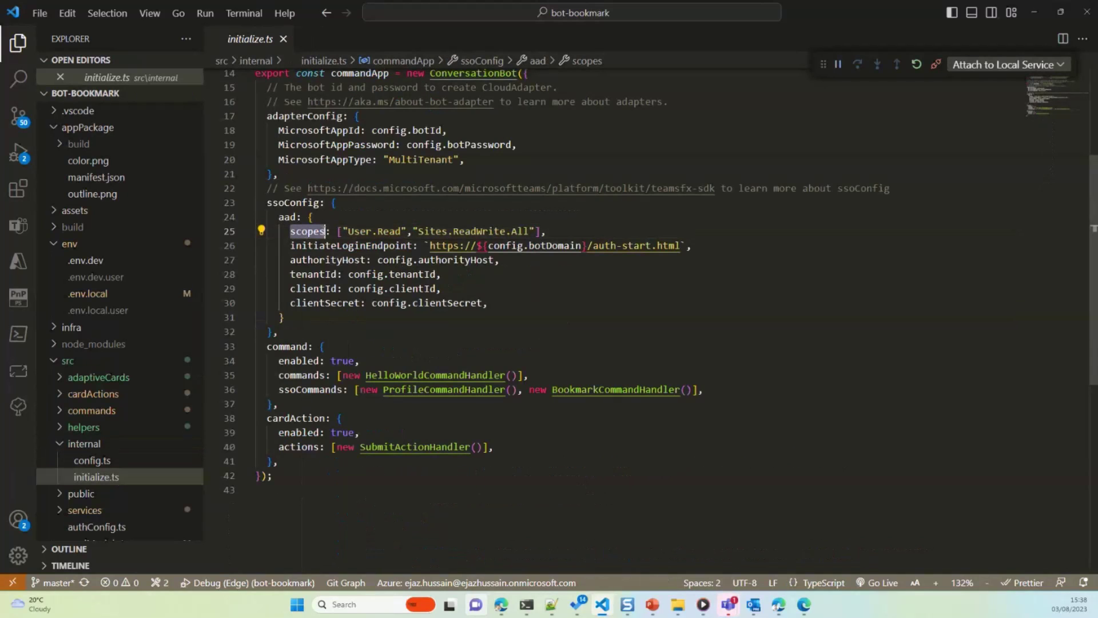
{"action": "left_click", "coordinate": [286, 216]}
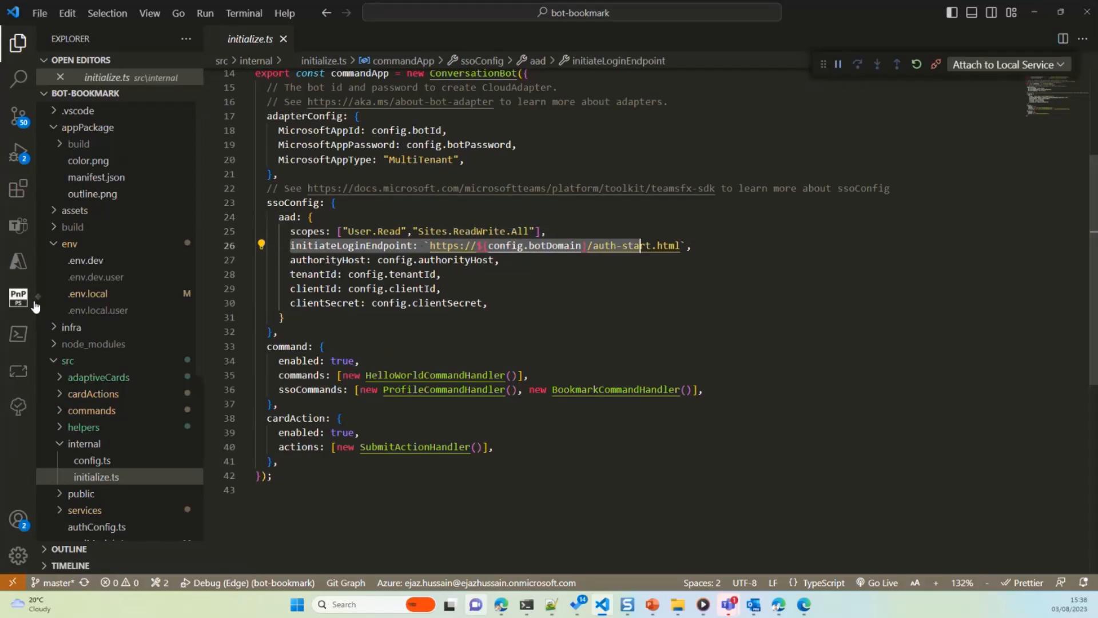
{"action": "left_click", "coordinate": [69, 242]}
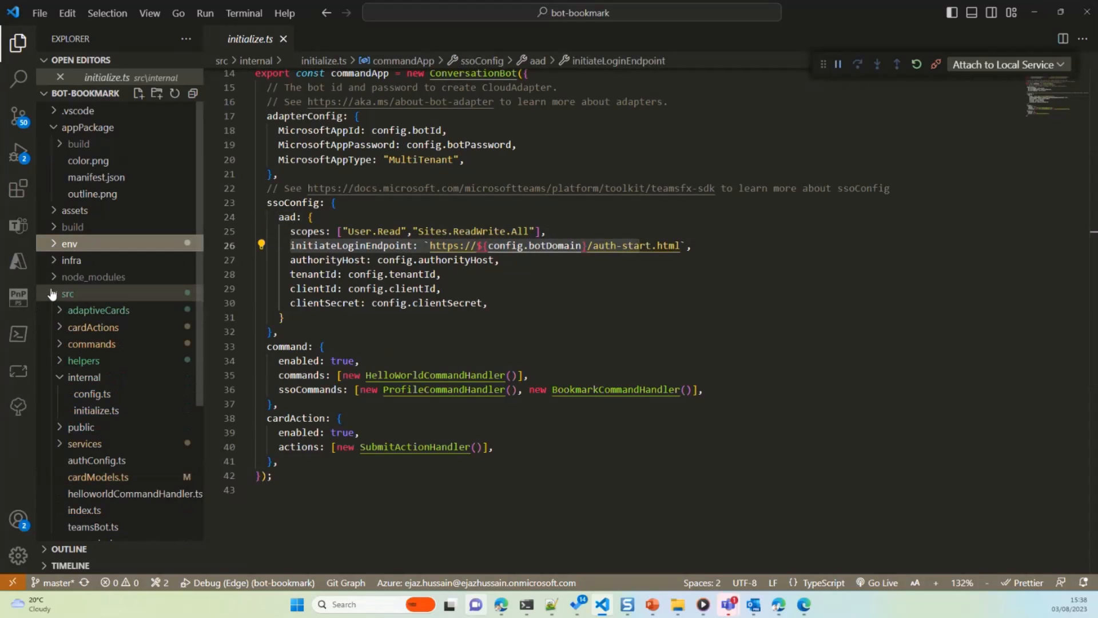
{"action": "left_click", "coordinate": [68, 294]}
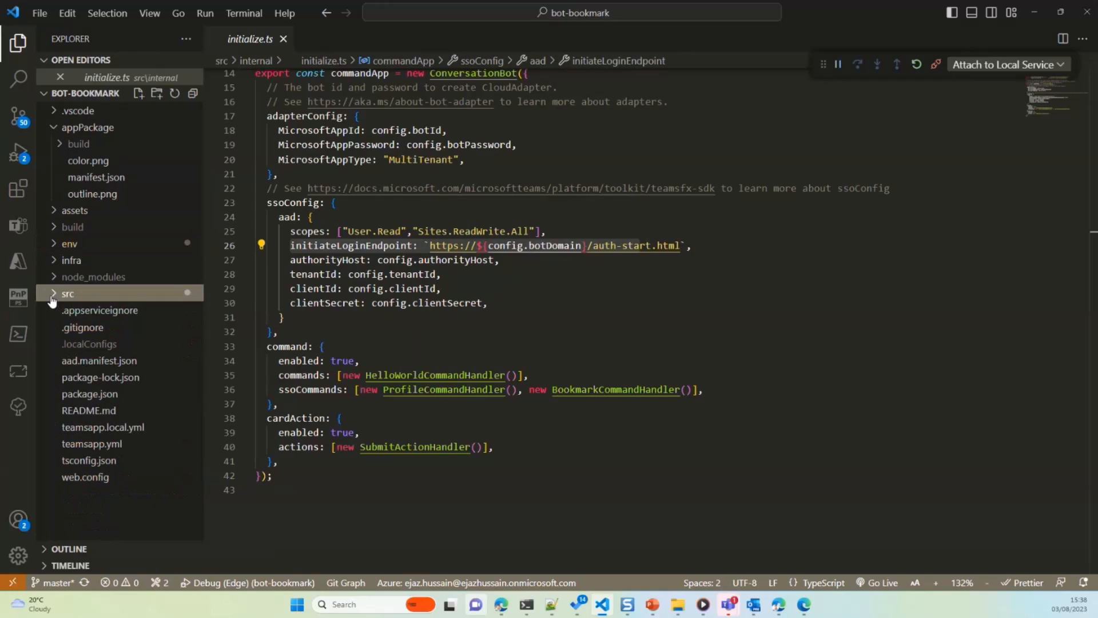
- View auth-start.html and auth-end.html under src/public, then index.ts serving them
{"action": "left_click", "coordinate": [67, 294]}
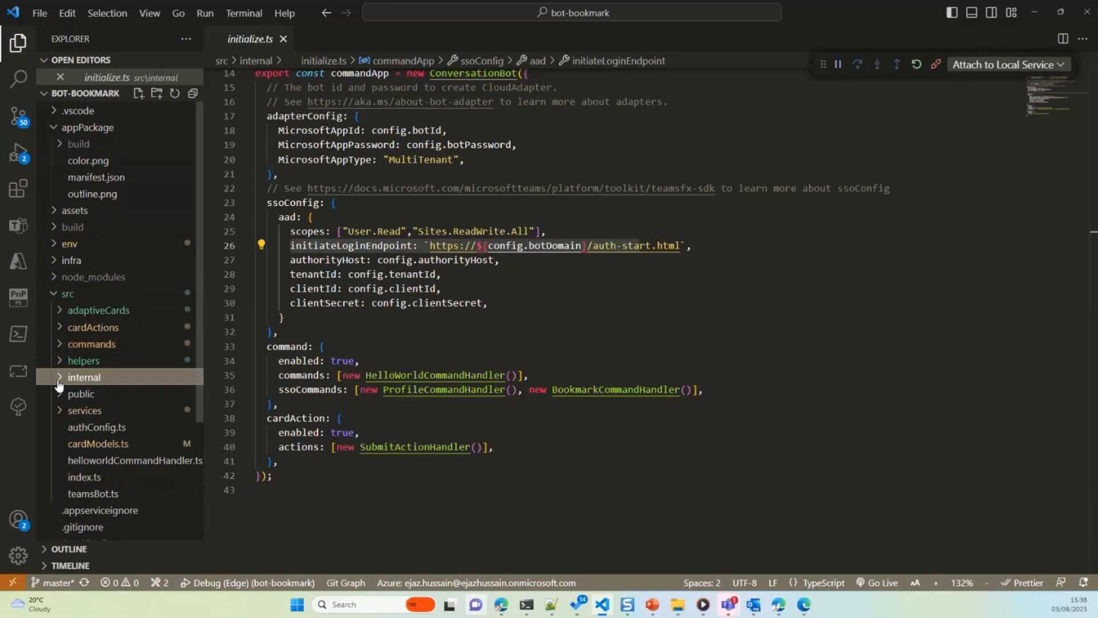
{"action": "left_click", "coordinate": [80, 394]}
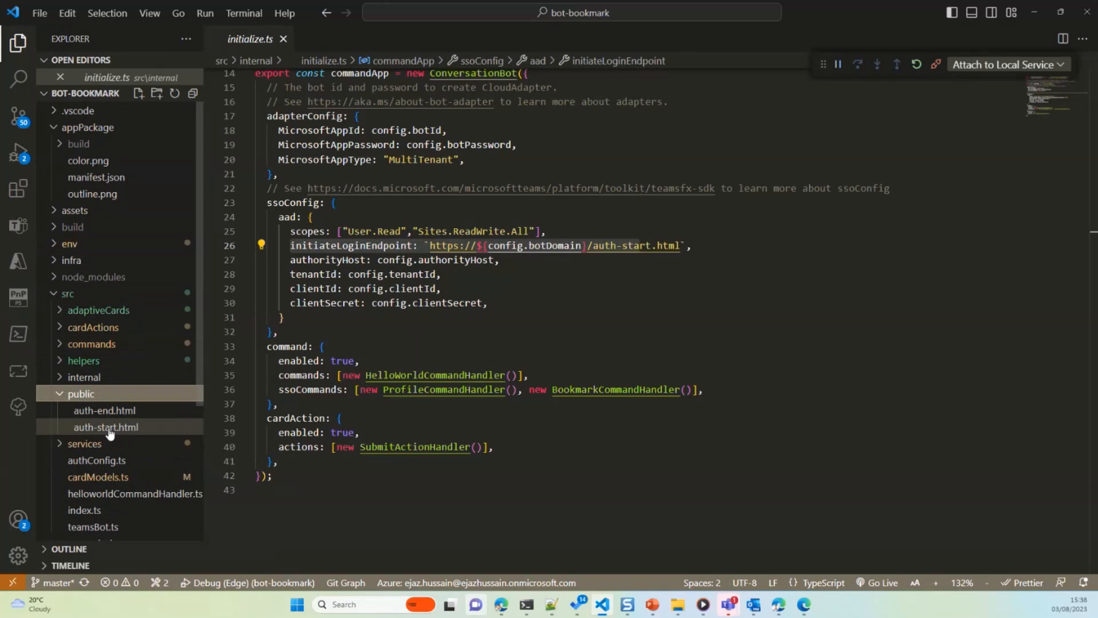
{"action": "left_click", "coordinate": [107, 427]}
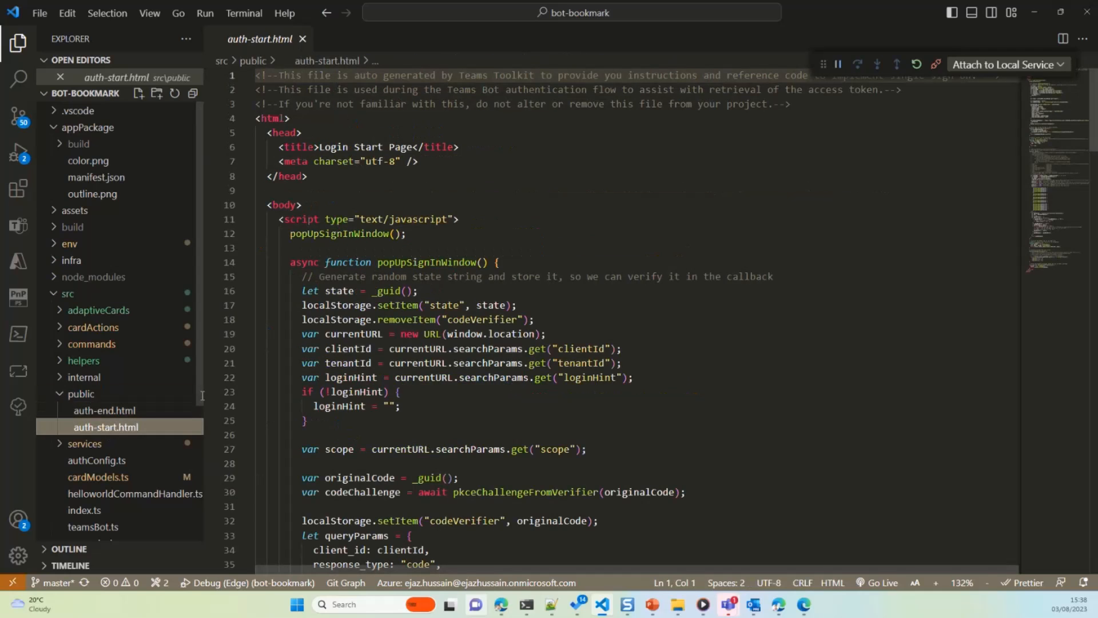
{"action": "left_click", "coordinate": [105, 409]}
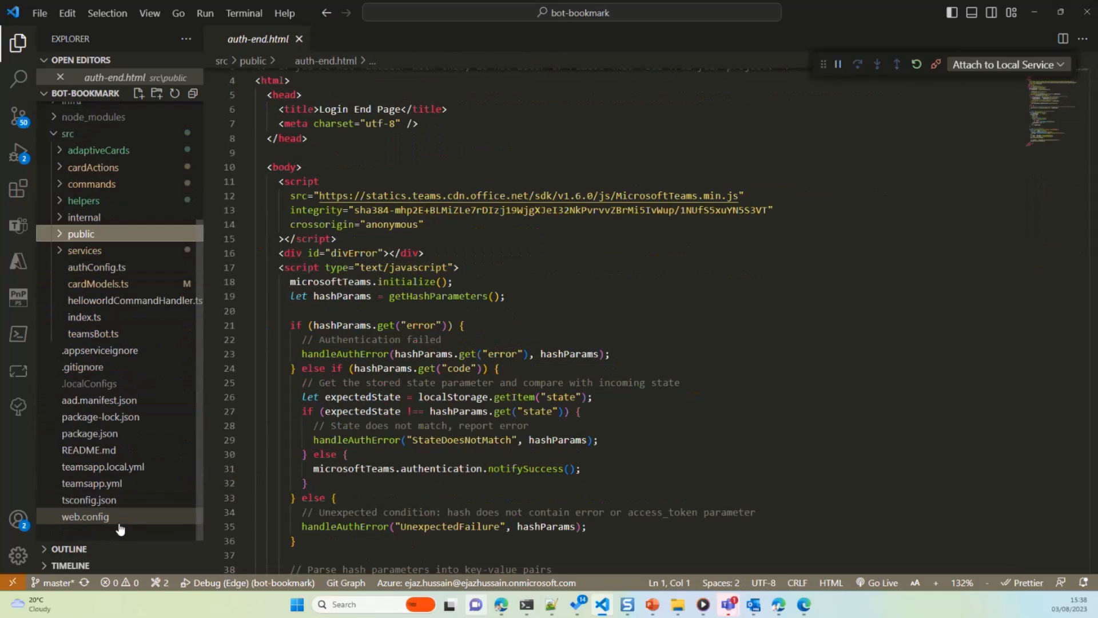
{"action": "mouse_move", "coordinate": [92, 333]}
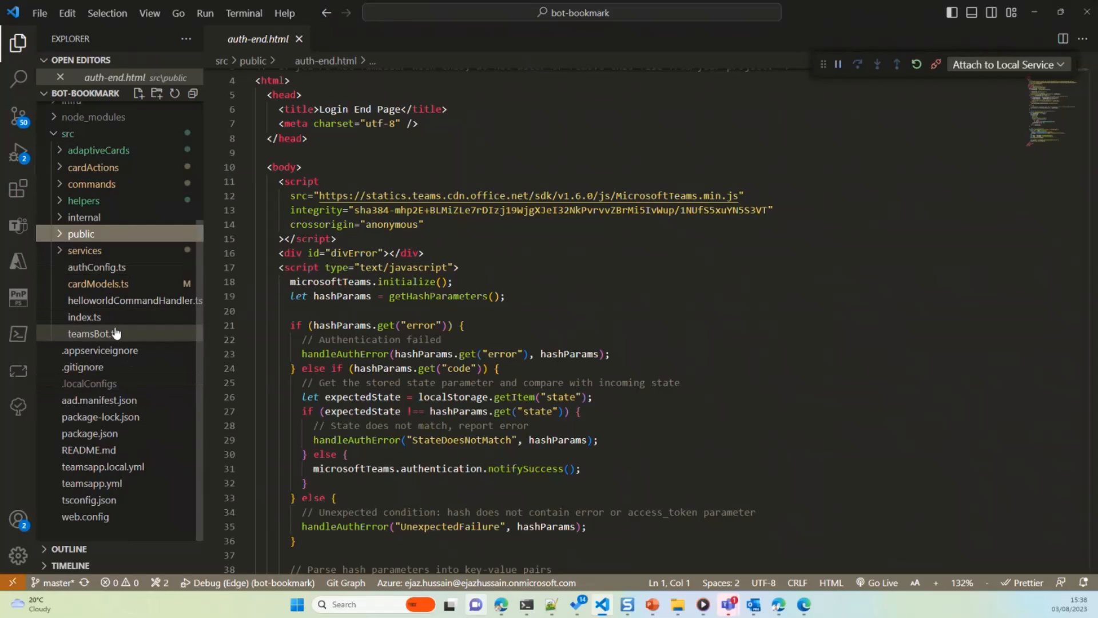
{"action": "mouse_move", "coordinate": [83, 317]}
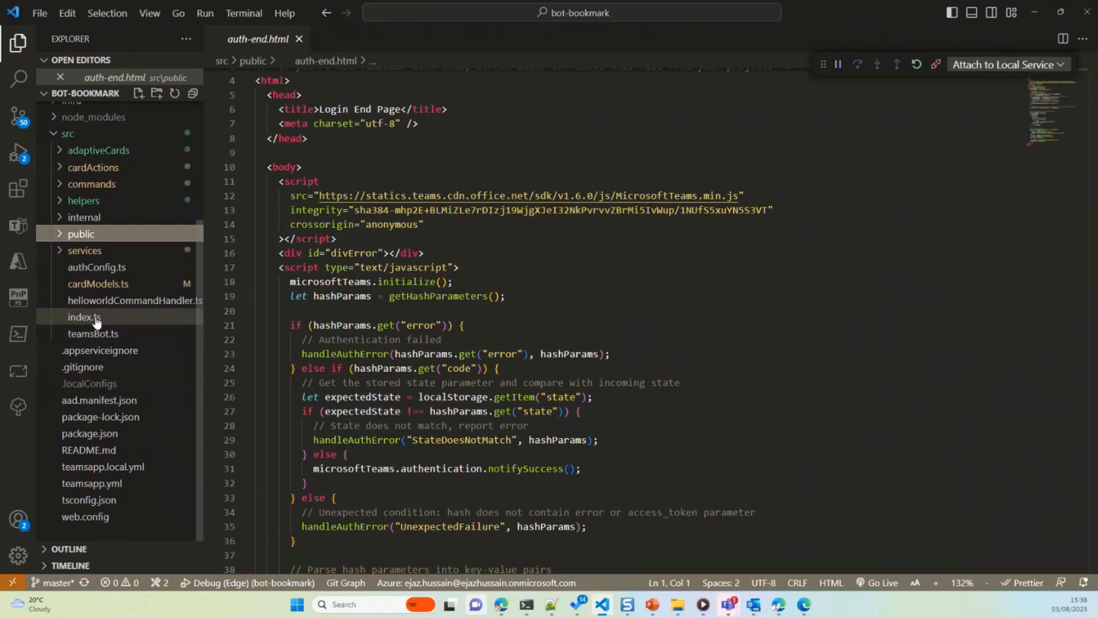
{"action": "left_click", "coordinate": [83, 317]}
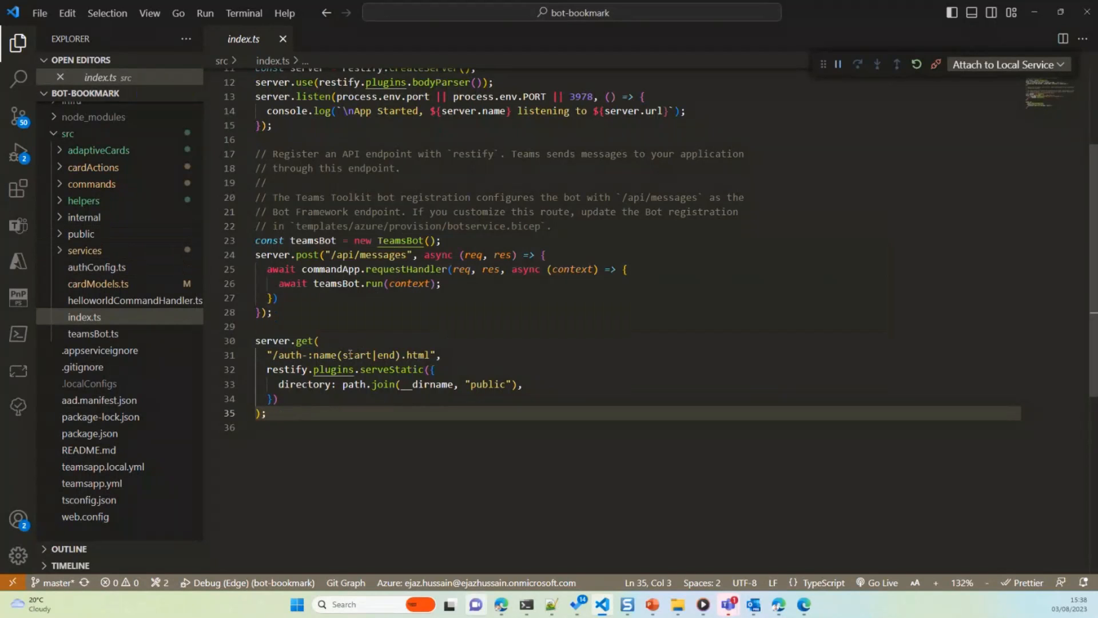
- Reopen initialize.ts at its ssoConfig block and expand the internal folder
{"action": "left_click", "coordinate": [81, 234]}
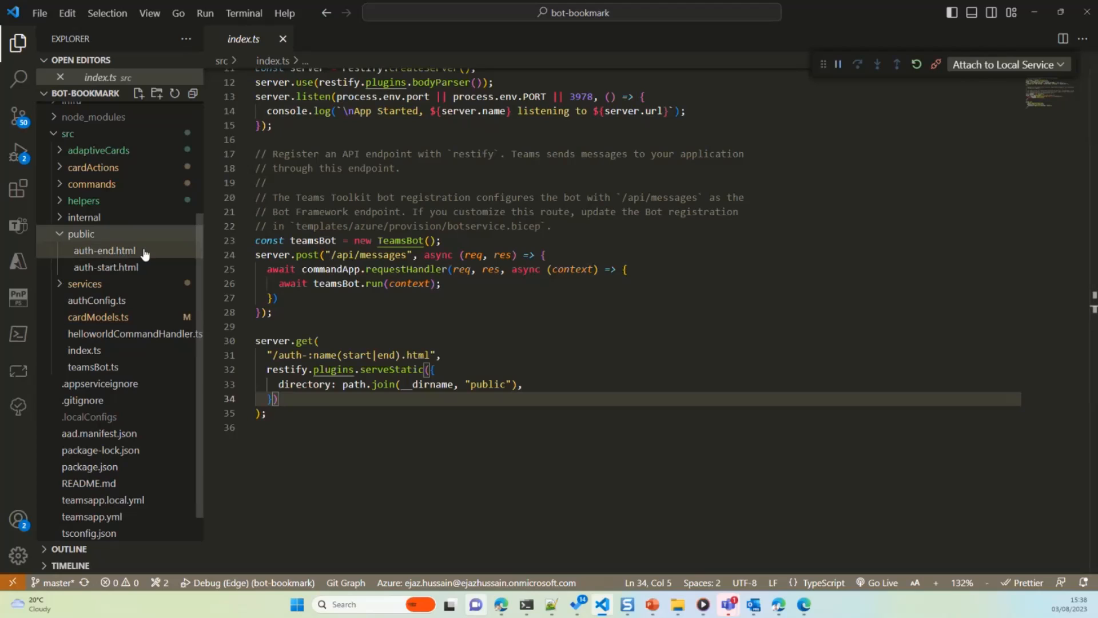
{"action": "mouse_move", "coordinate": [362, 183]}
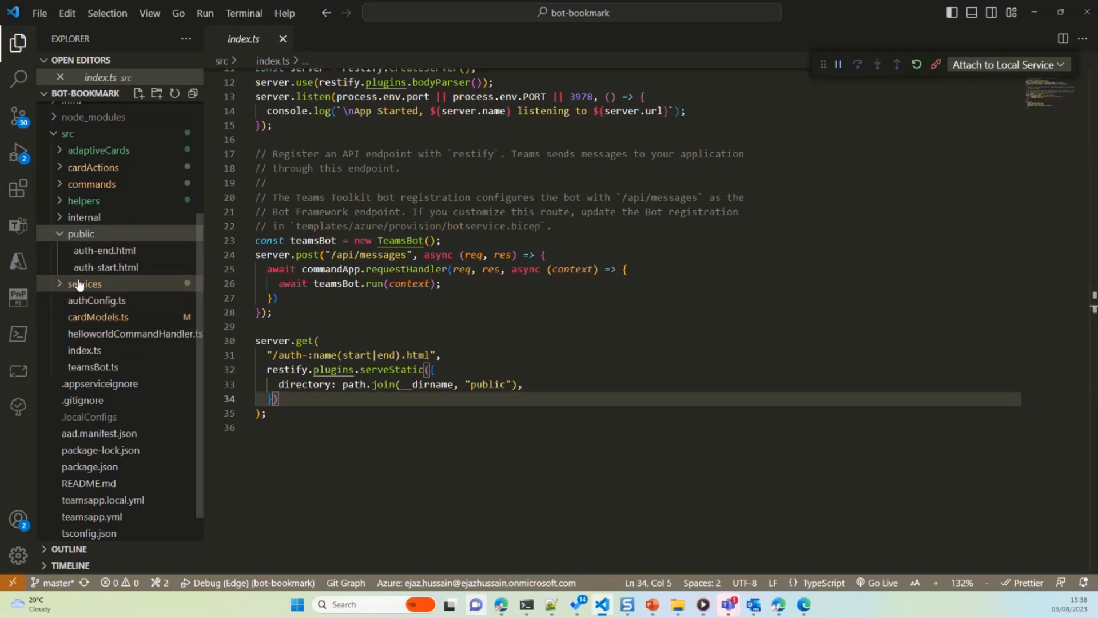
{"action": "left_click", "coordinate": [83, 284]}
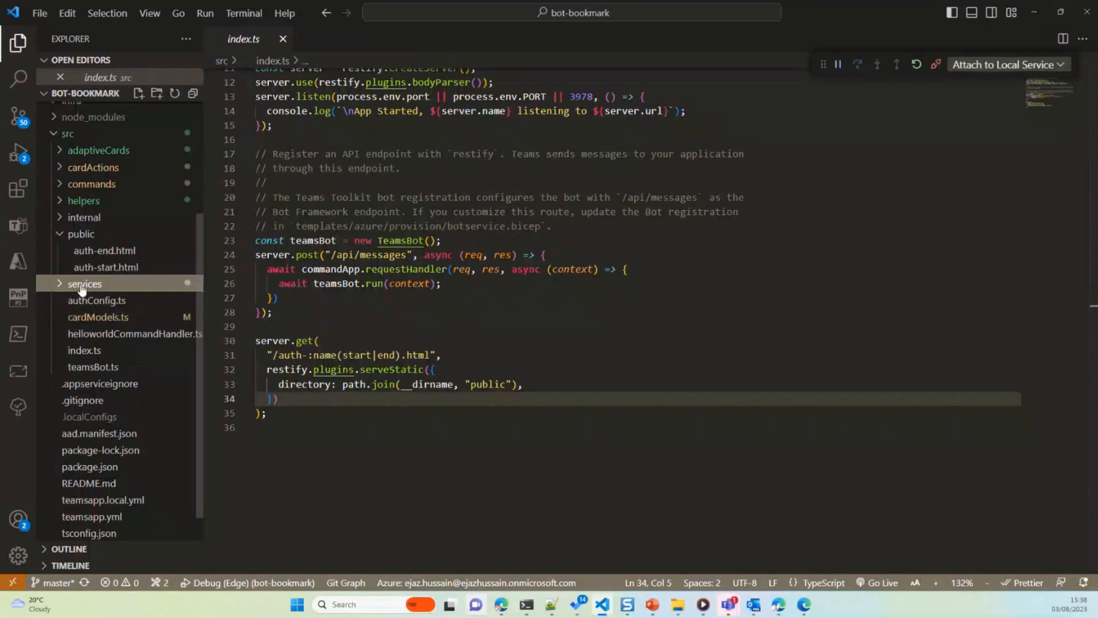
{"action": "scroll", "scroll_direction": "up", "scroll_amount": 3}
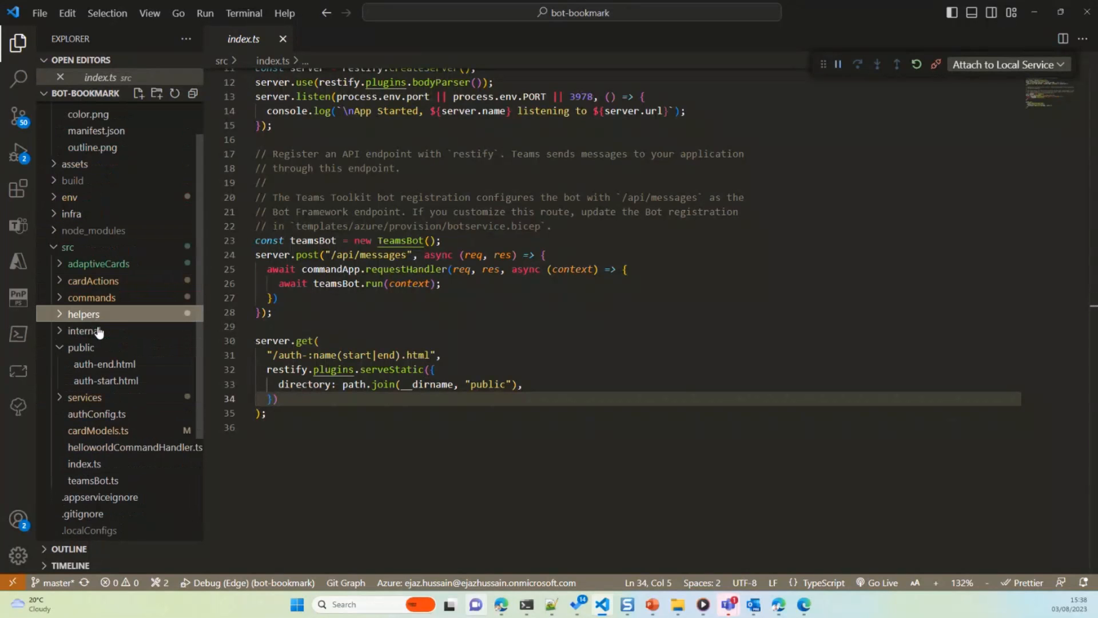
{"action": "left_click", "coordinate": [84, 330]}
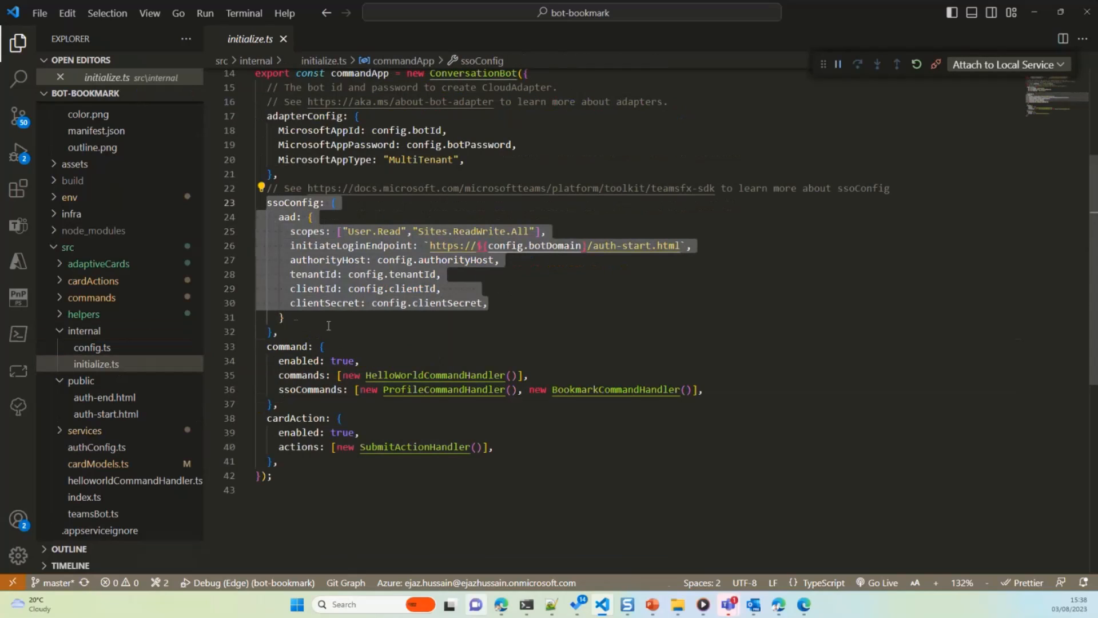
- Contrast HelloWorldCommandHandler with the ssoCommands BookmarkCommandHandler registration and go to its definition
{"action": "left_click", "coordinate": [299, 331]}
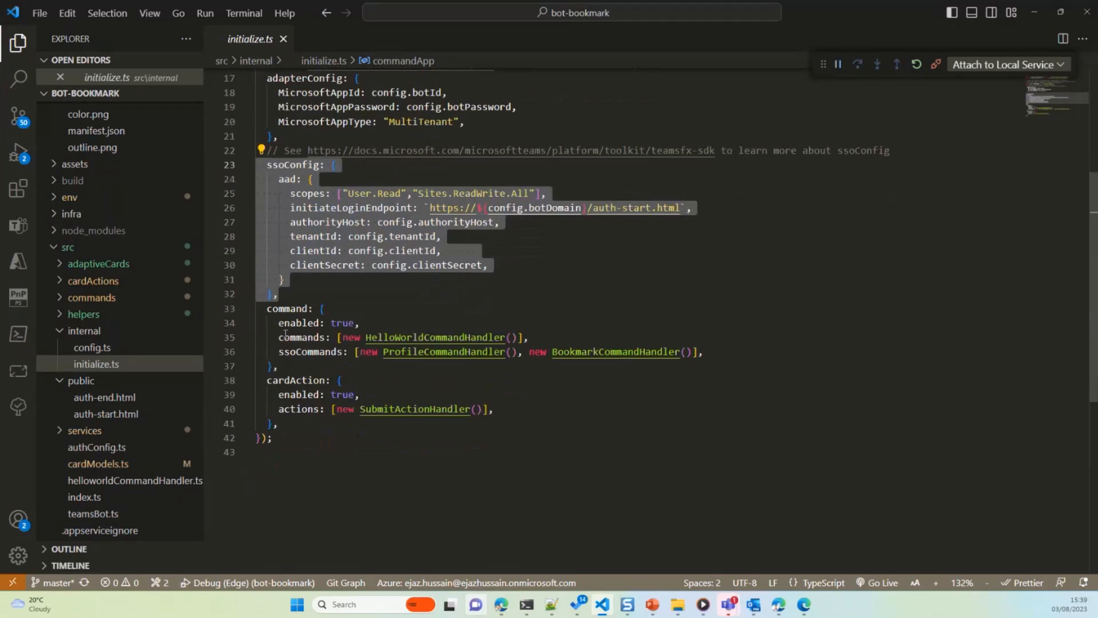
{"action": "left_click", "coordinate": [340, 380]}
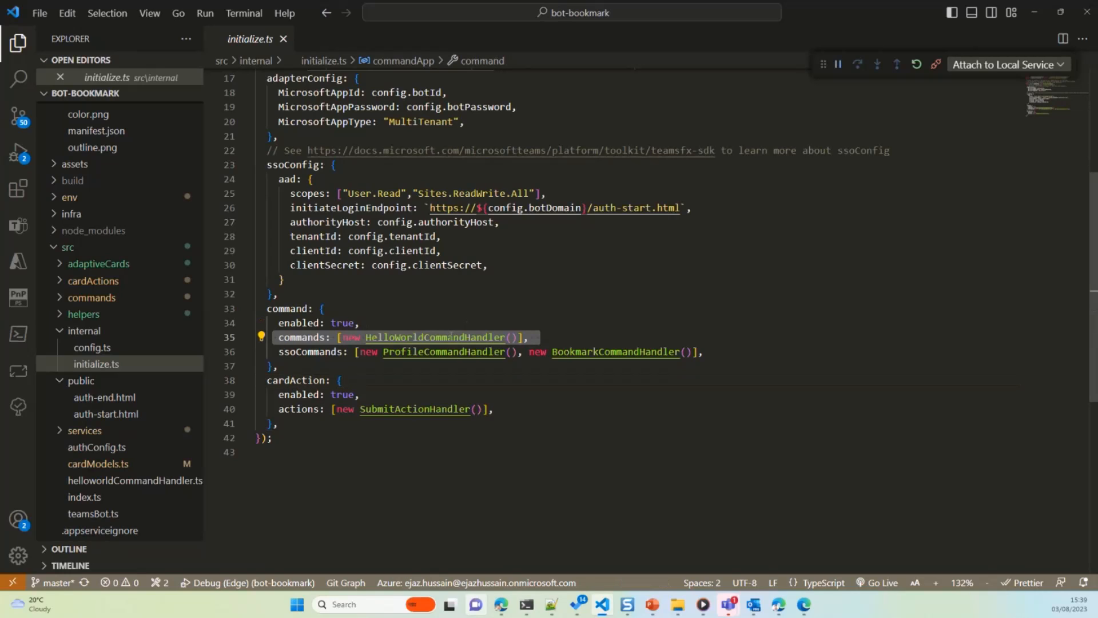
{"action": "left_click", "coordinate": [434, 336]}
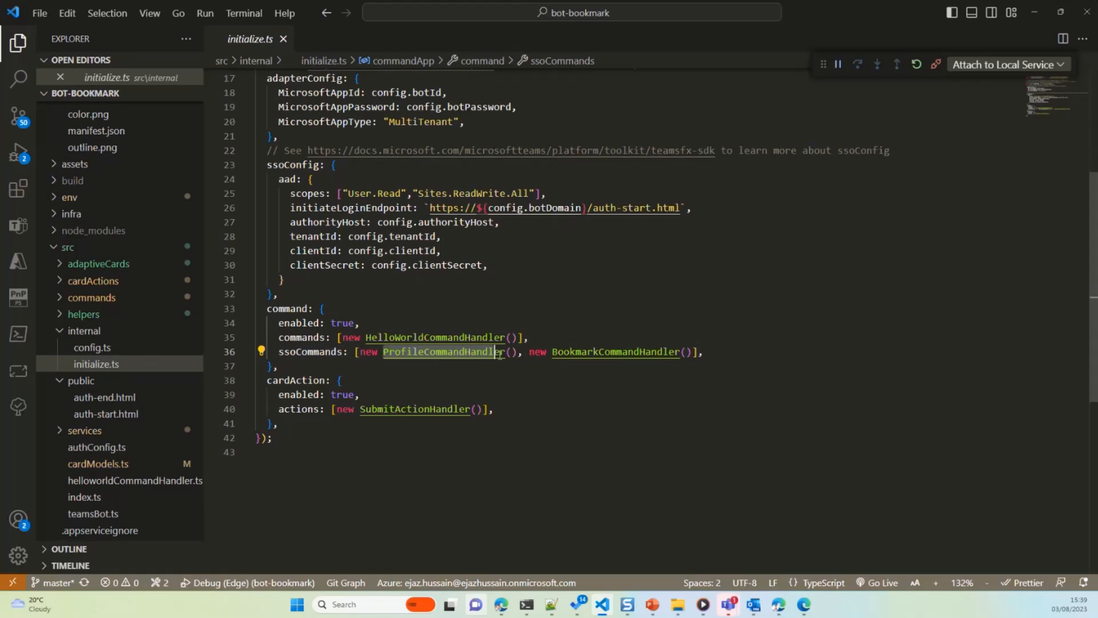
{"action": "double_click", "coordinate": [615, 351]}
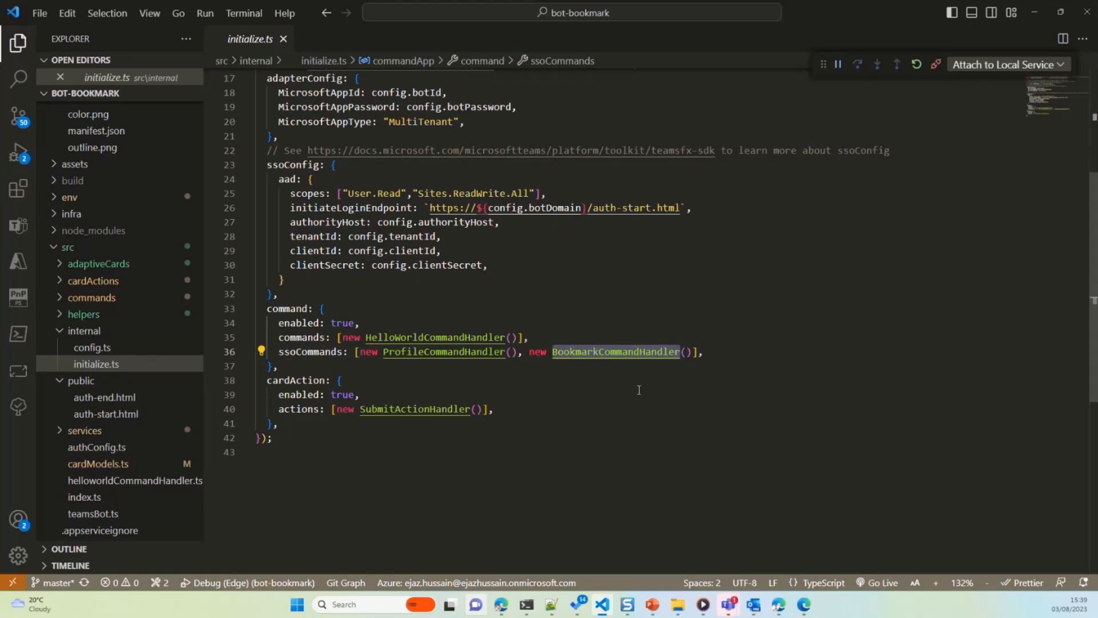
{"action": "mouse_move", "coordinate": [447, 354]}
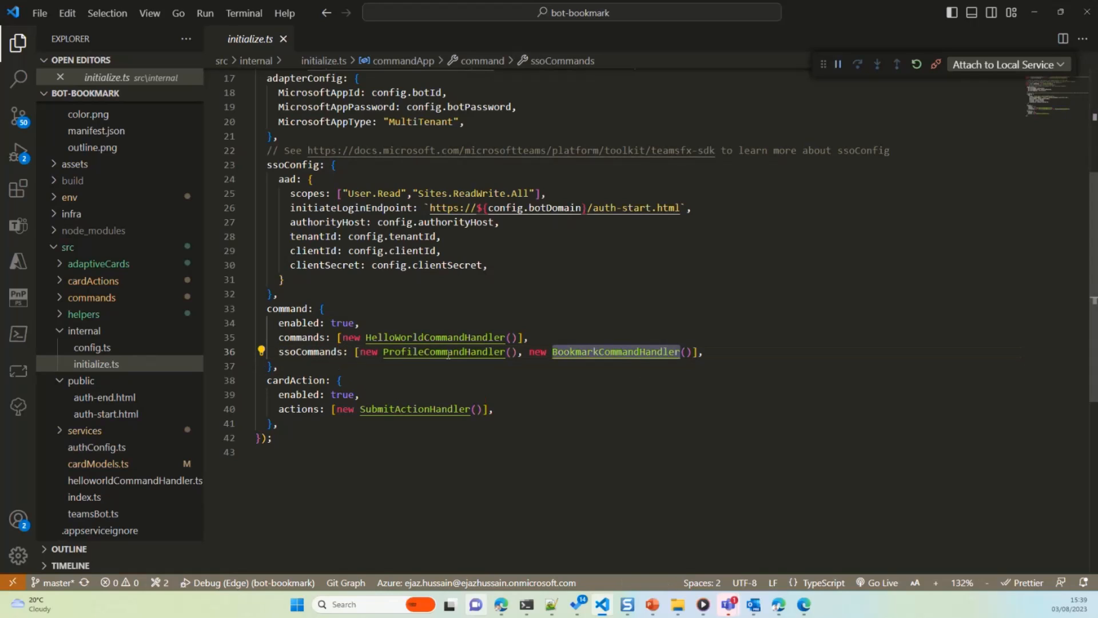
{"action": "double_click", "coordinate": [310, 351]}
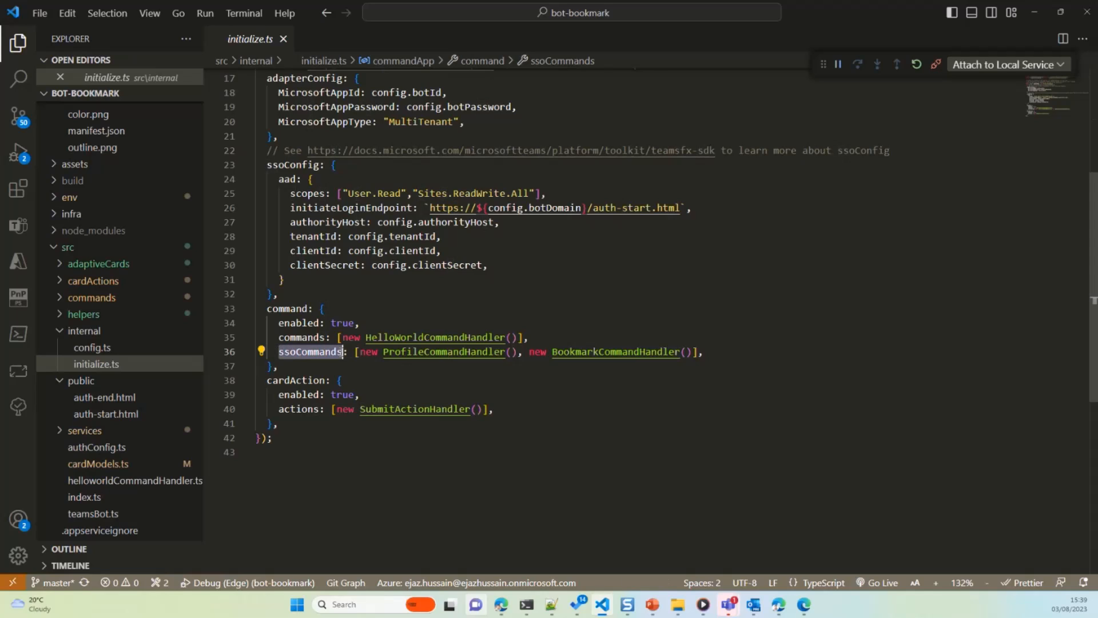
{"action": "double_click", "coordinate": [615, 351]}
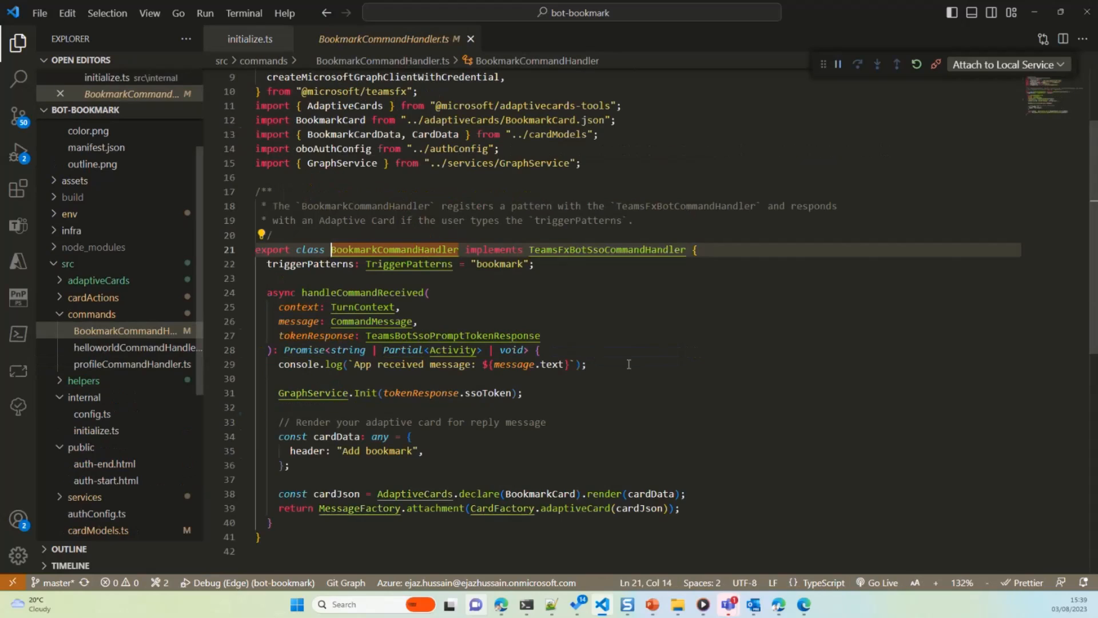
- Examine the TeamsFxBotSsoCommandHandler interface and the "bookmark" trigger pattern
{"action": "scroll", "scroll_direction": "up", "scroll_amount": 3}
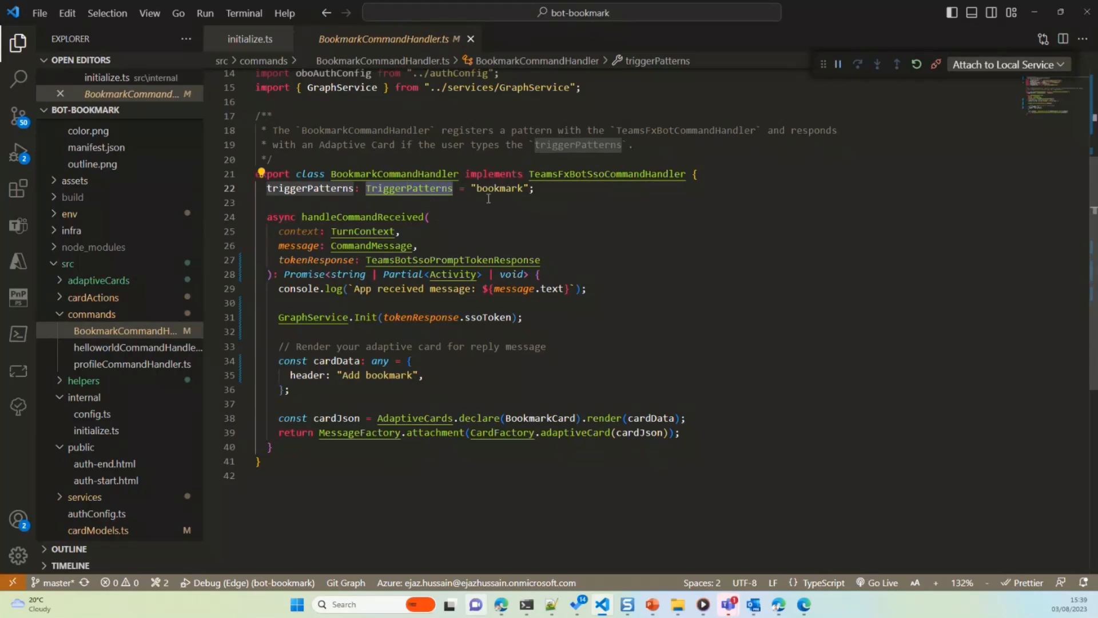
{"action": "left_click", "coordinate": [499, 187]}
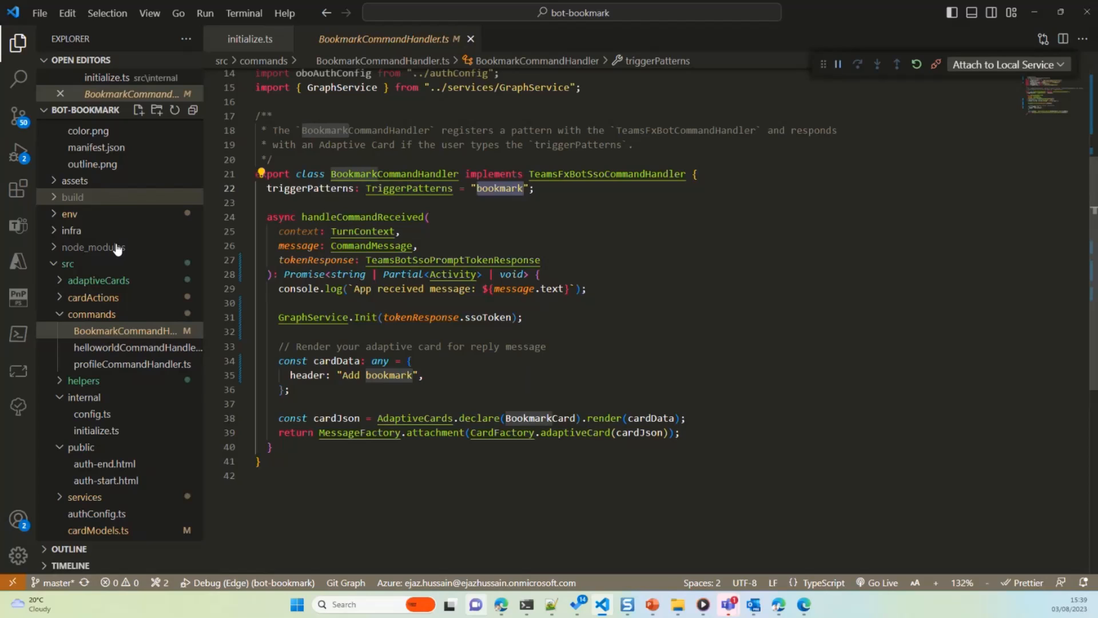
{"action": "scroll", "scroll_direction": "up", "scroll_amount": 3}
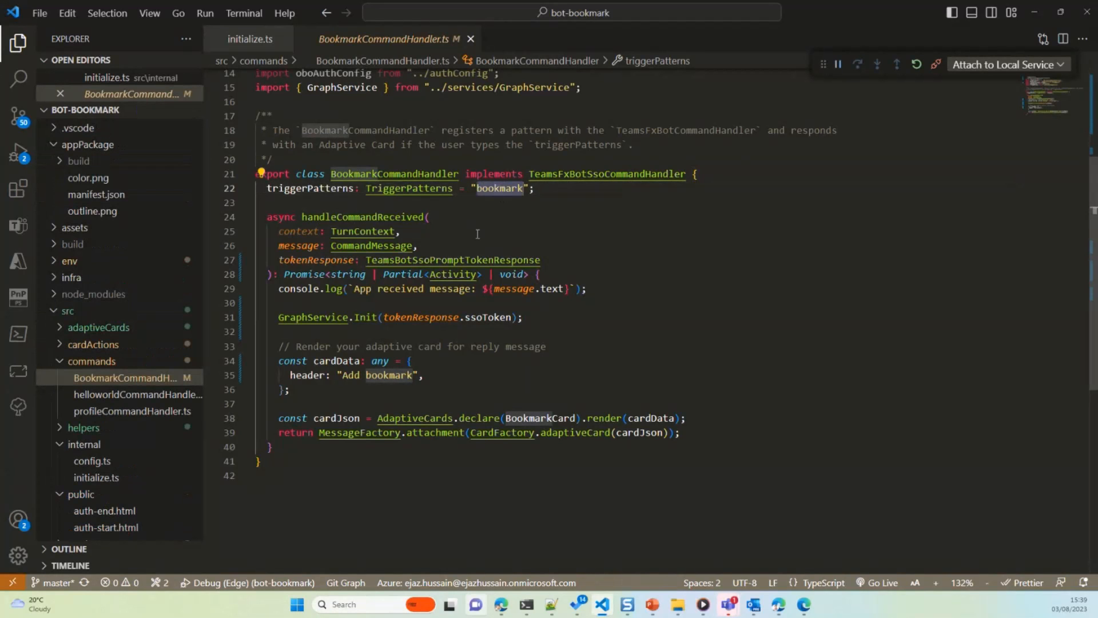
{"action": "left_click", "coordinate": [491, 203]}
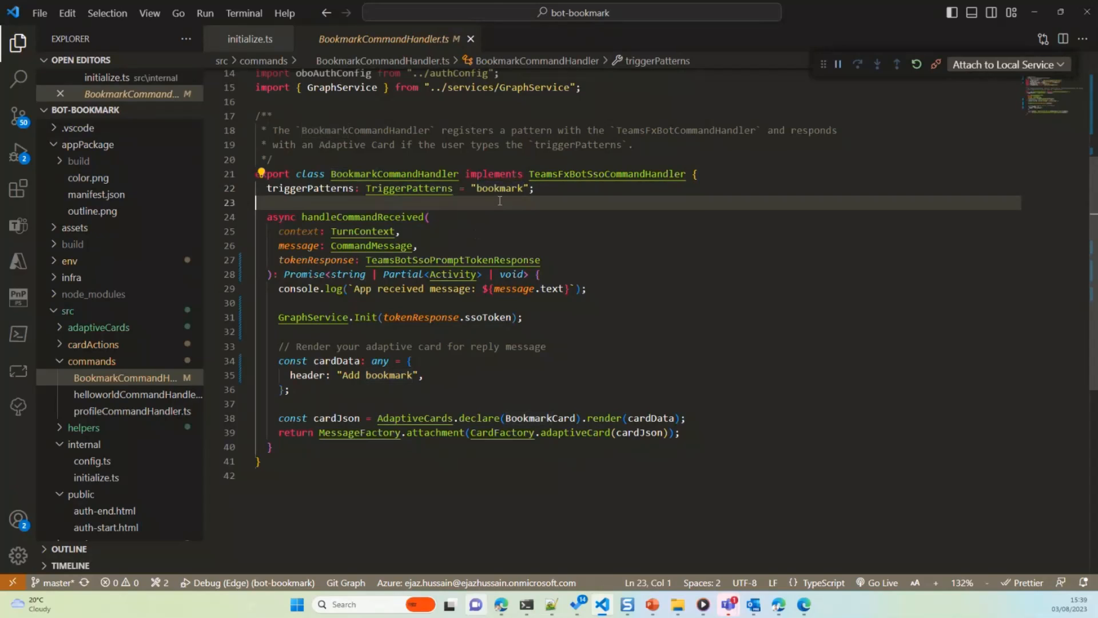
{"action": "double_click", "coordinate": [499, 188]}
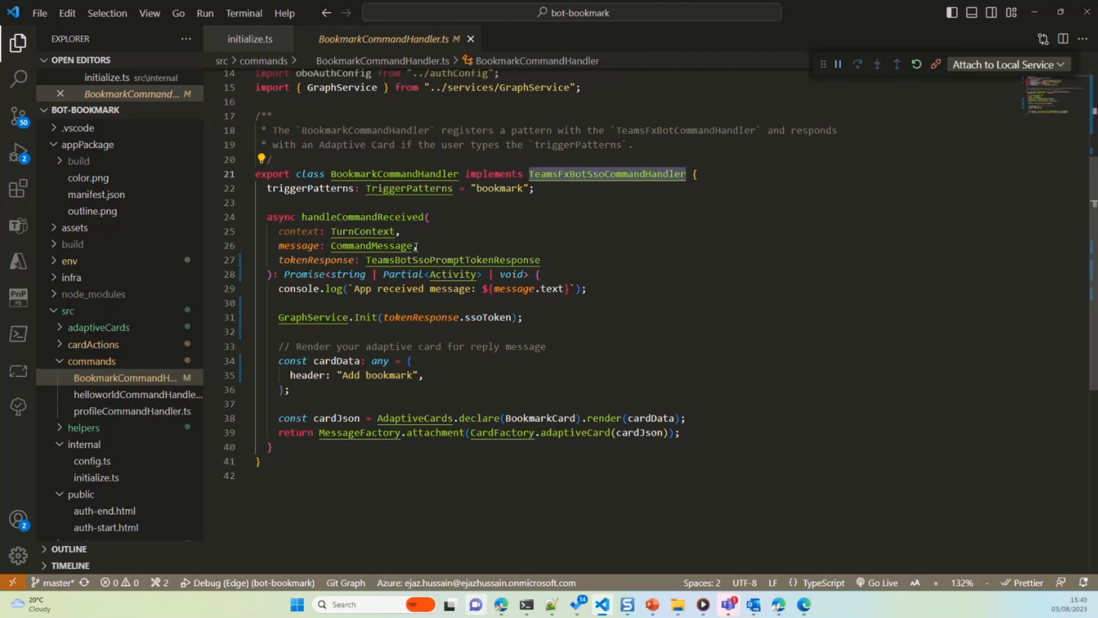
{"action": "left_click", "coordinate": [500, 188]}
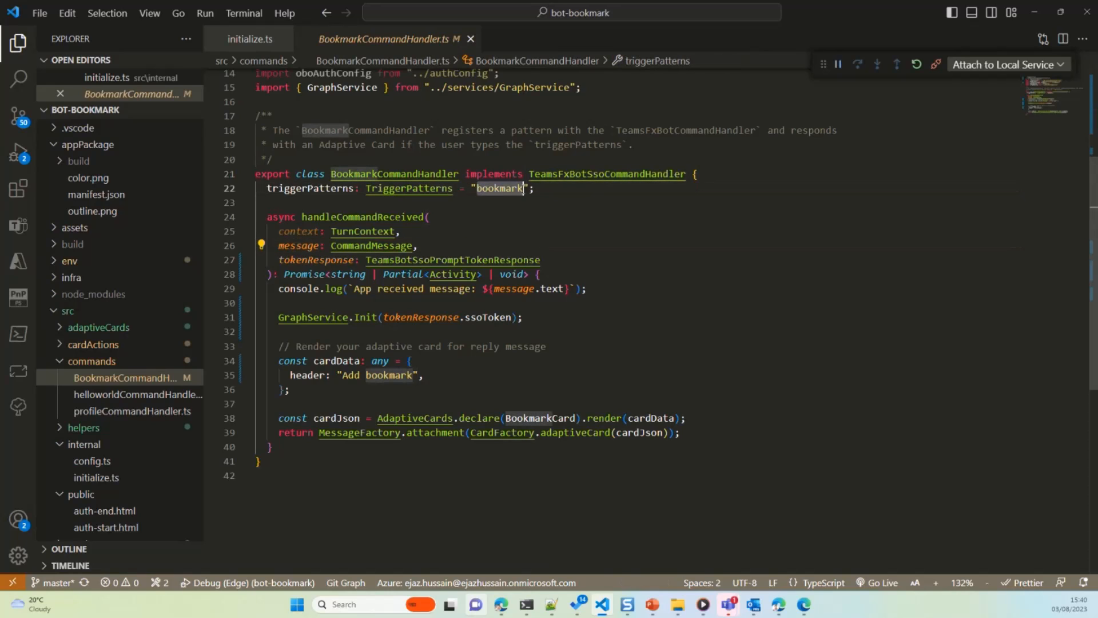
{"action": "left_click", "coordinate": [606, 174]}
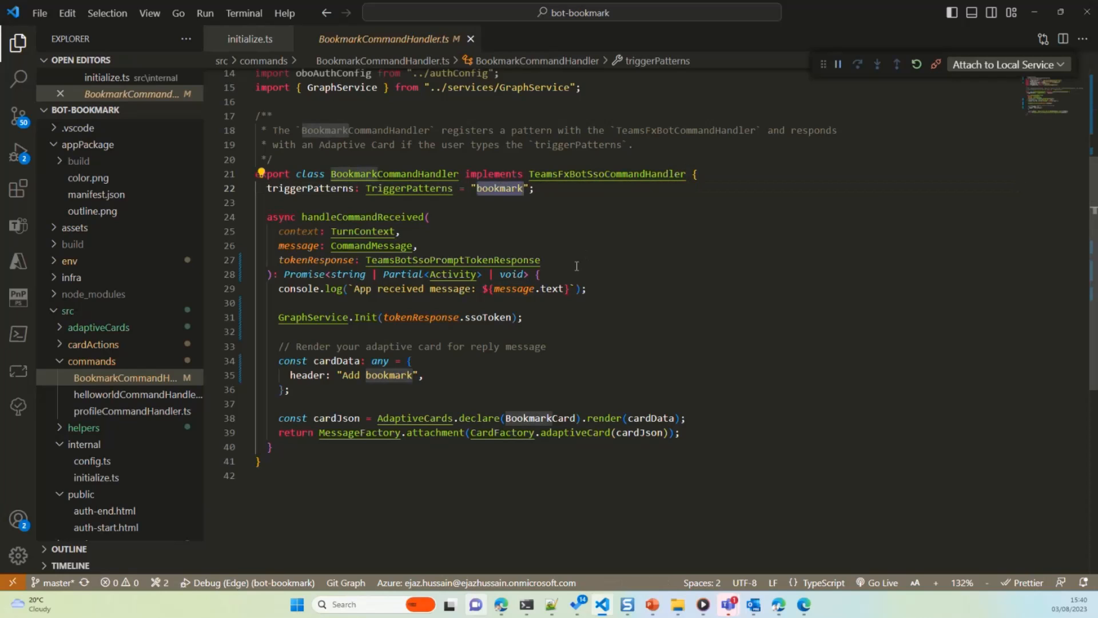
{"action": "left_click", "coordinate": [523, 188]}
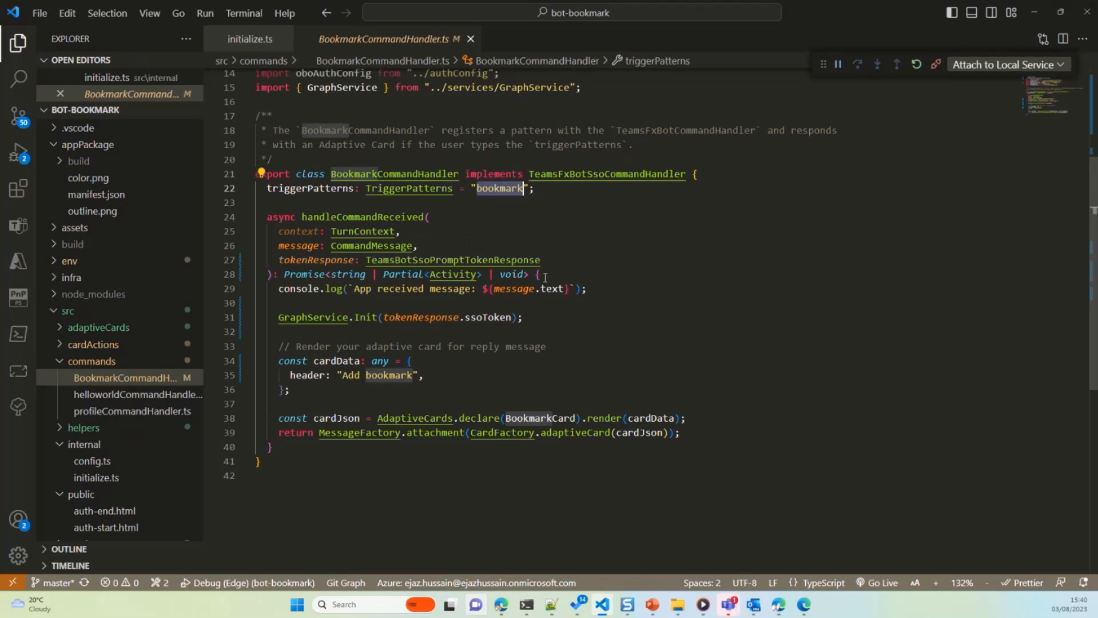
{"action": "mouse_move", "coordinate": [580, 270]}
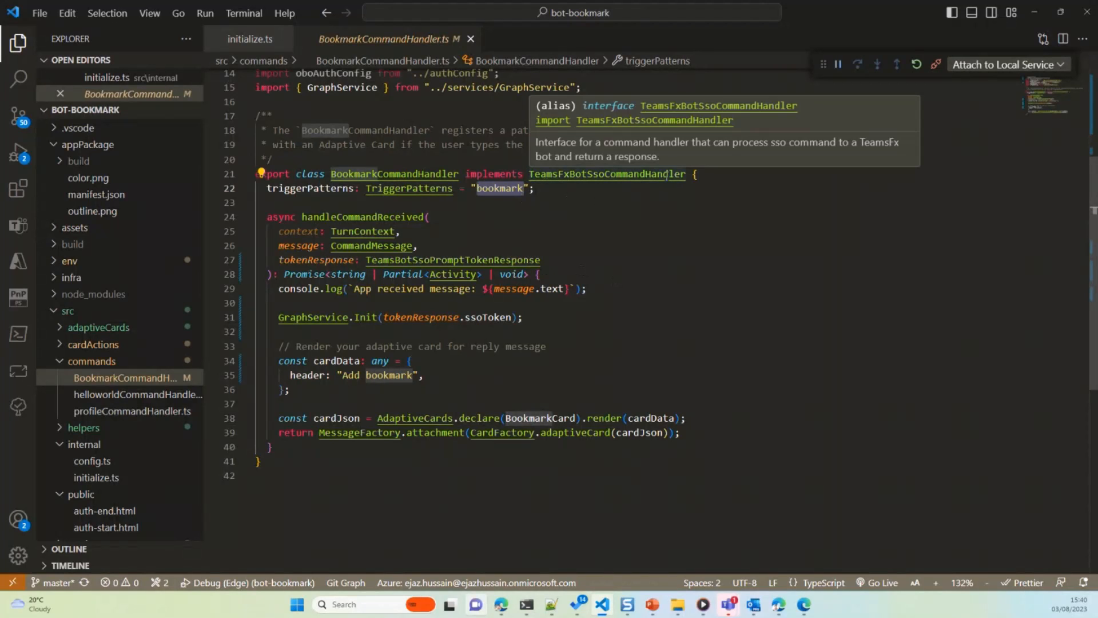
- Highlight the SSO token passed into GraphService.Init and go to the Init definition
{"action": "left_click", "coordinate": [444, 302]}
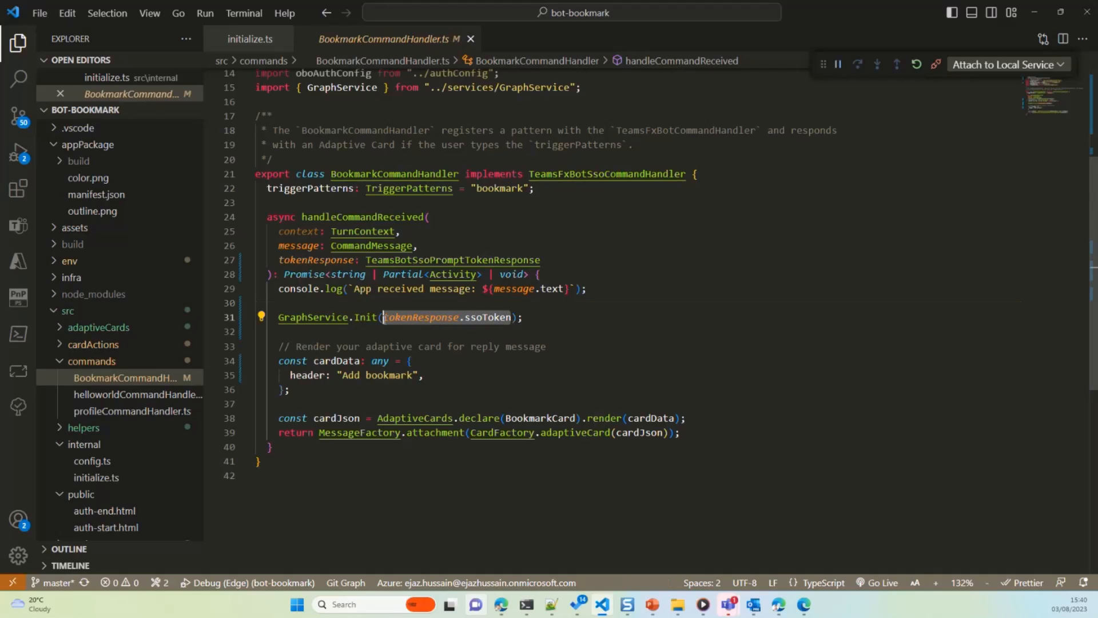
{"action": "left_click", "coordinate": [524, 317]}
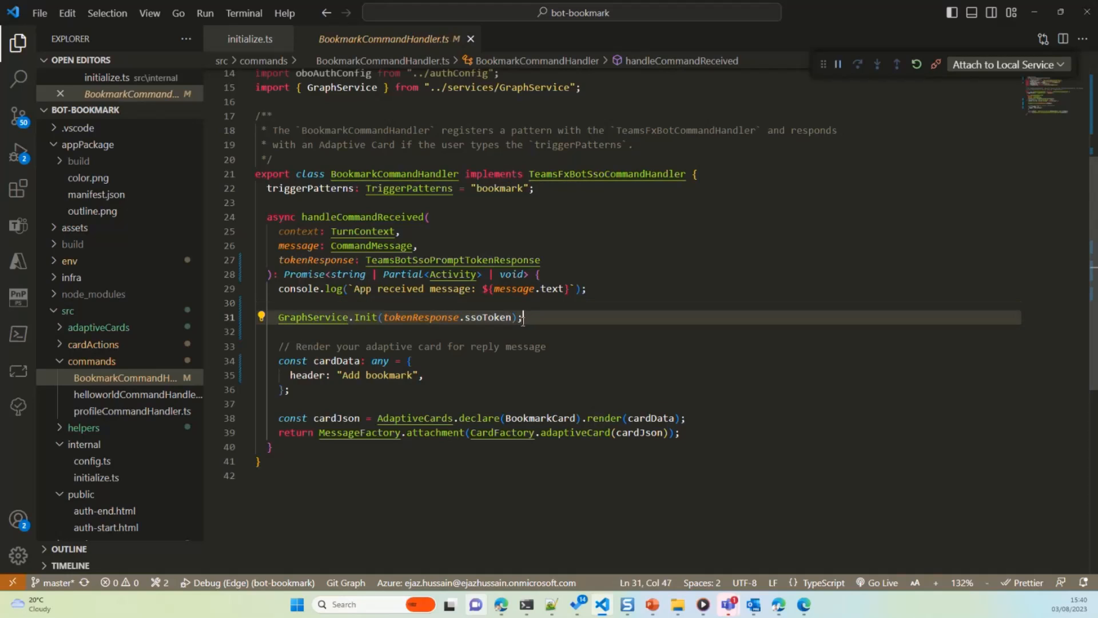
{"action": "double_click", "coordinate": [419, 316]}
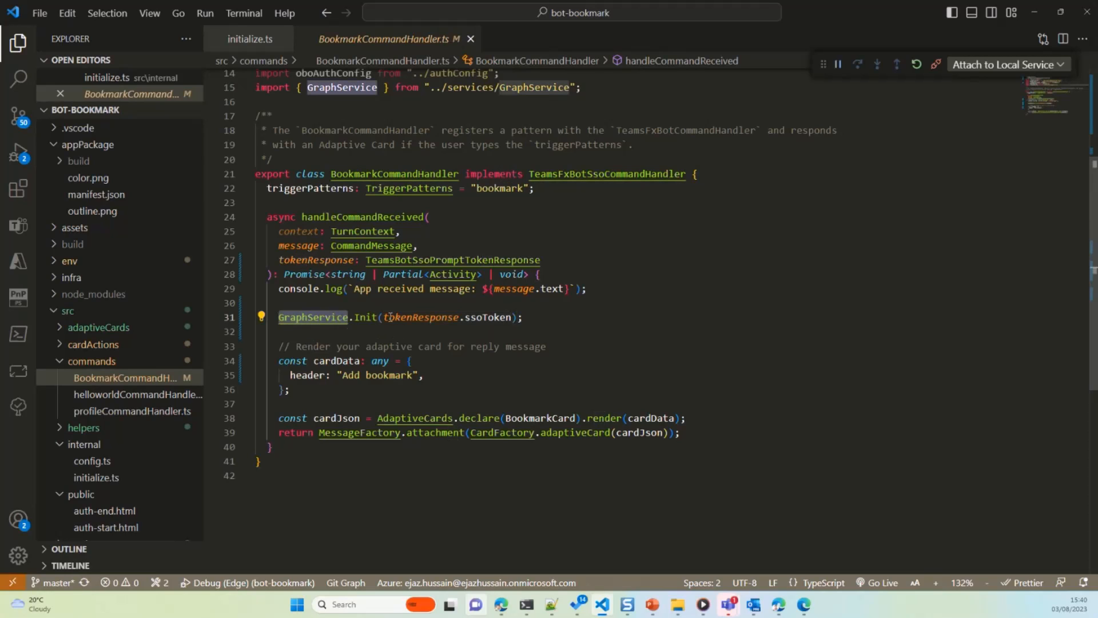
{"action": "left_click", "coordinate": [312, 317]}
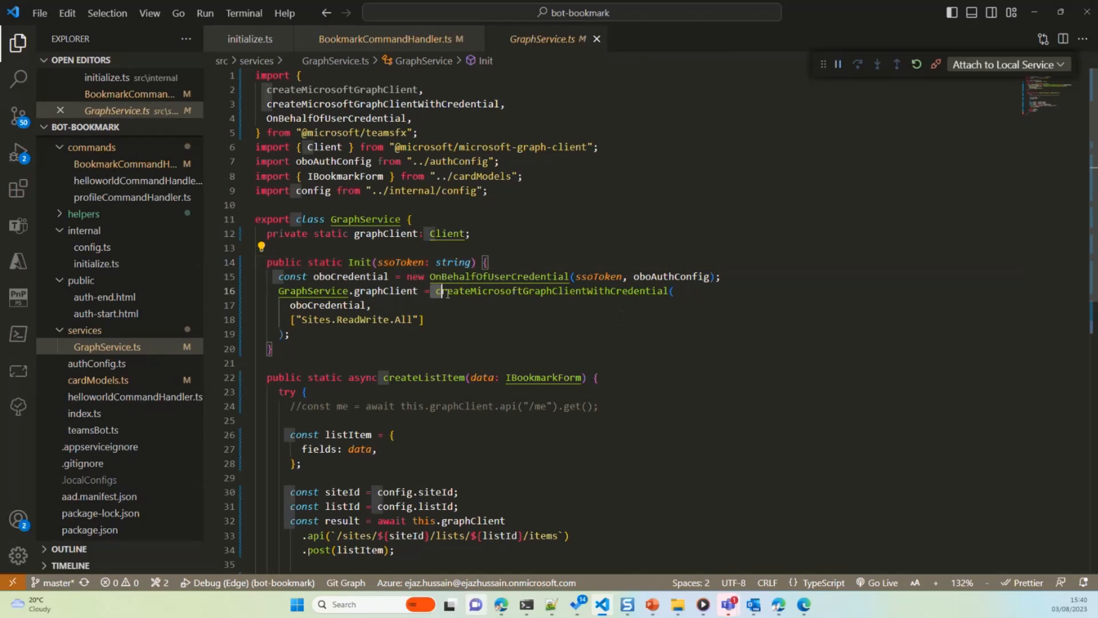
- Note the Sites.ReadWrite.All scope in GraphService.ts, then return to BookmarkCommandHandler.ts
{"action": "double_click", "coordinate": [551, 291]}
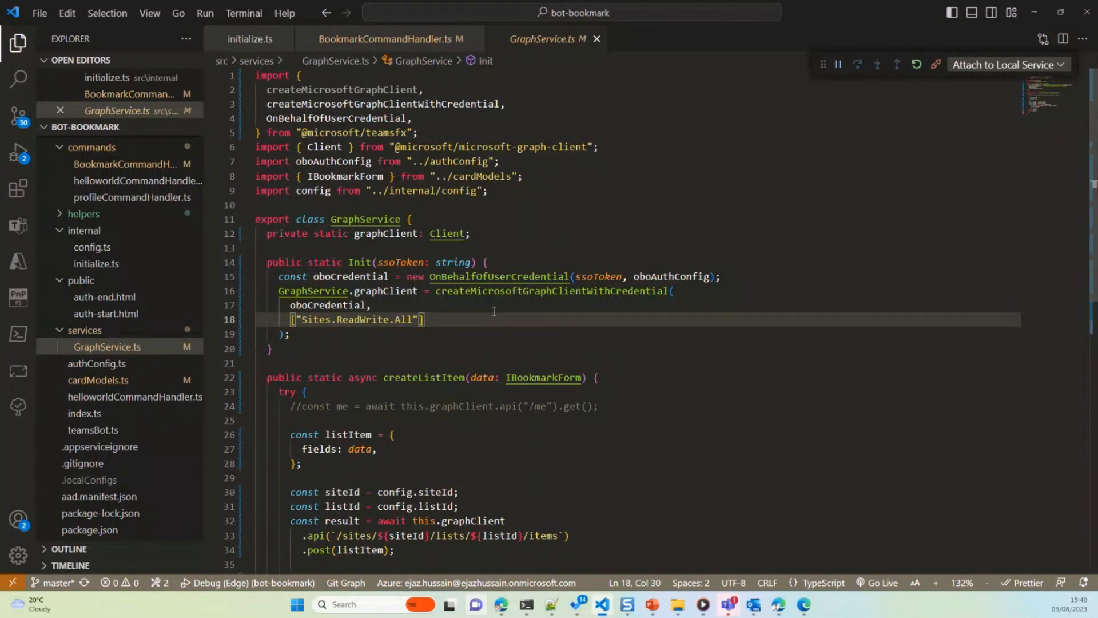
{"action": "left_click", "coordinate": [386, 39]}
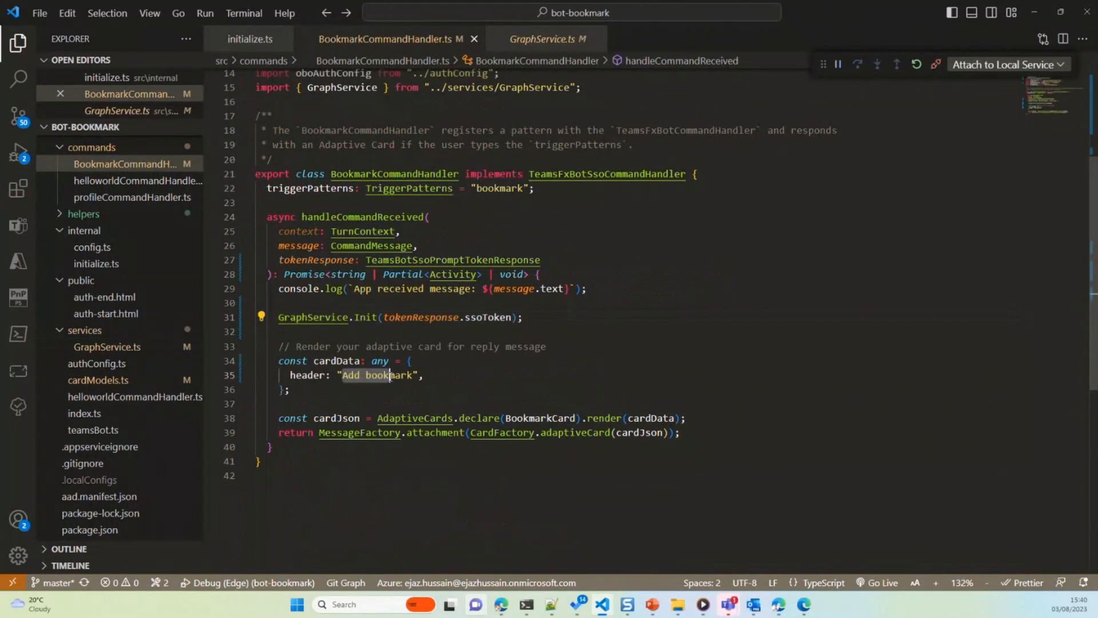
{"action": "mouse_move", "coordinate": [650, 418]}
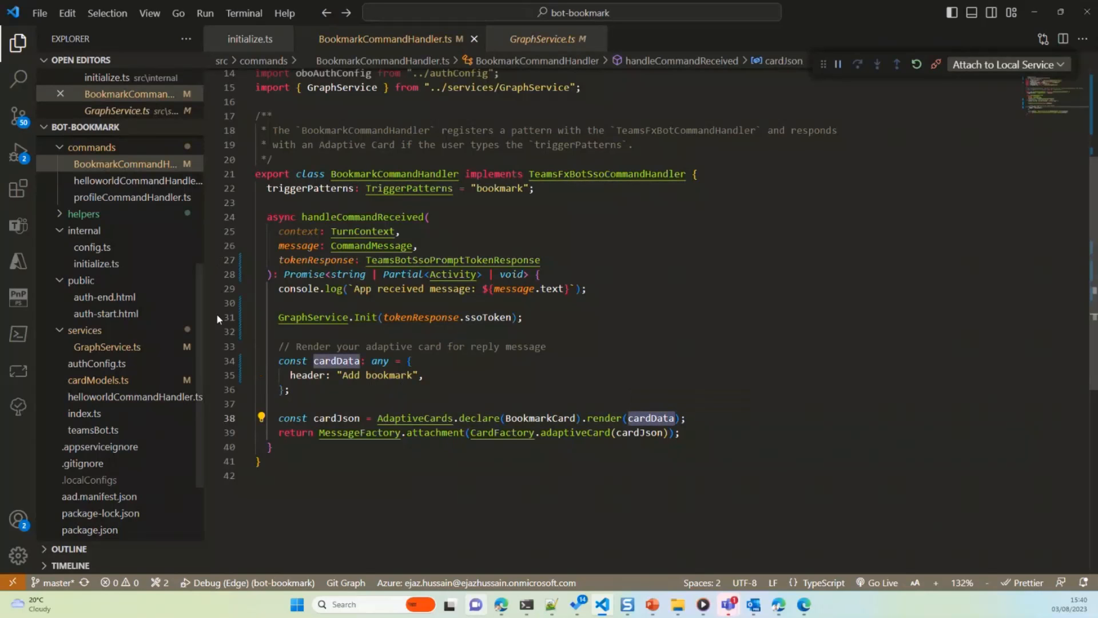
{"action": "mouse_move", "coordinate": [506, 423]}
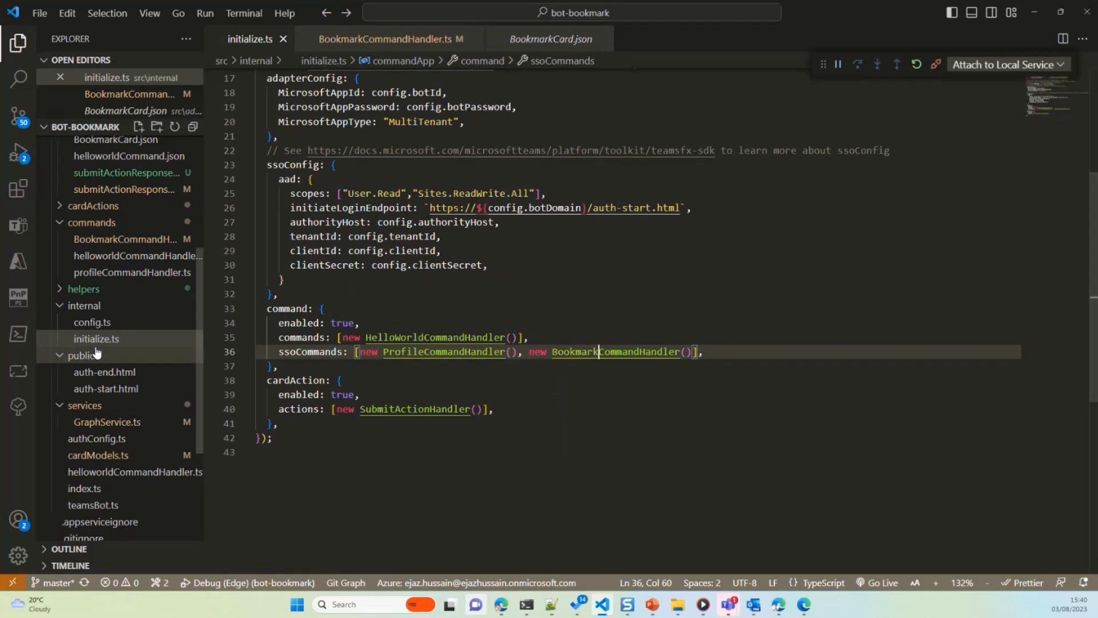
- Open submitActionHandler.ts from src/cardActions
{"action": "scroll", "scroll_direction": "up", "scroll_amount": 3}
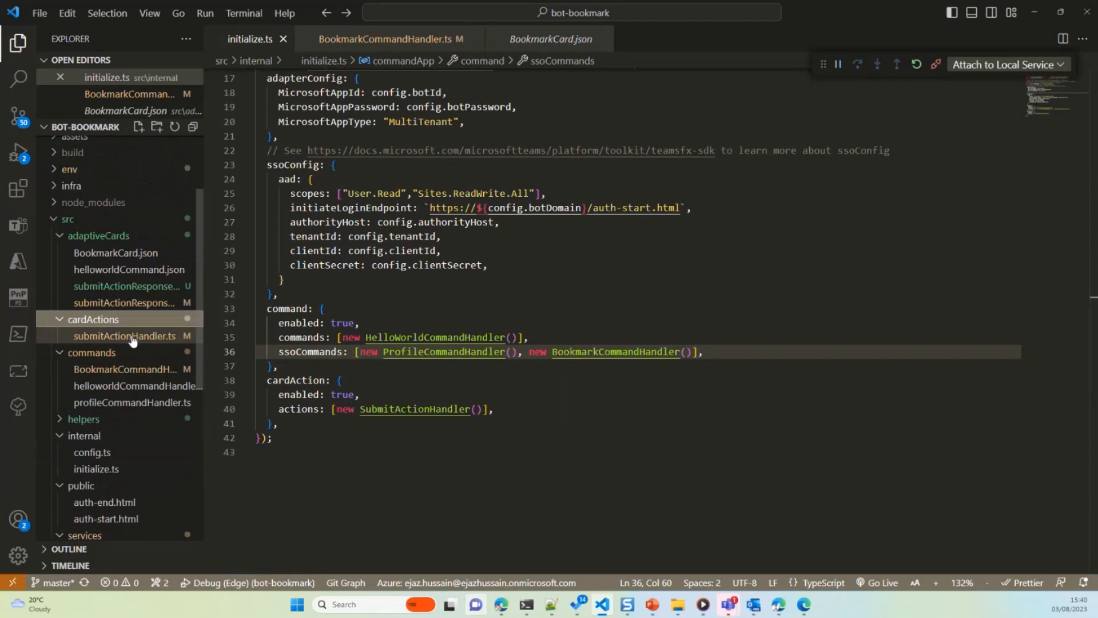
{"action": "left_click", "coordinate": [126, 335]}
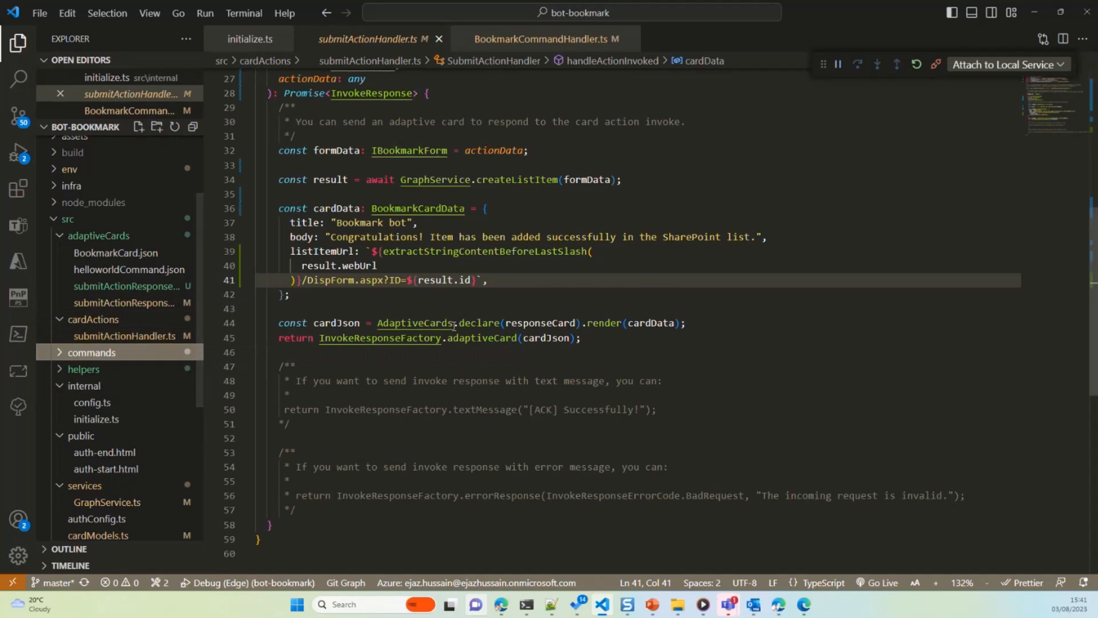
{"action": "scroll", "scroll_direction": "up", "scroll_amount": 3}
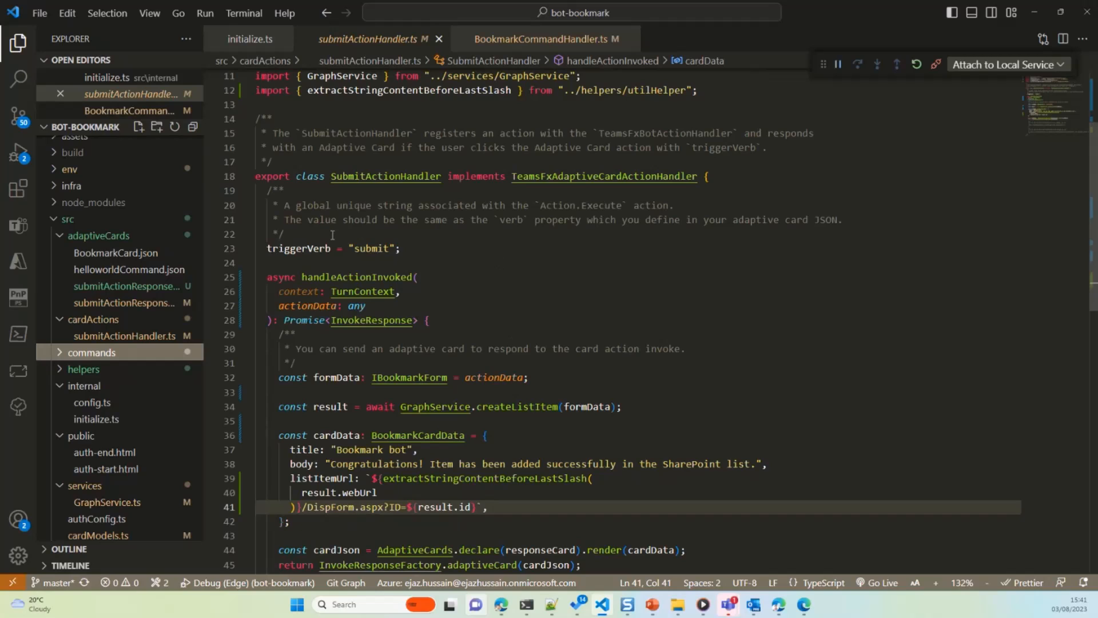
{"action": "double_click", "coordinate": [299, 248]}
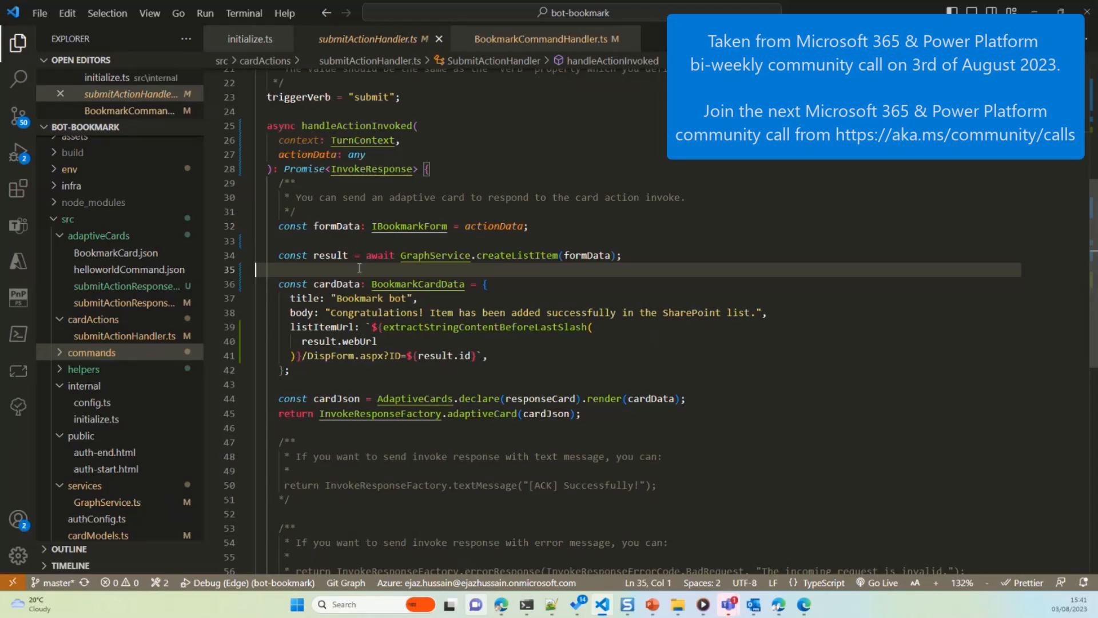
{"action": "left_click", "coordinate": [332, 312]}
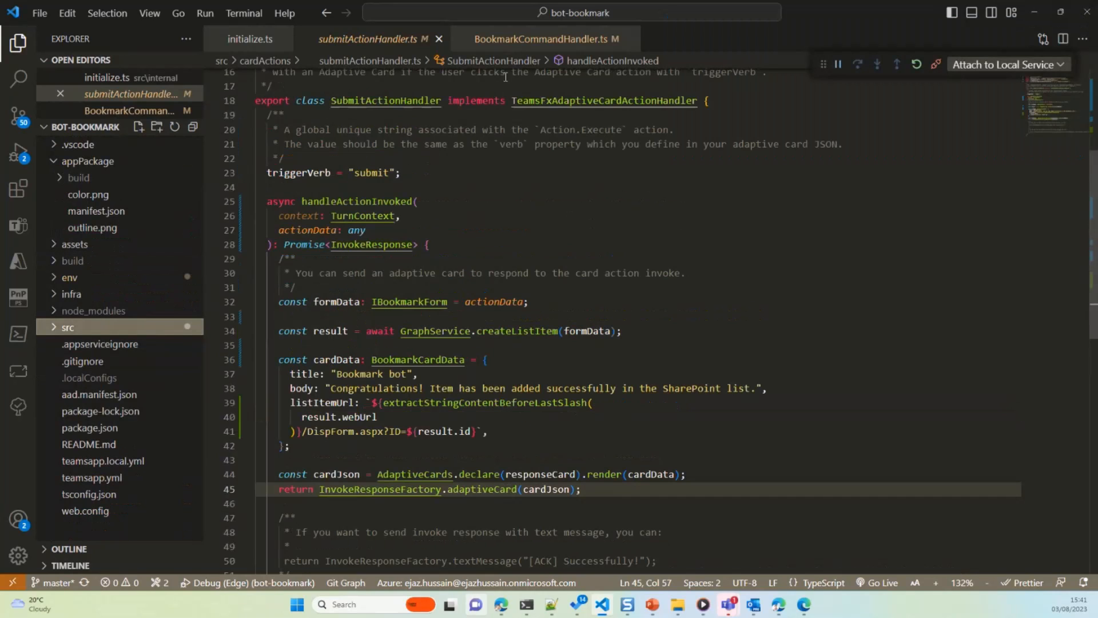
{"action": "mouse_move", "coordinate": [695, 295]}
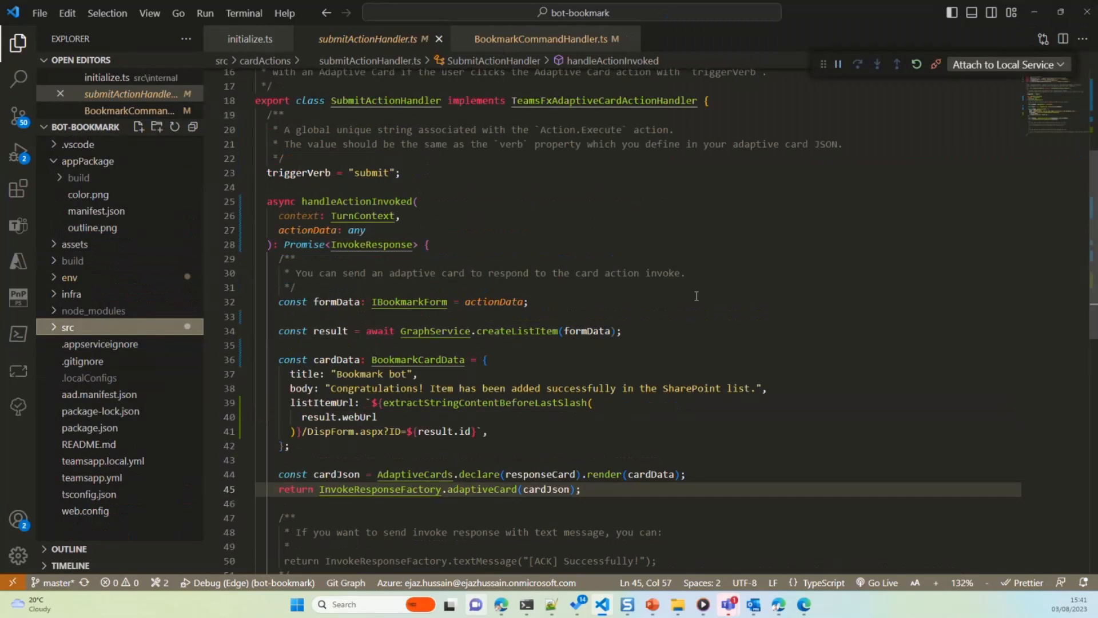
{"action": "mouse_move", "coordinate": [768, 299]}
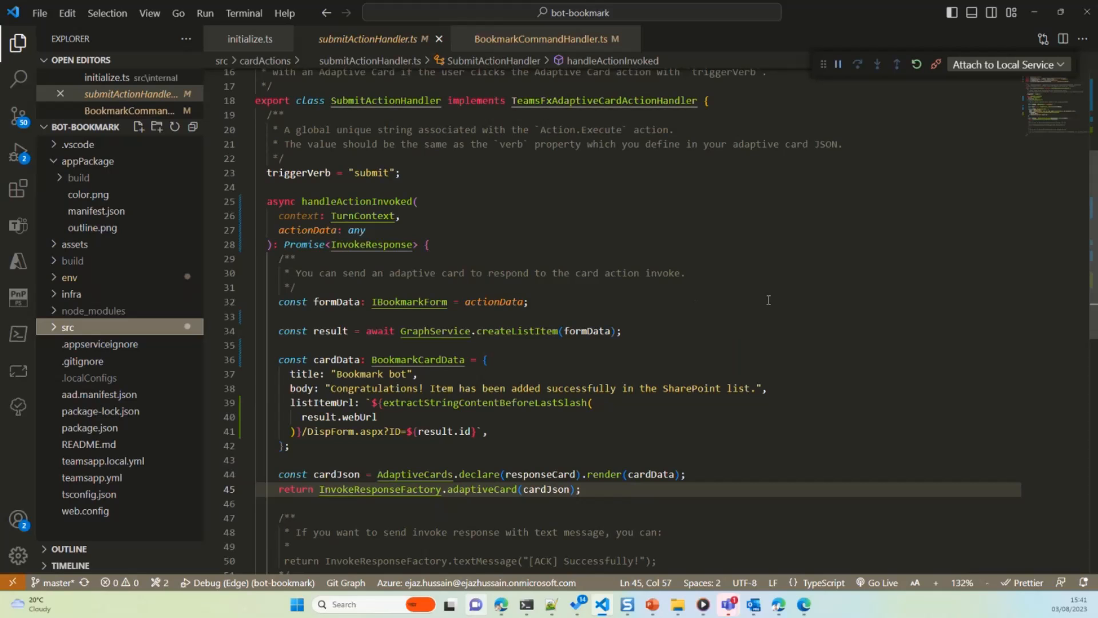